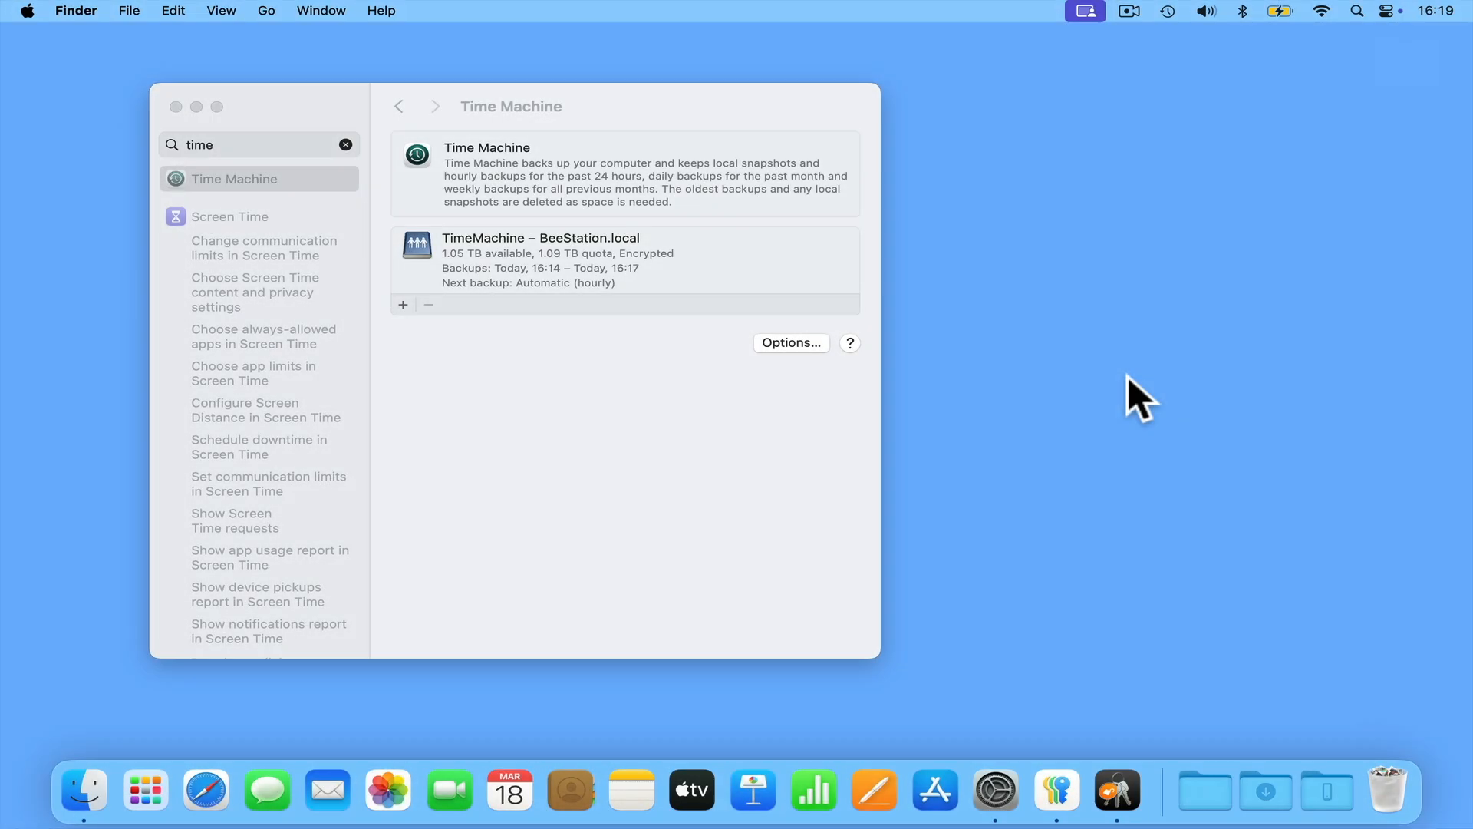
Step: Open the Time Machine menu bar menu to access its backup actions
click(1169, 12)
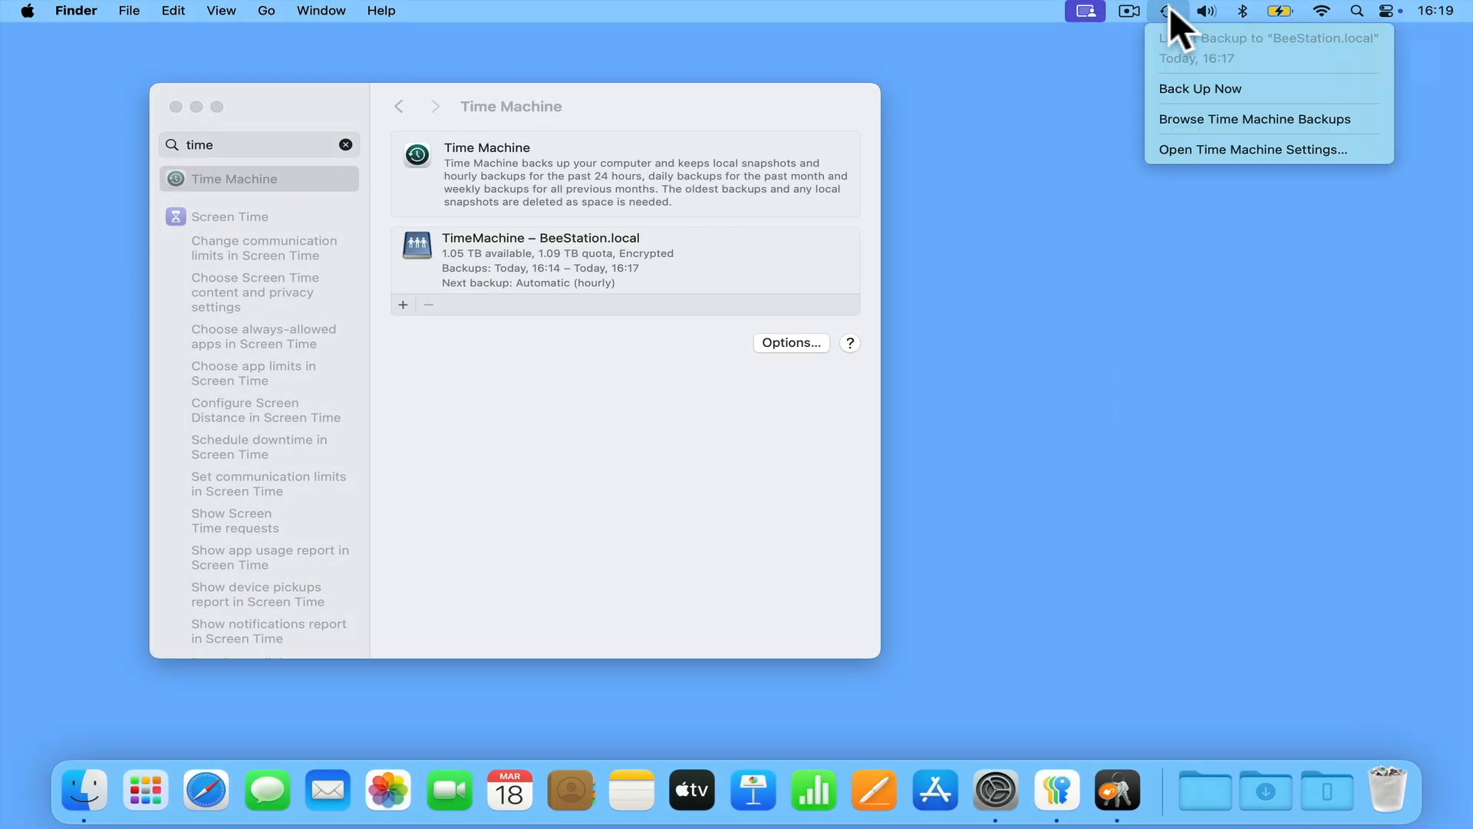
mouse_move(1194, 175)
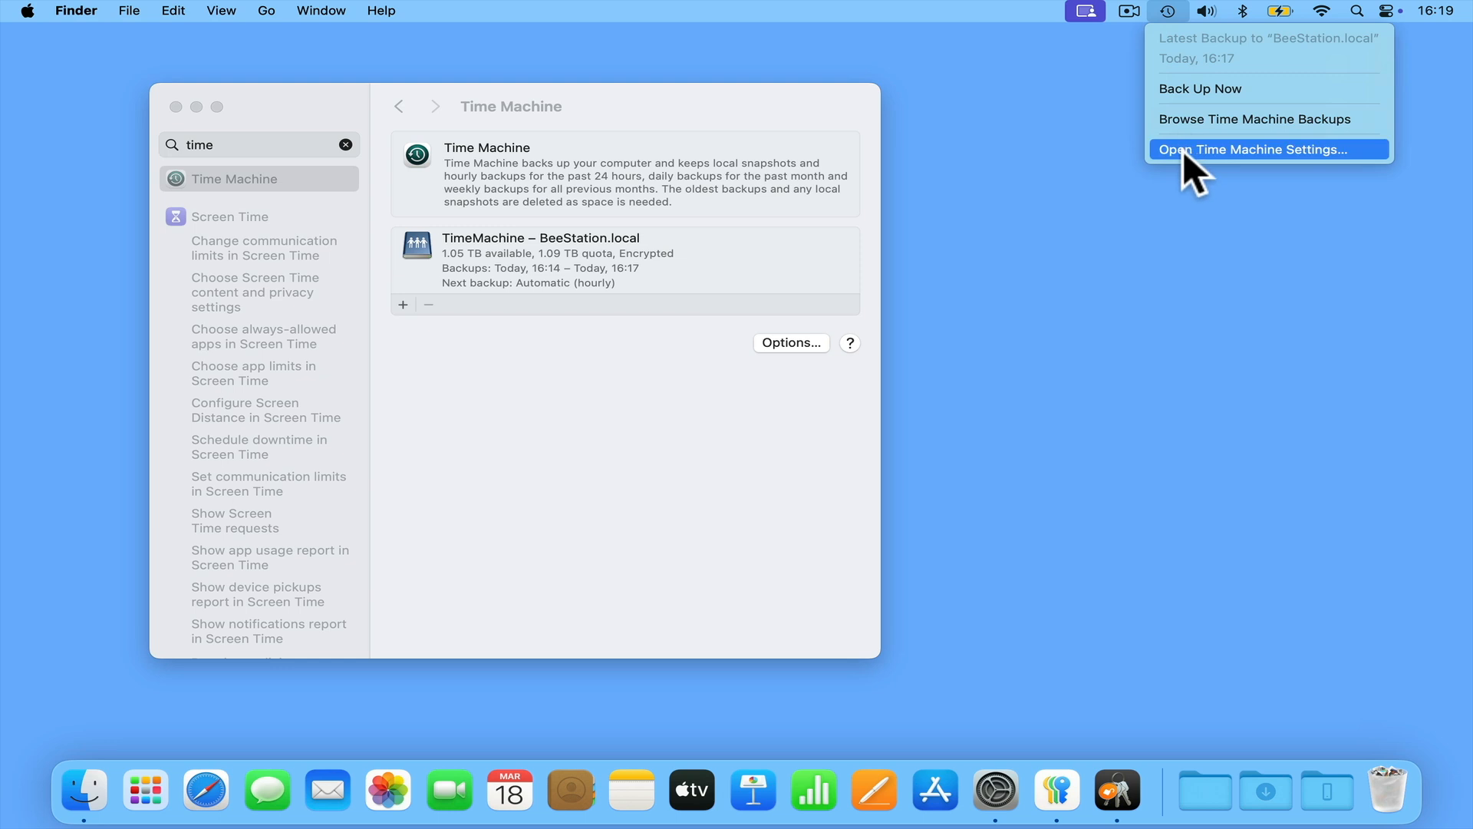
mouse_move(1299, 175)
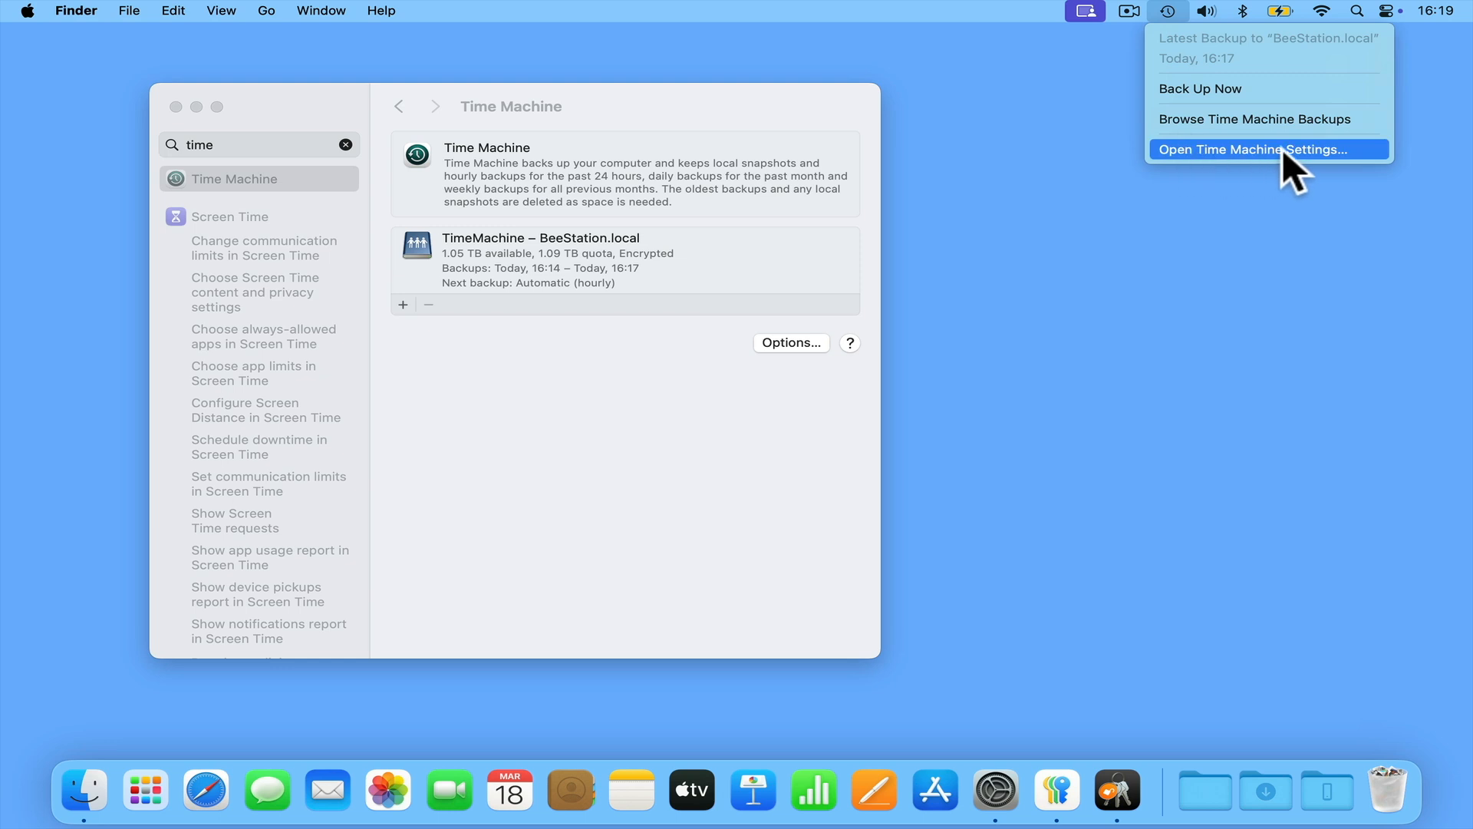
mouse_move(1269, 118)
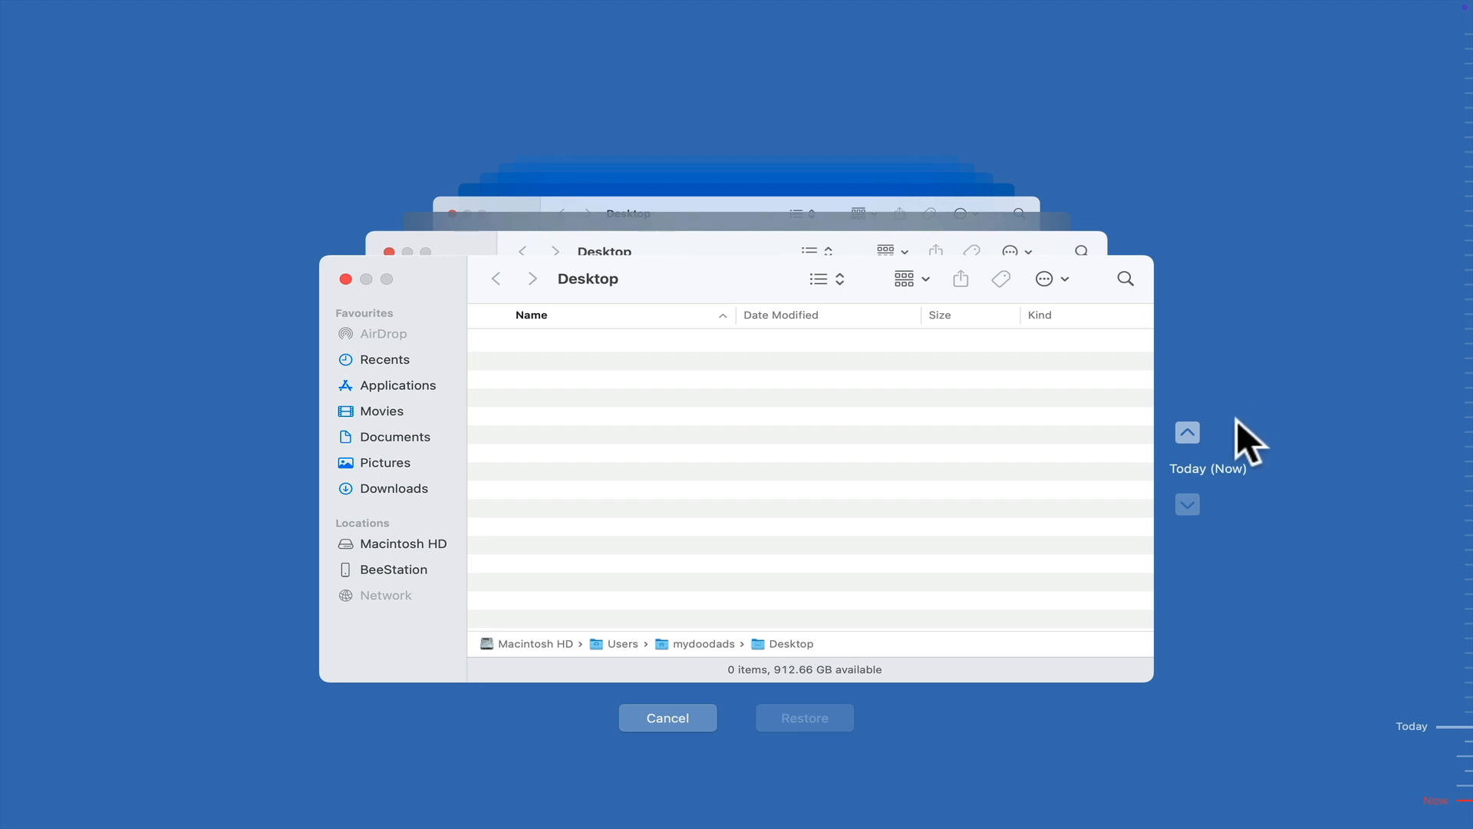
mouse_move(1204, 451)
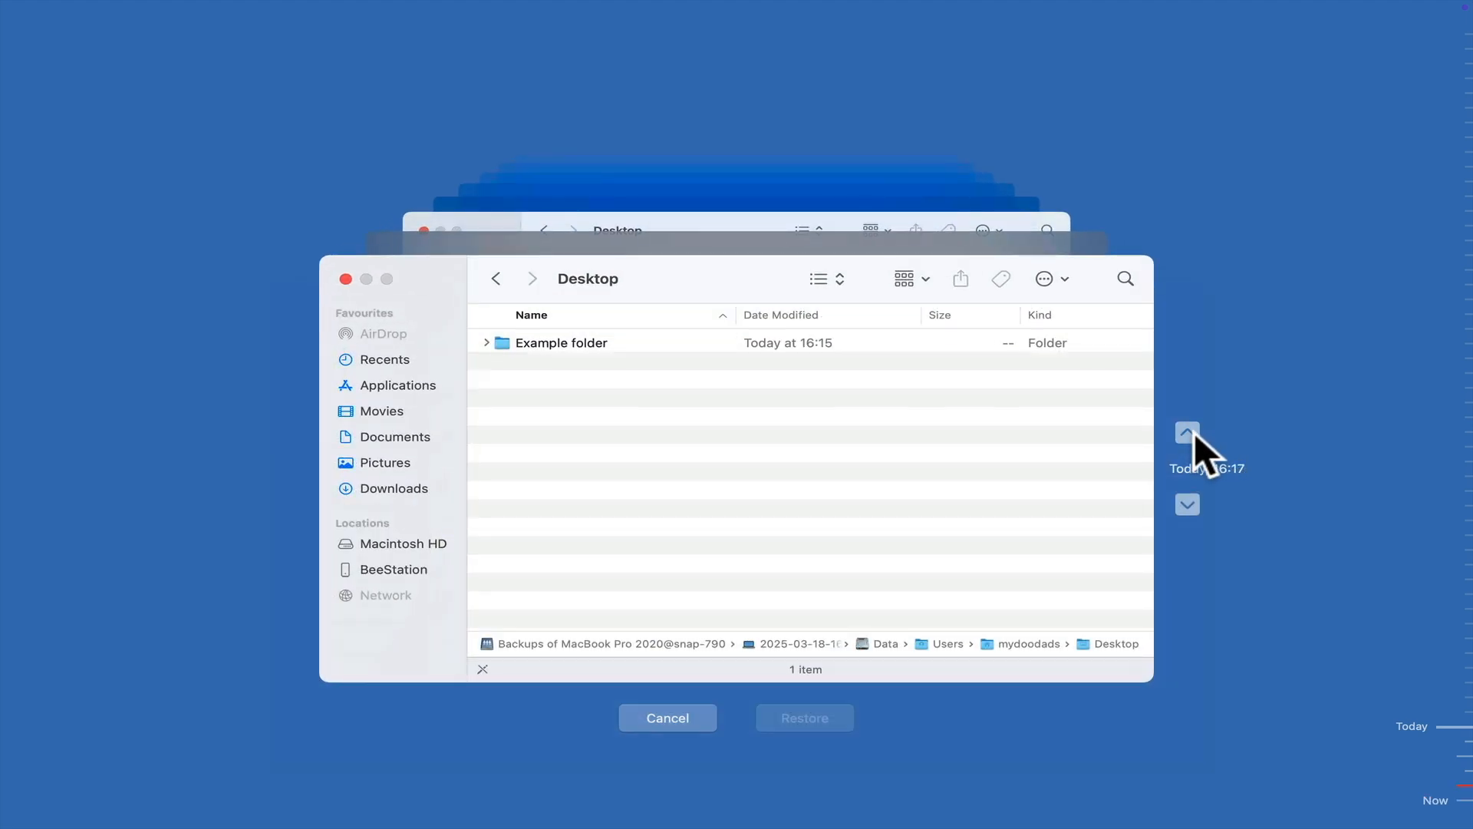
mouse_move(1202, 524)
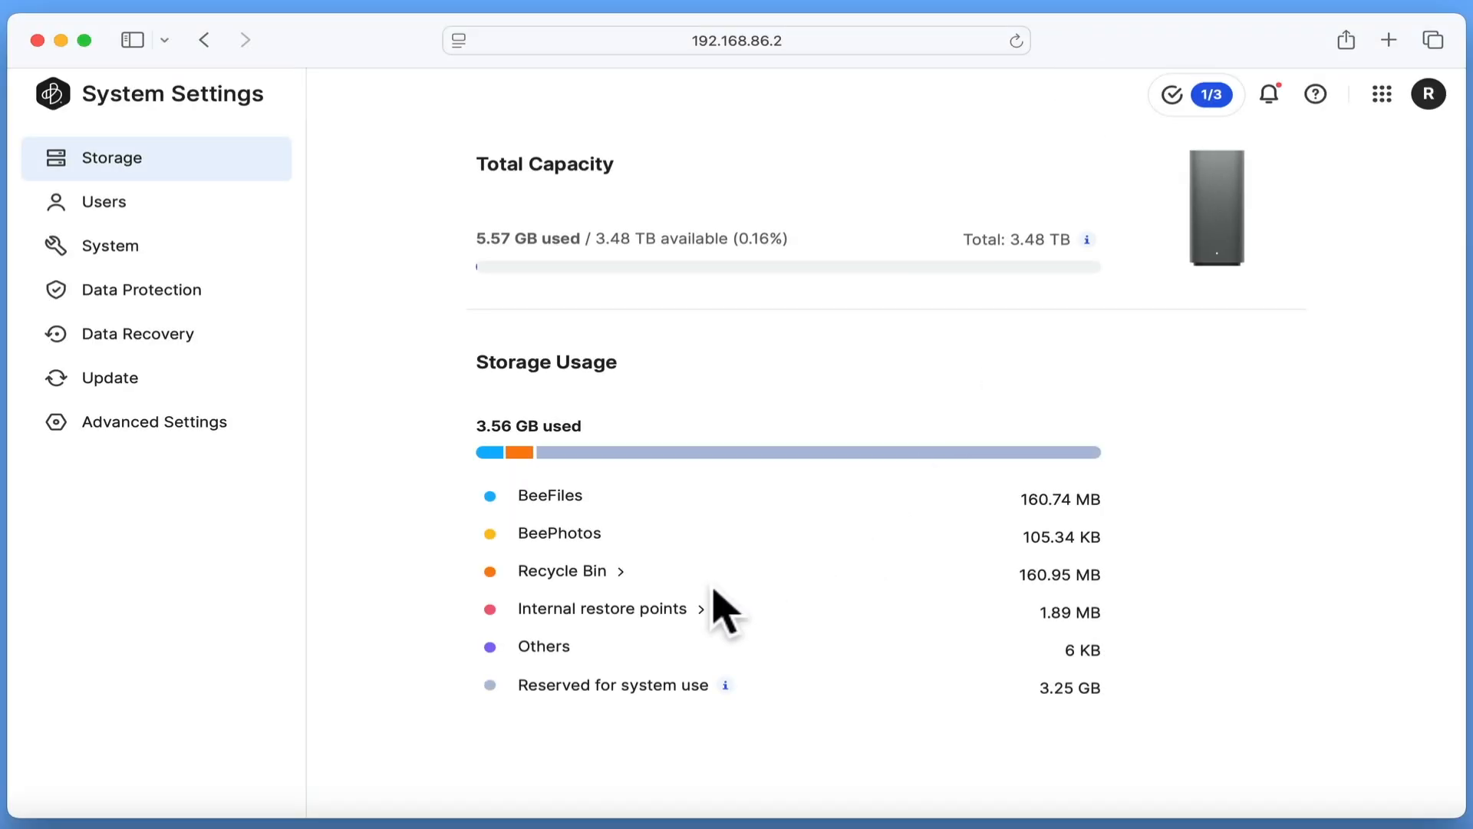
Step: Show BeeStation's Advanced Settings on the Local Access tab
click(154, 421)
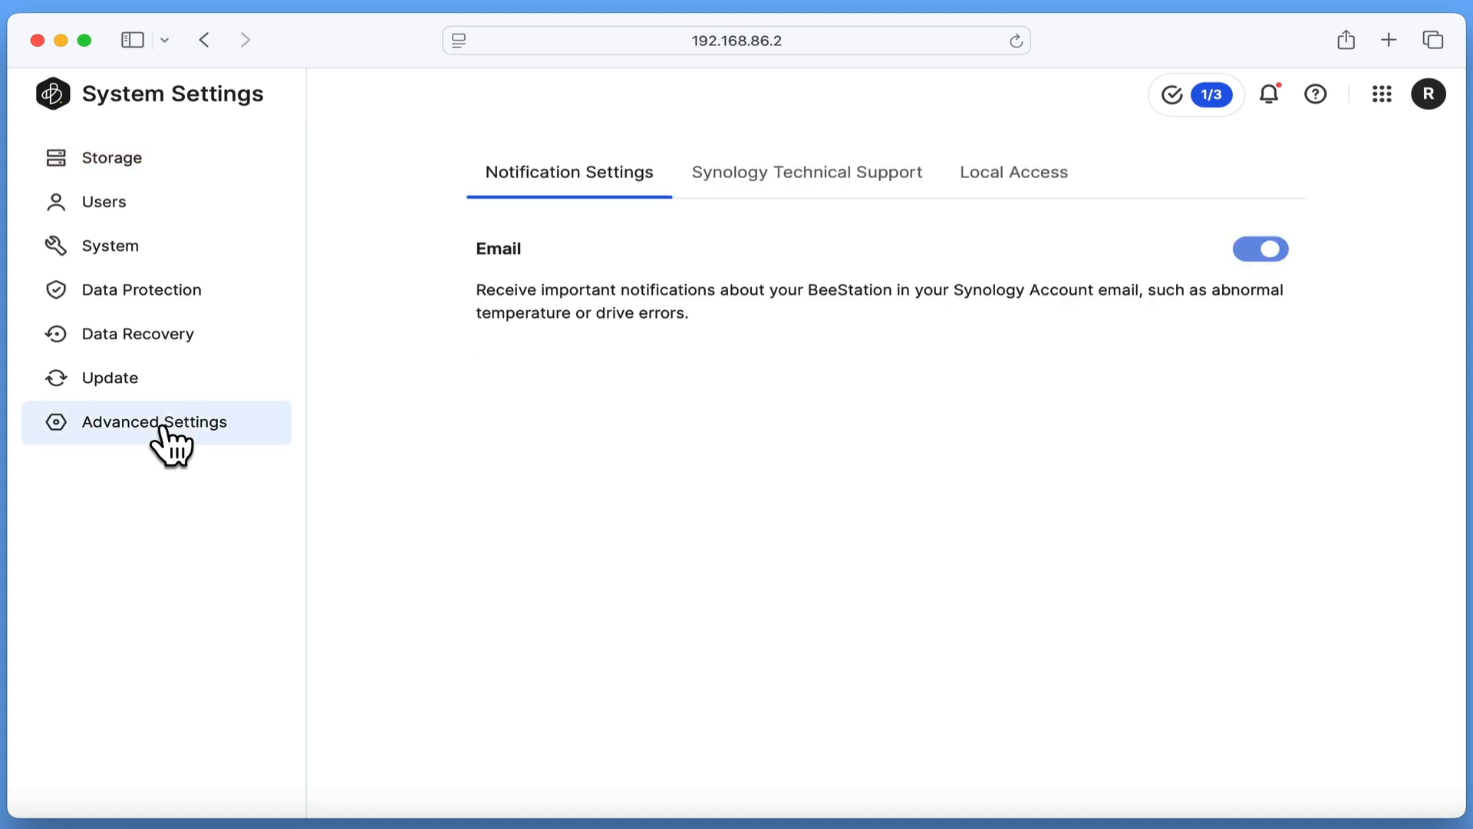
mouse_move(996, 202)
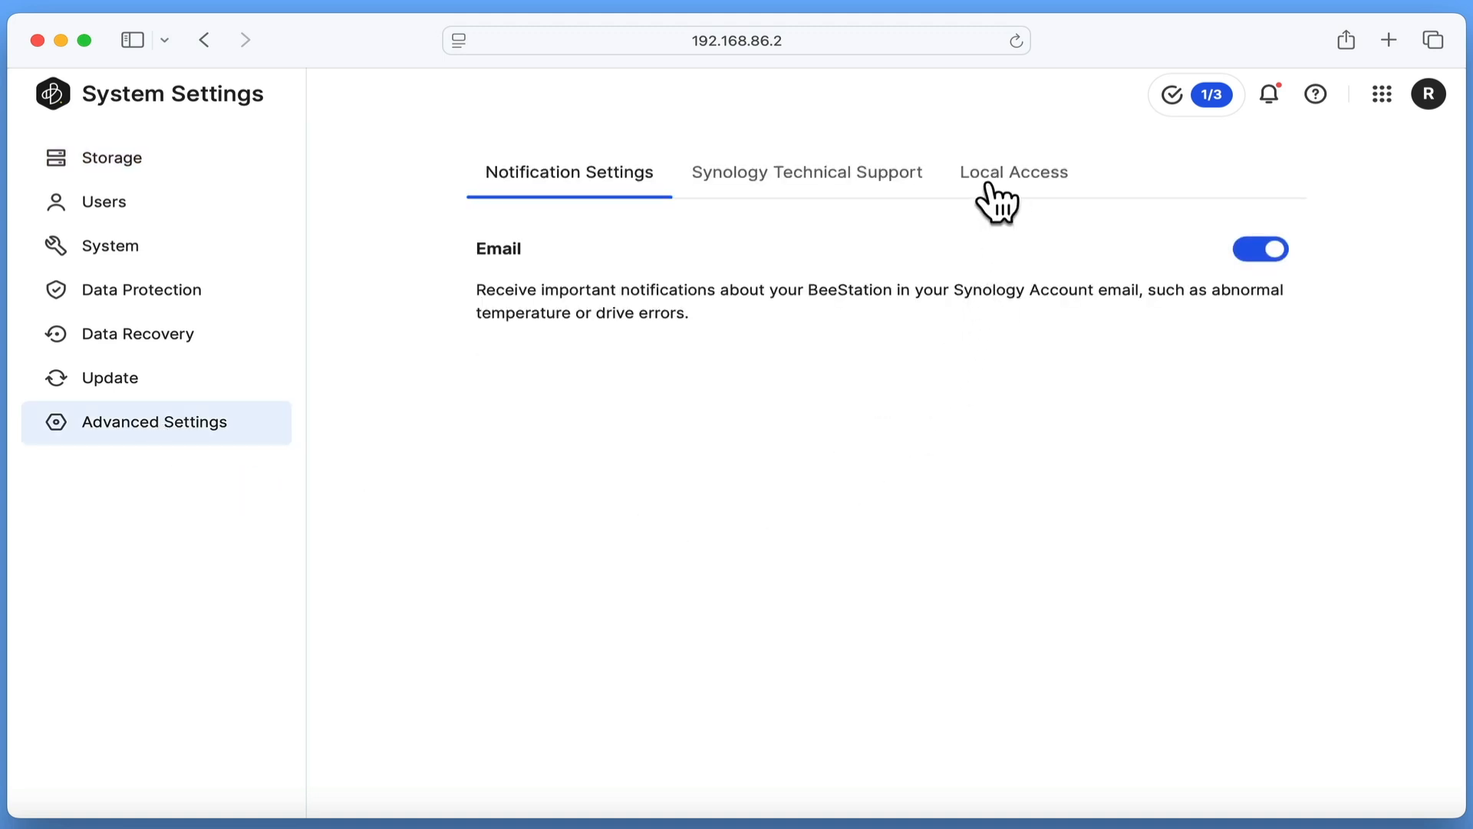
click(1014, 172)
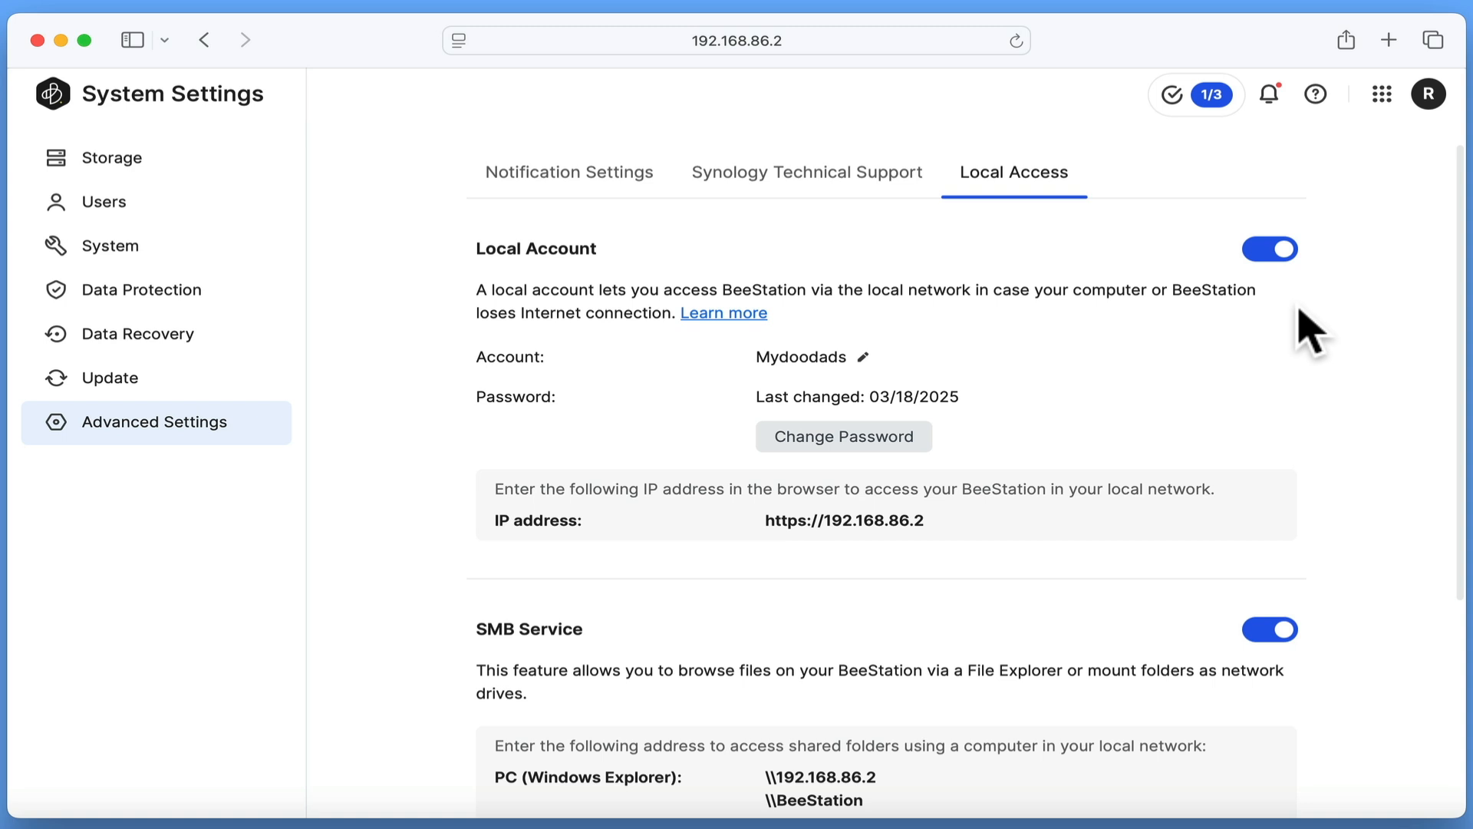
mouse_move(1036, 388)
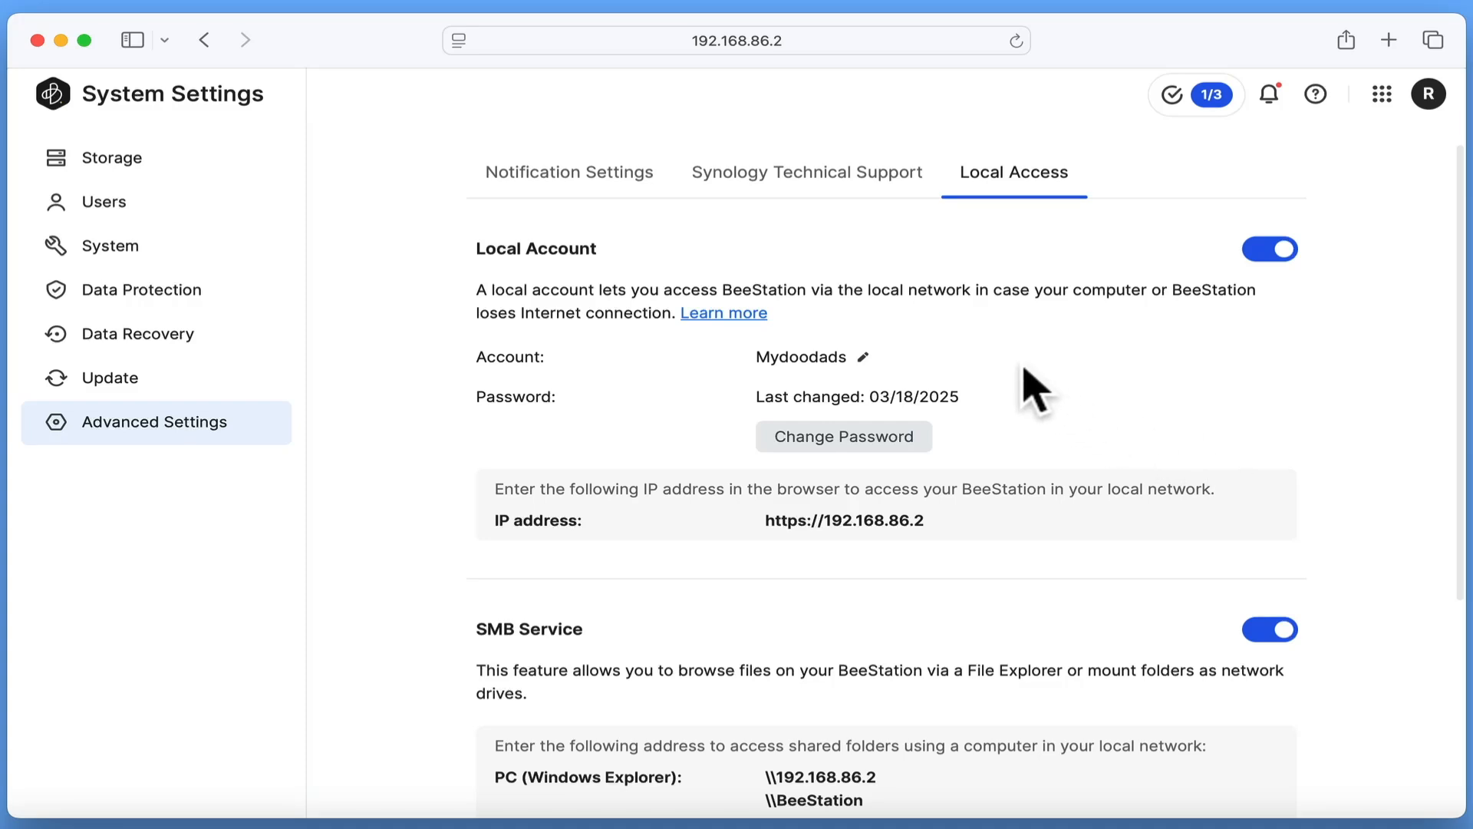
mouse_move(1367, 644)
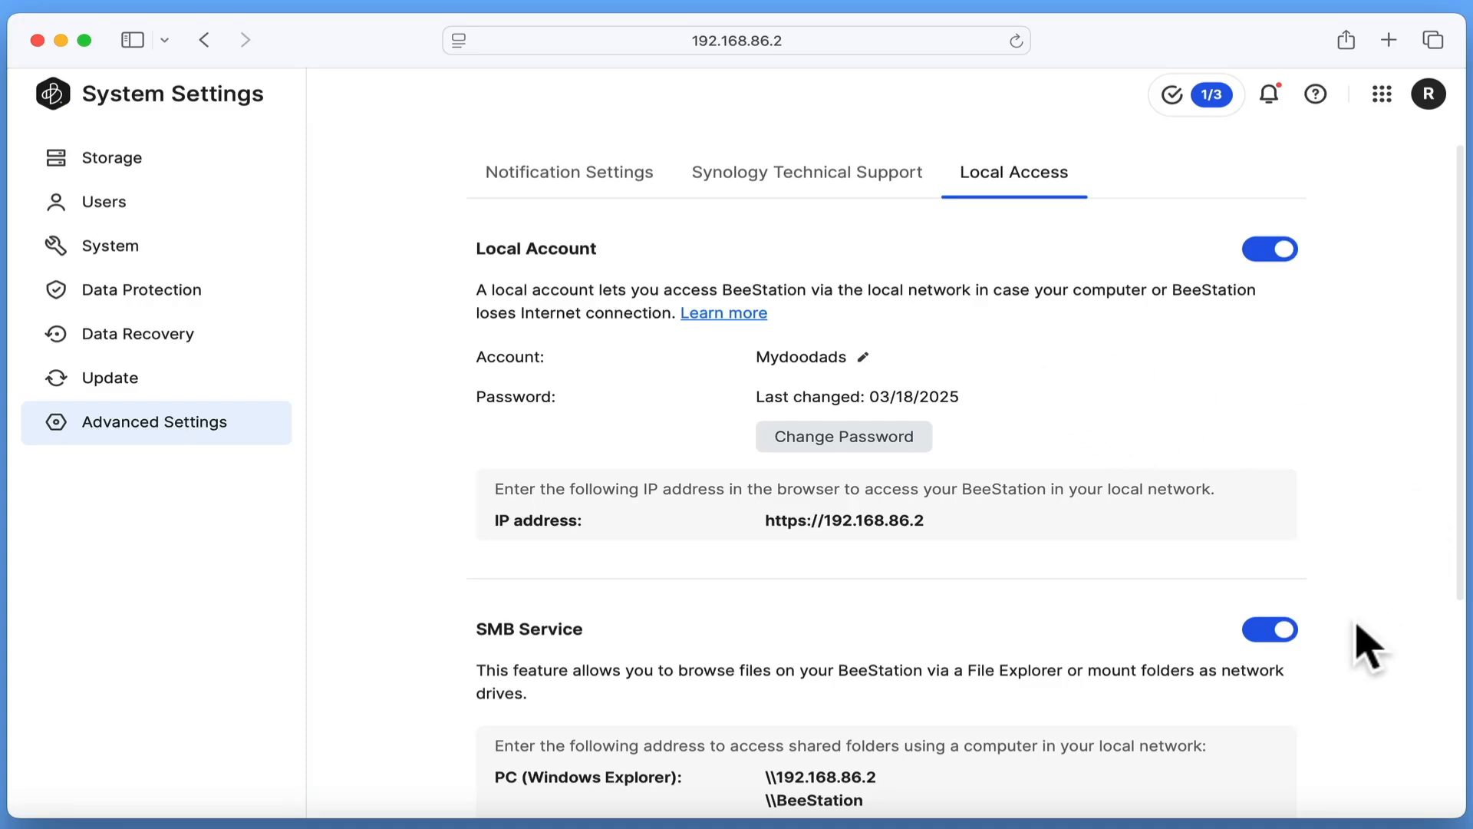
mouse_move(1347, 662)
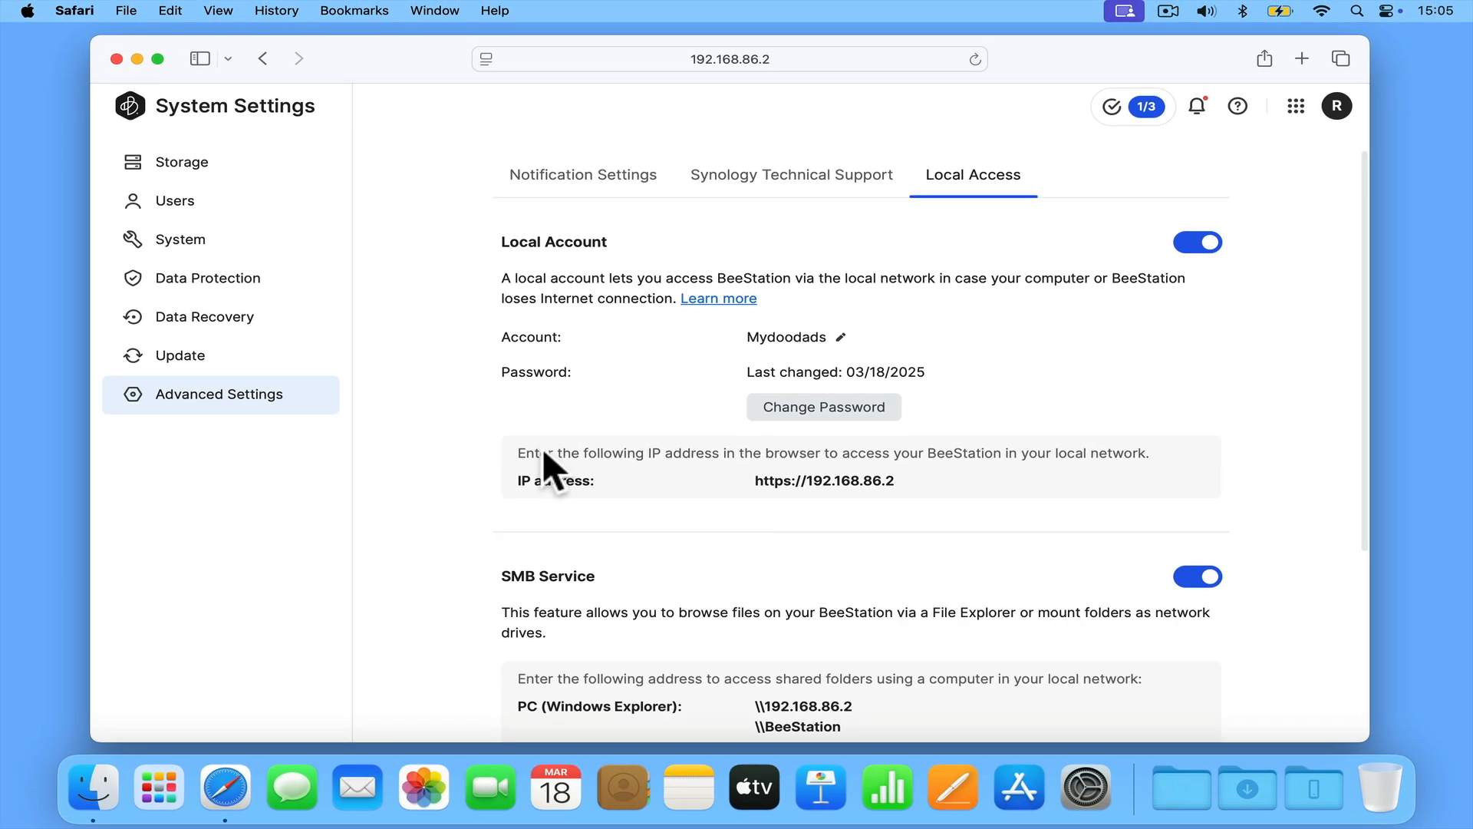
Step: Close the BeeStation browser and find Time Machine by searching 'time' in System Settings
click(117, 59)
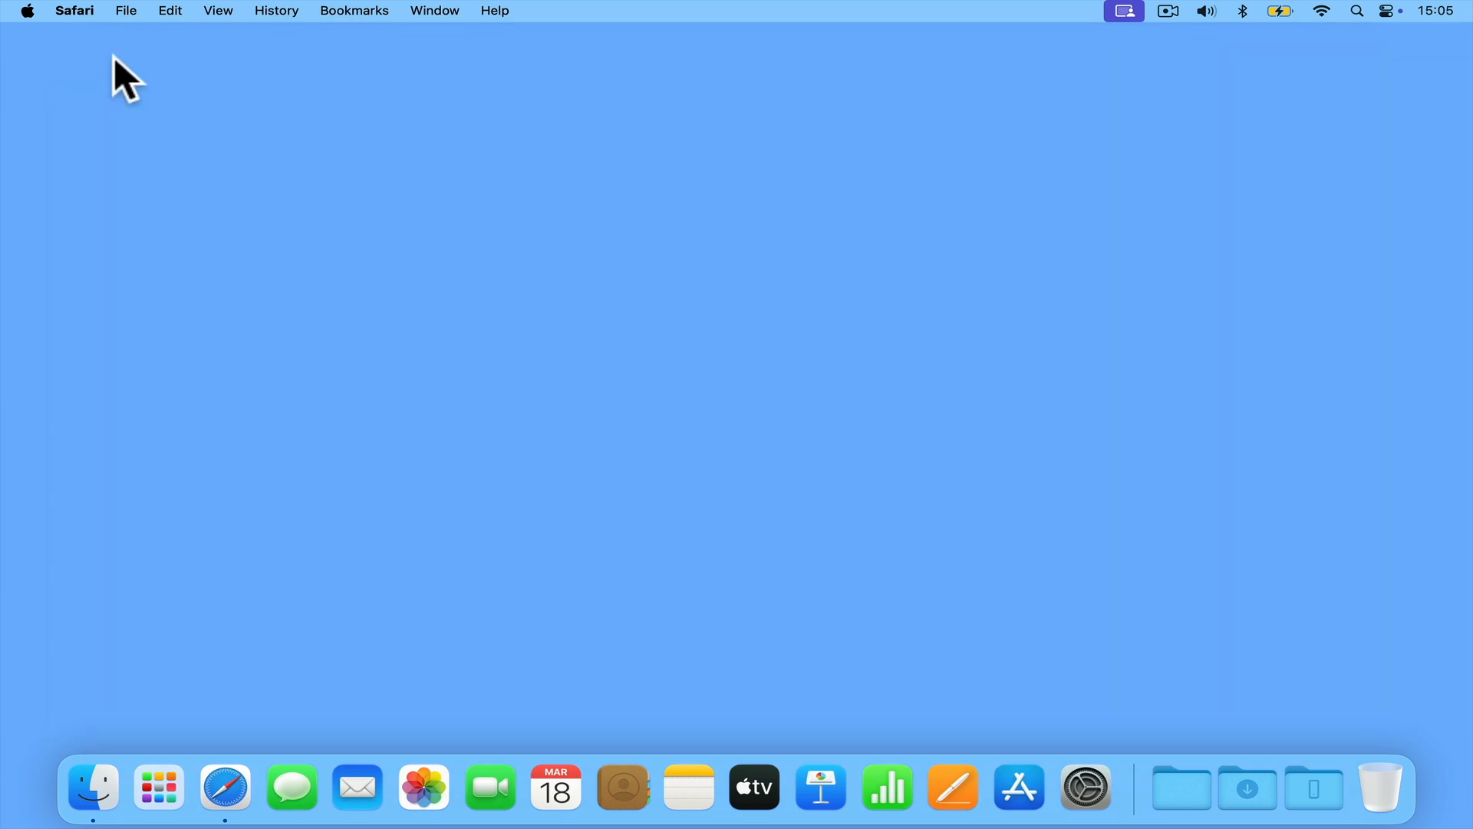
click(841, 355)
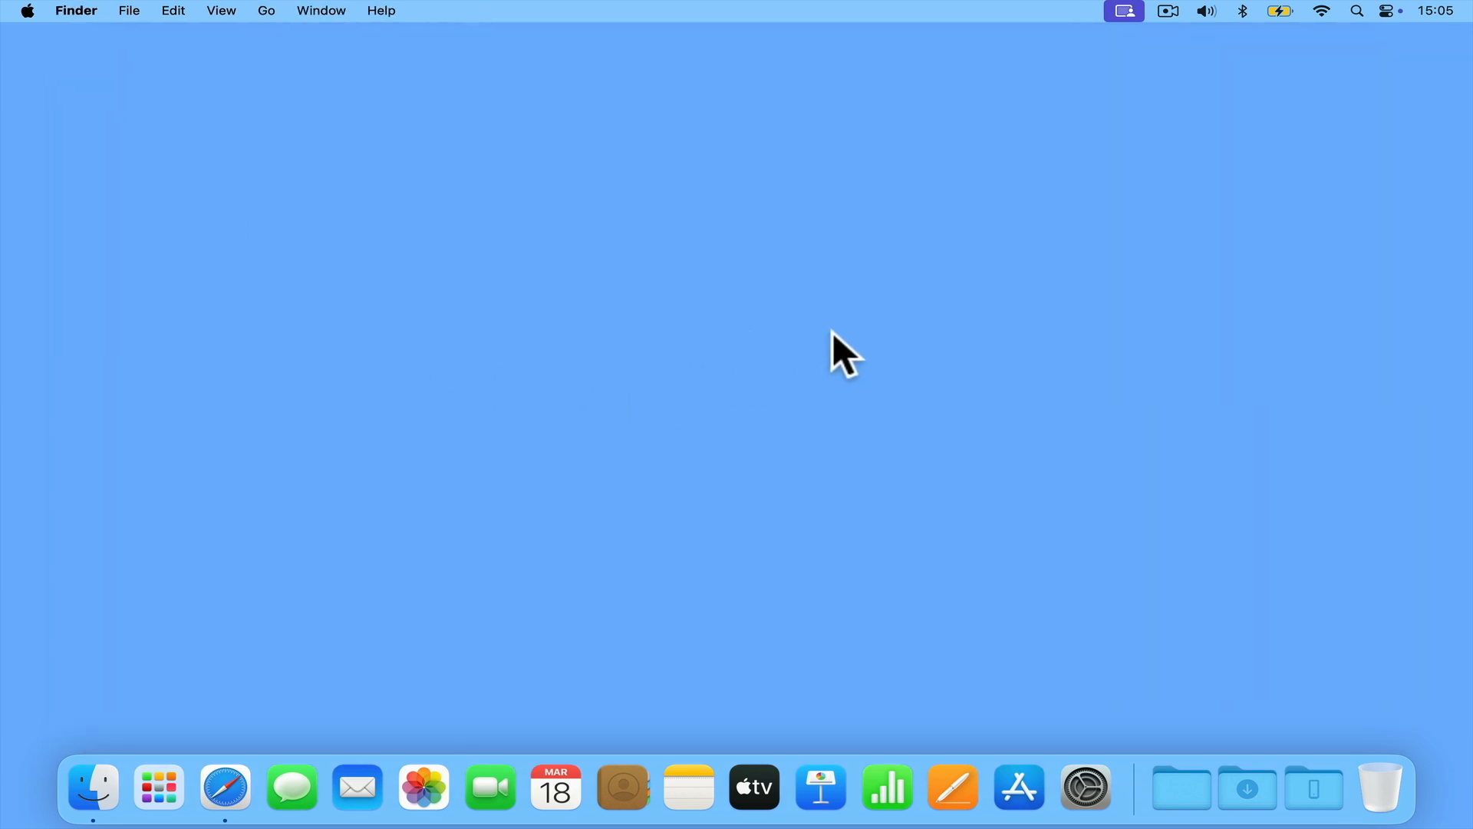
mouse_move(1085, 789)
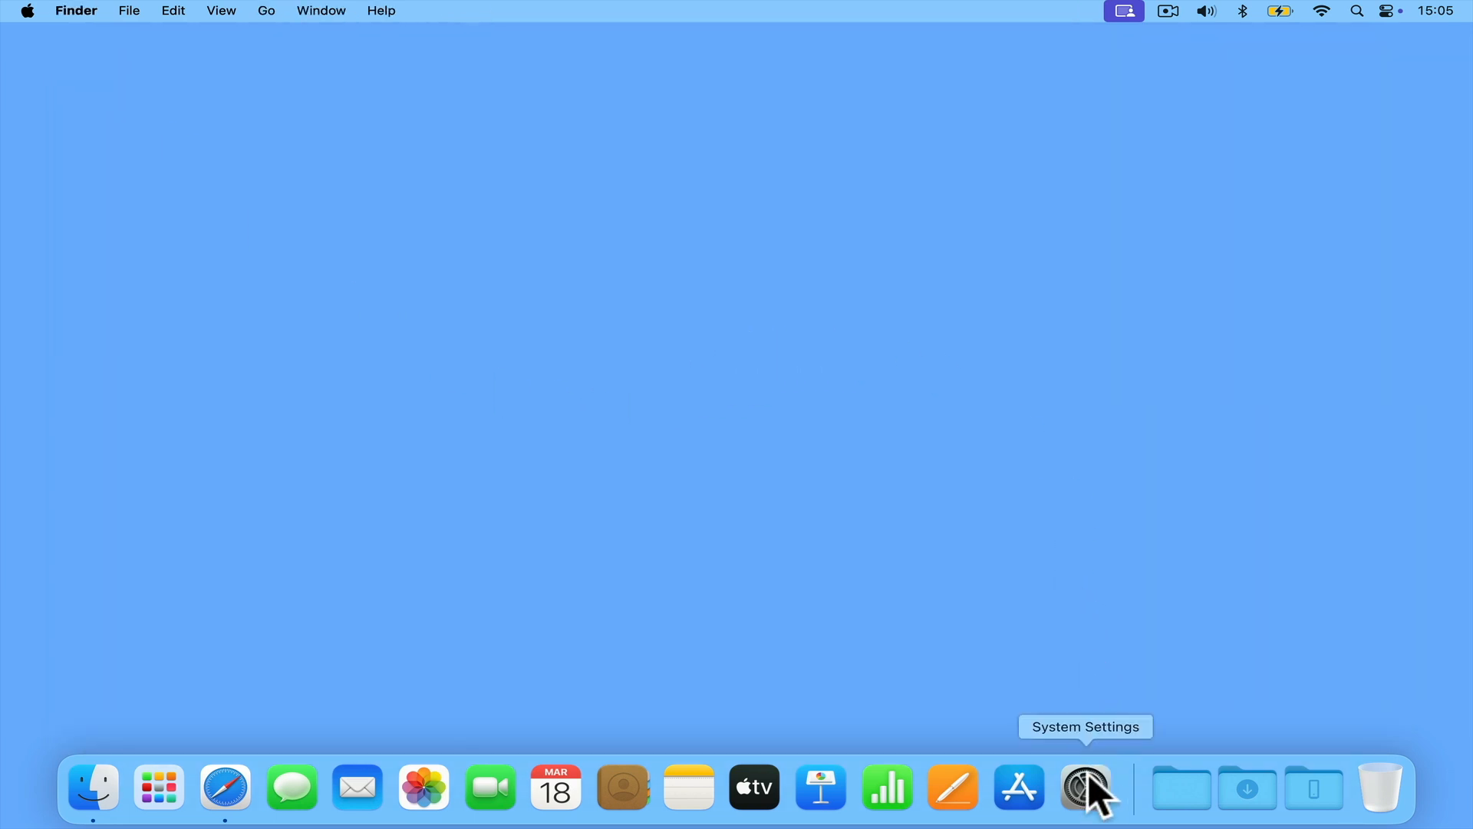
click(1085, 787)
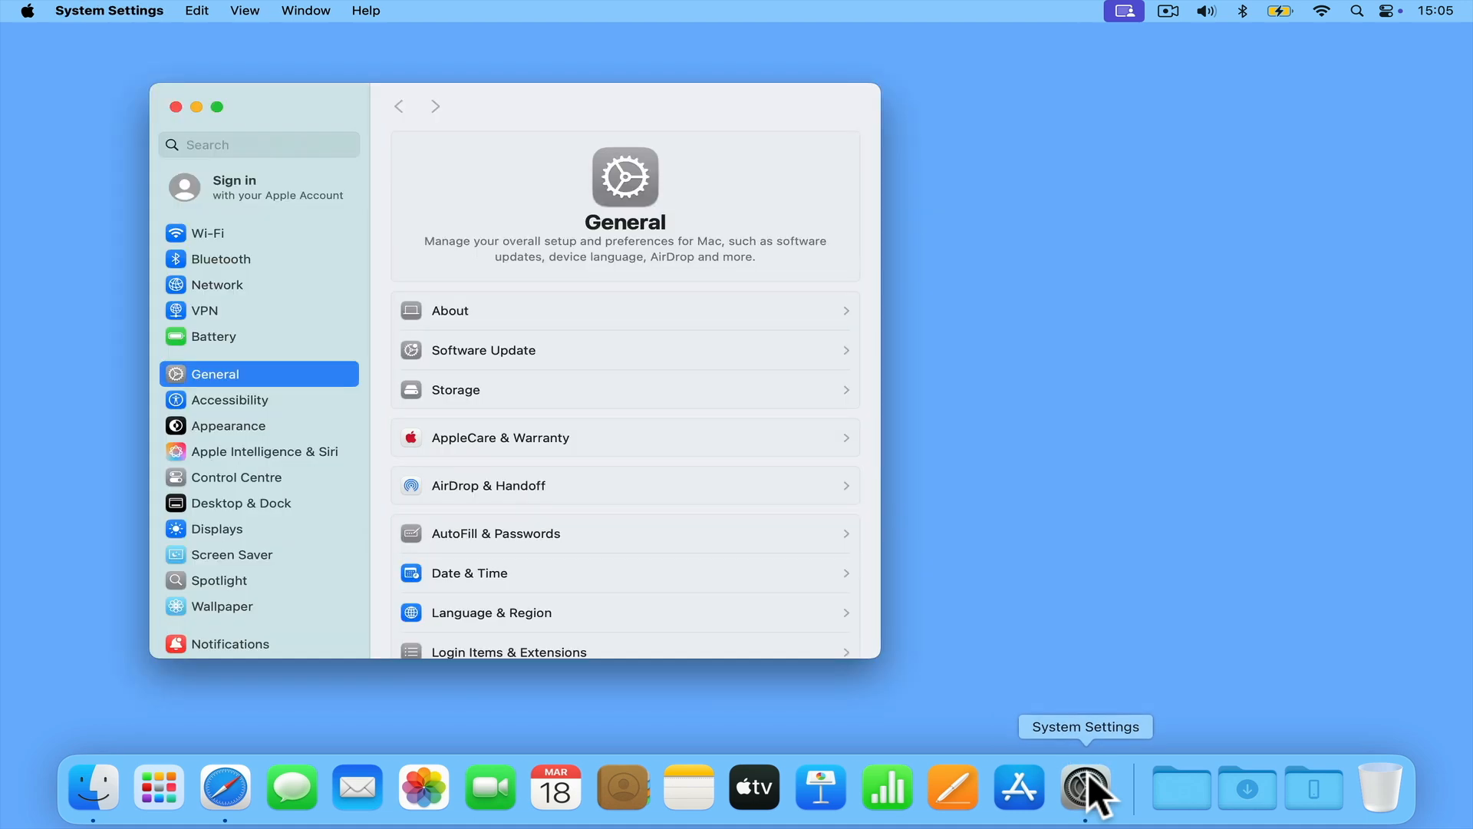
click(1085, 788)
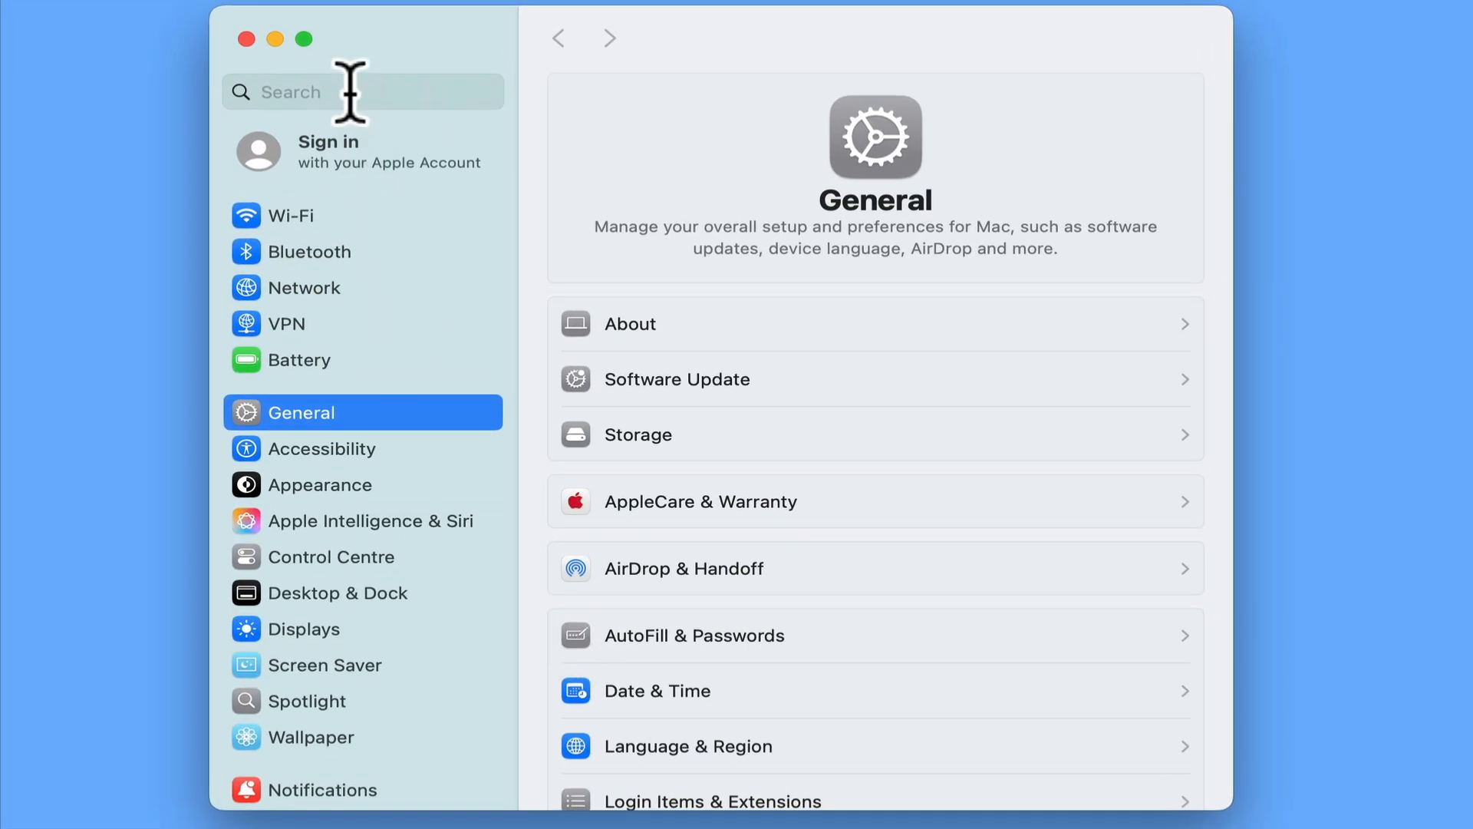
text(time)
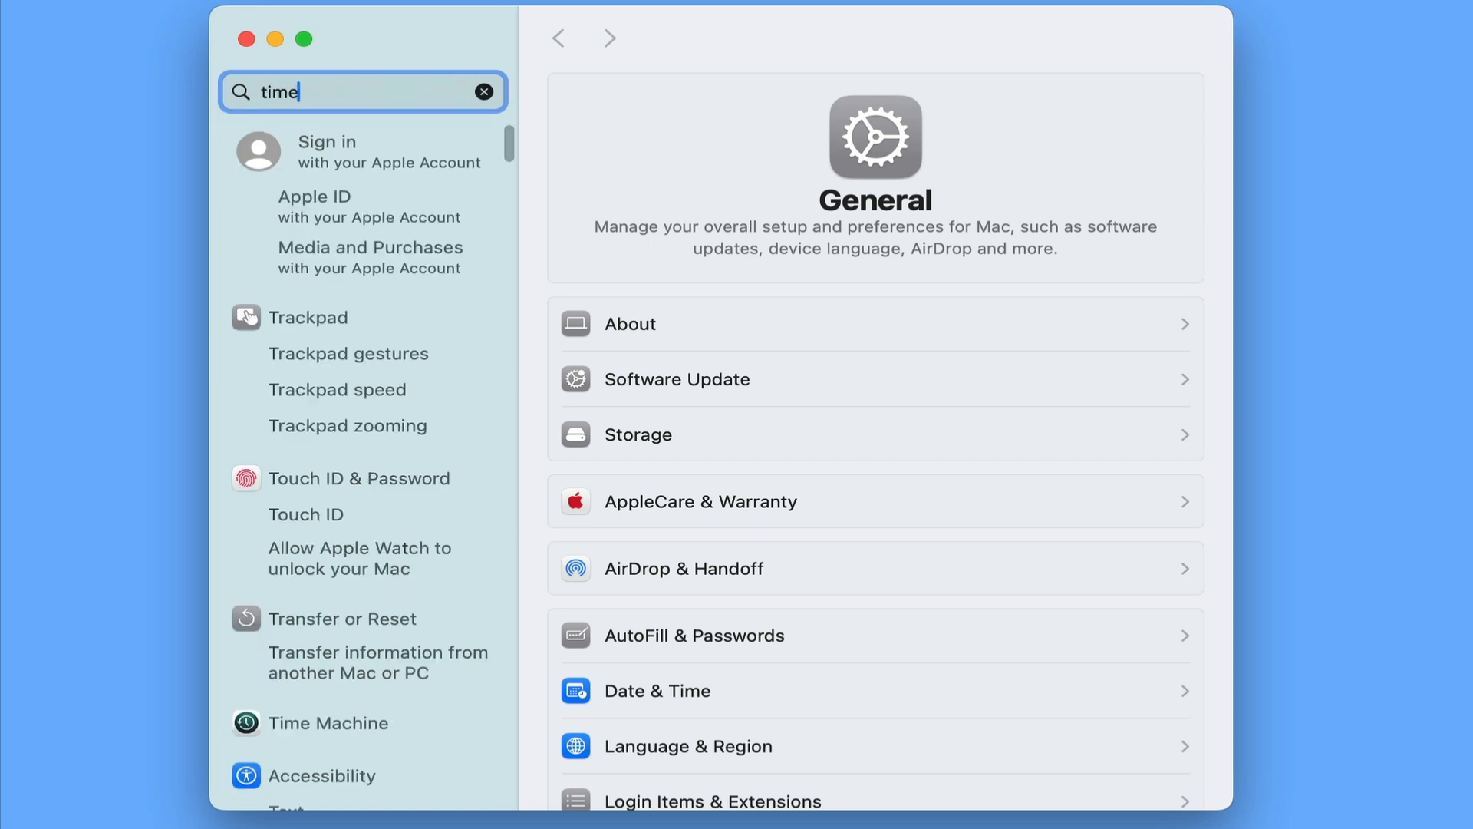
click(335, 721)
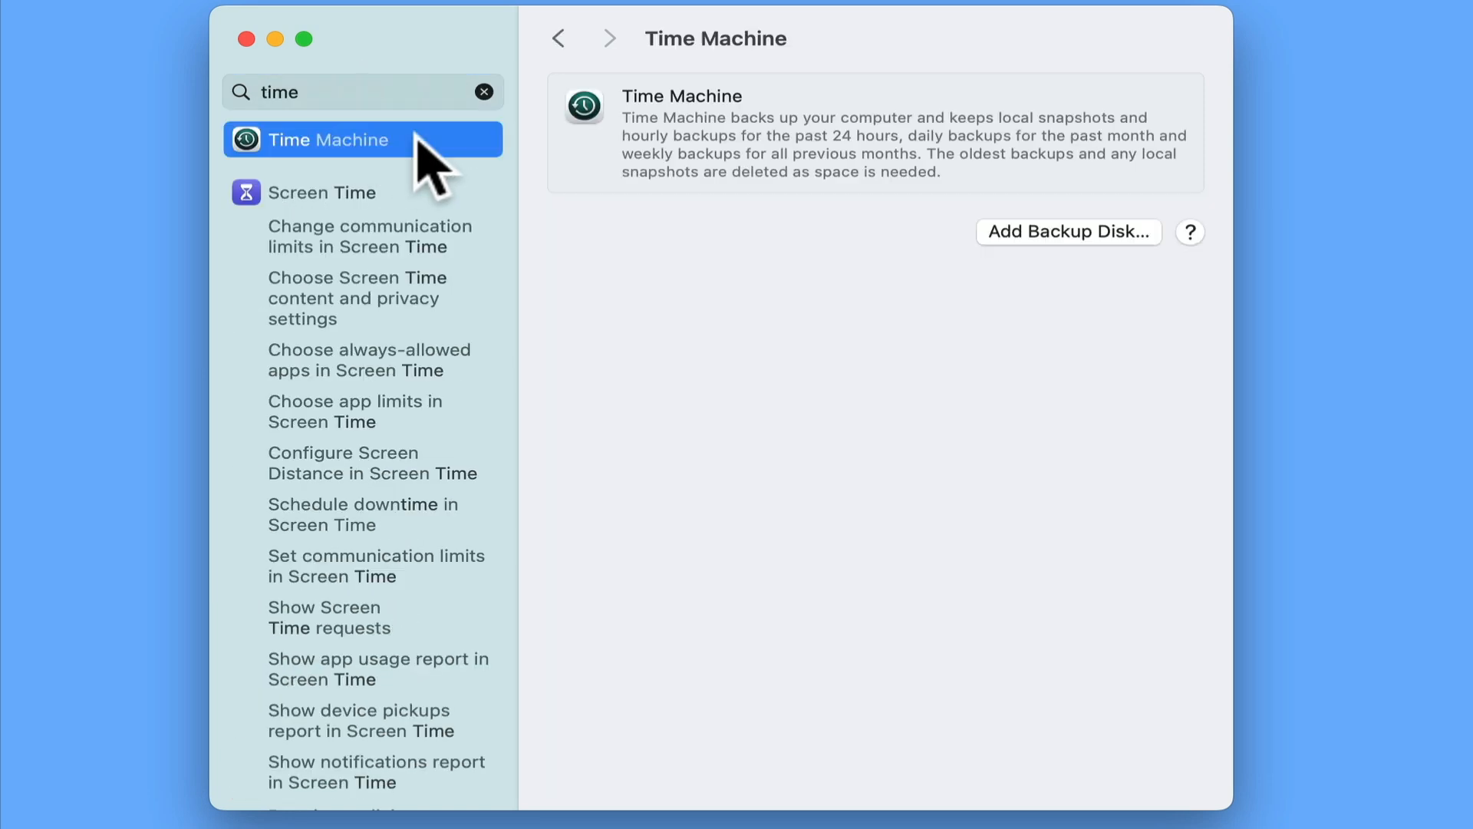
mouse_move(926, 423)
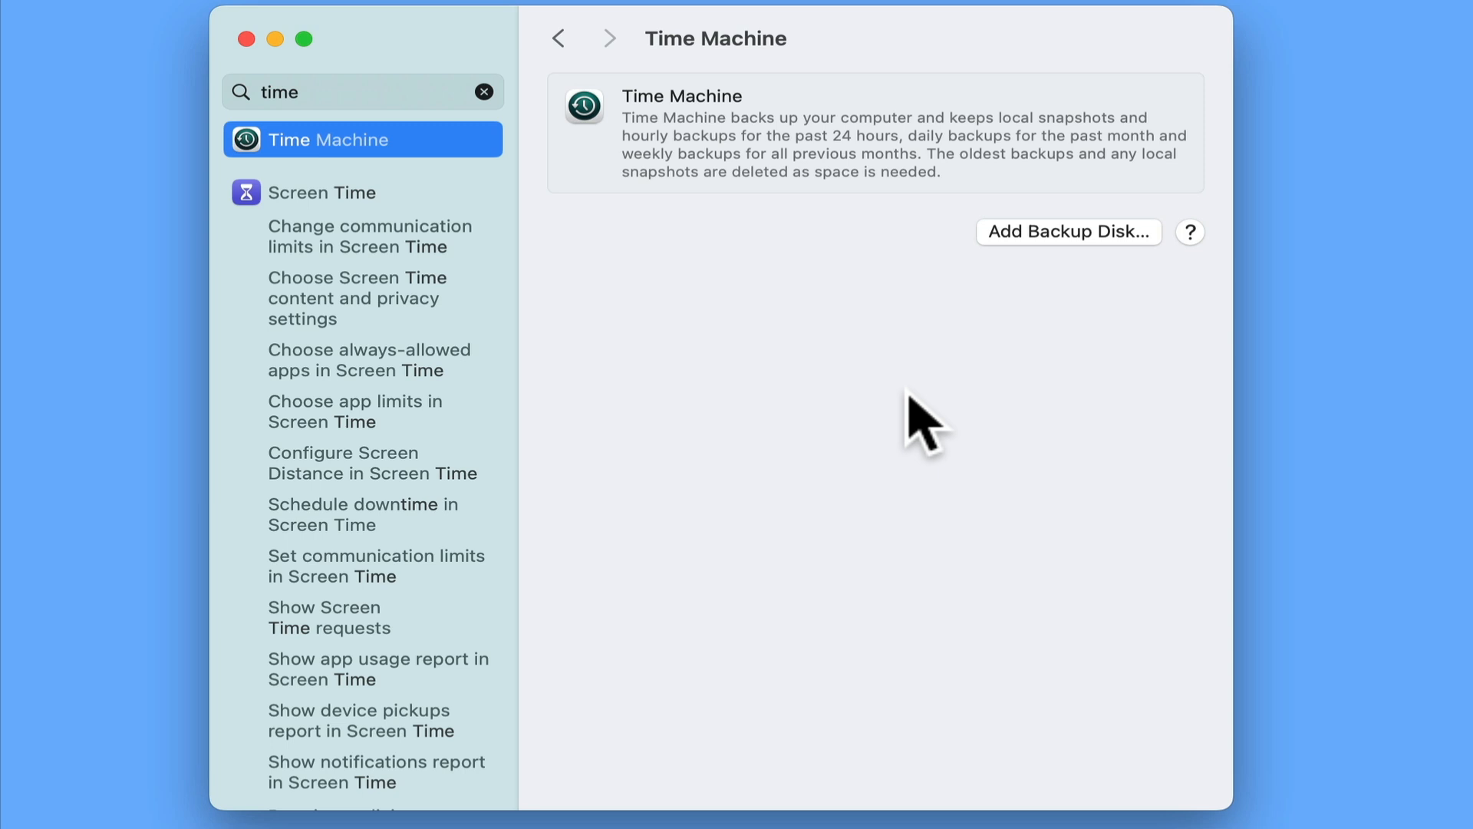
mouse_move(1137, 263)
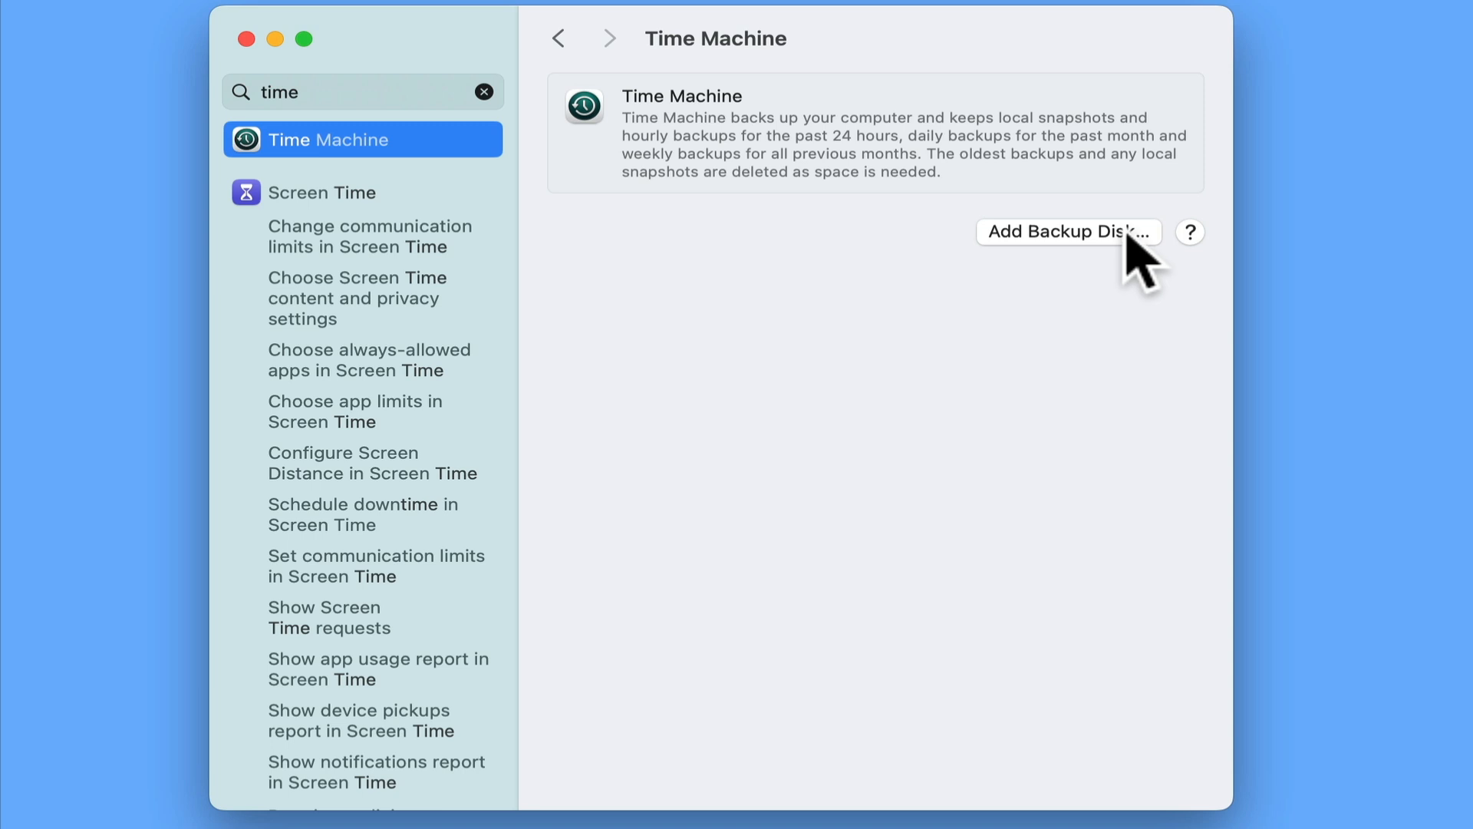
Step: Add the TimeMachine share on BeeStation.local as a backup disk, authorizing with admin credentials
click(1068, 231)
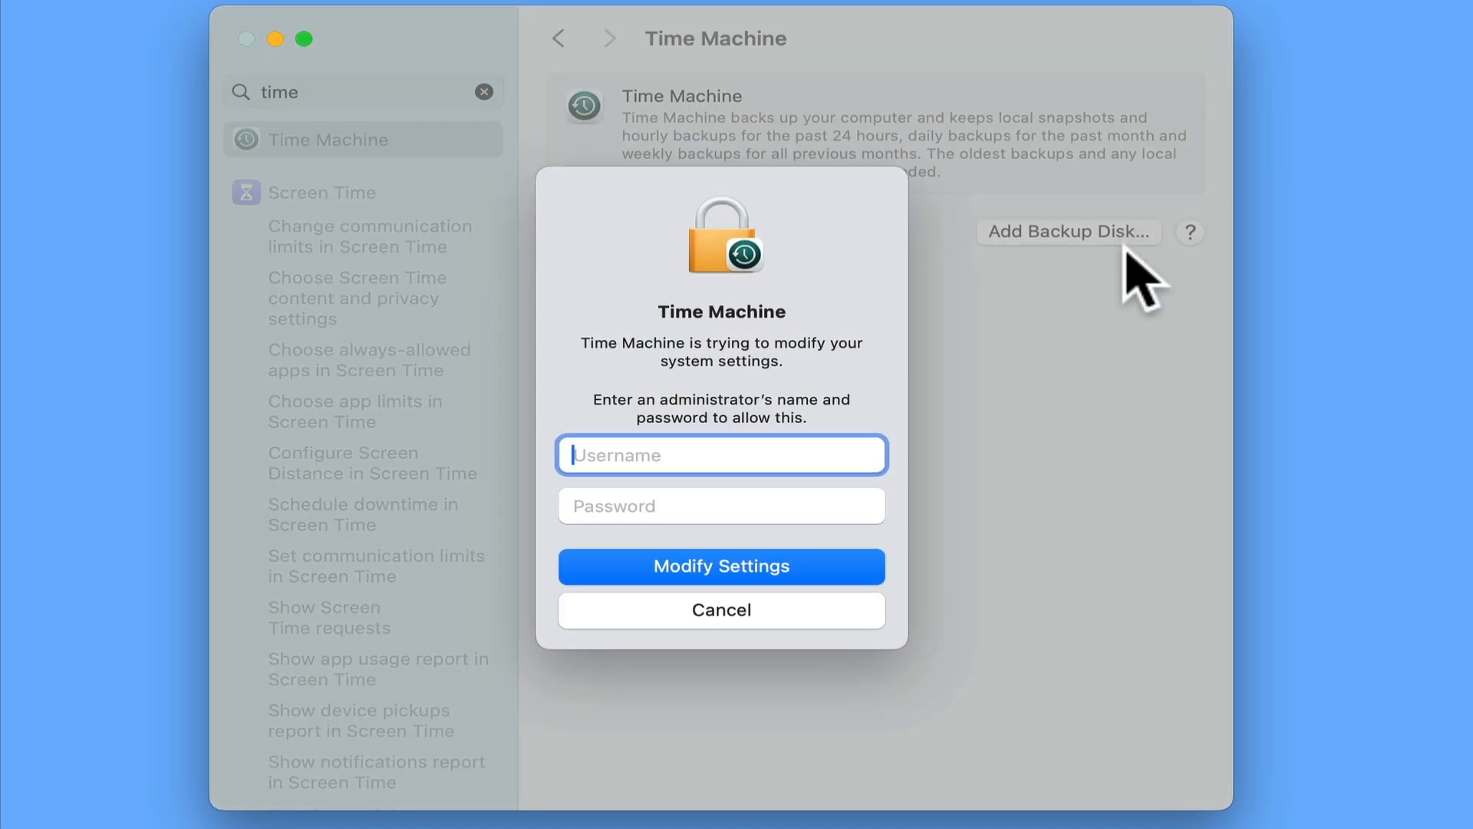
text(administrator)
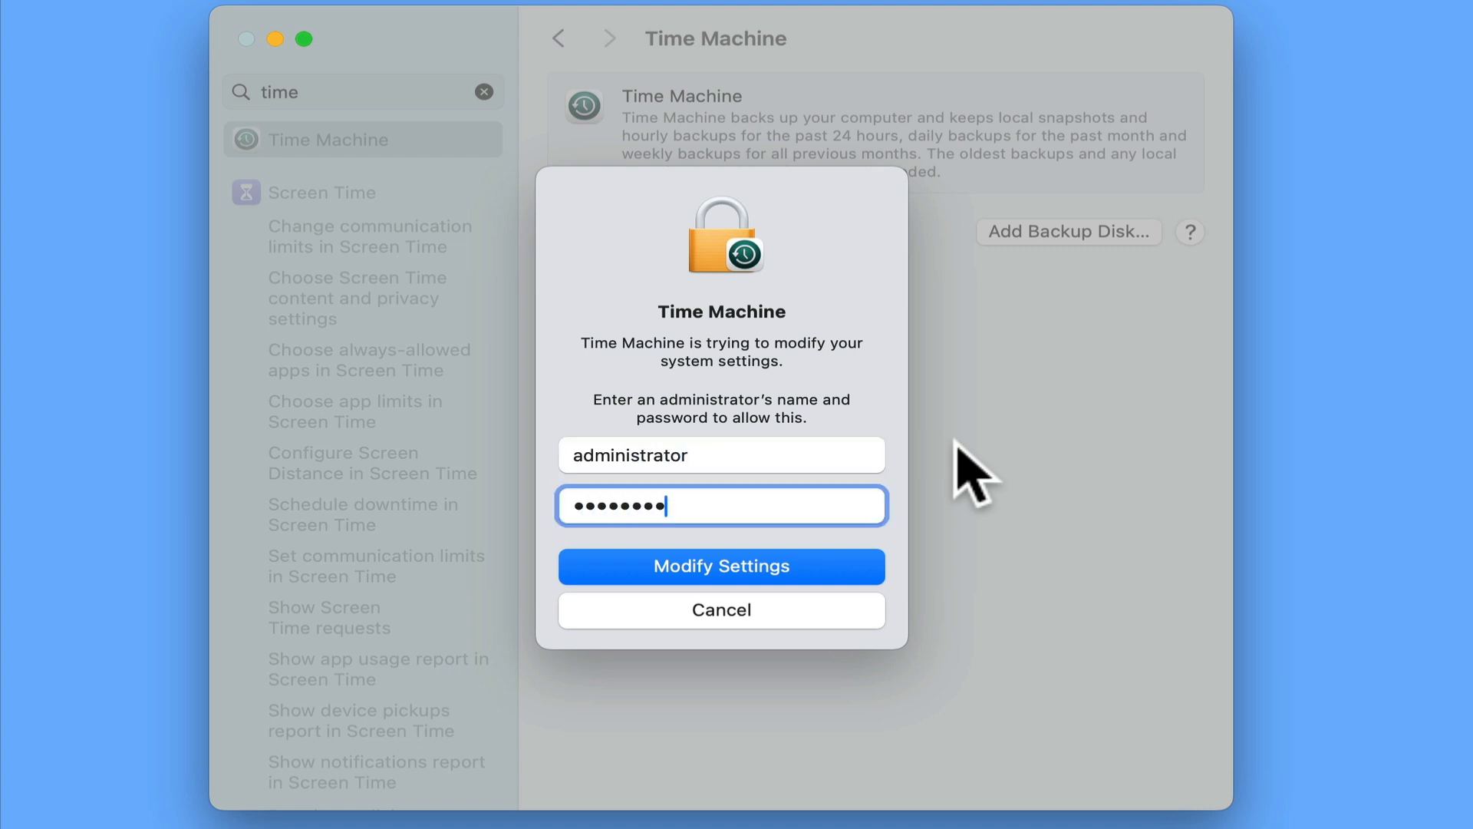
click(720, 566)
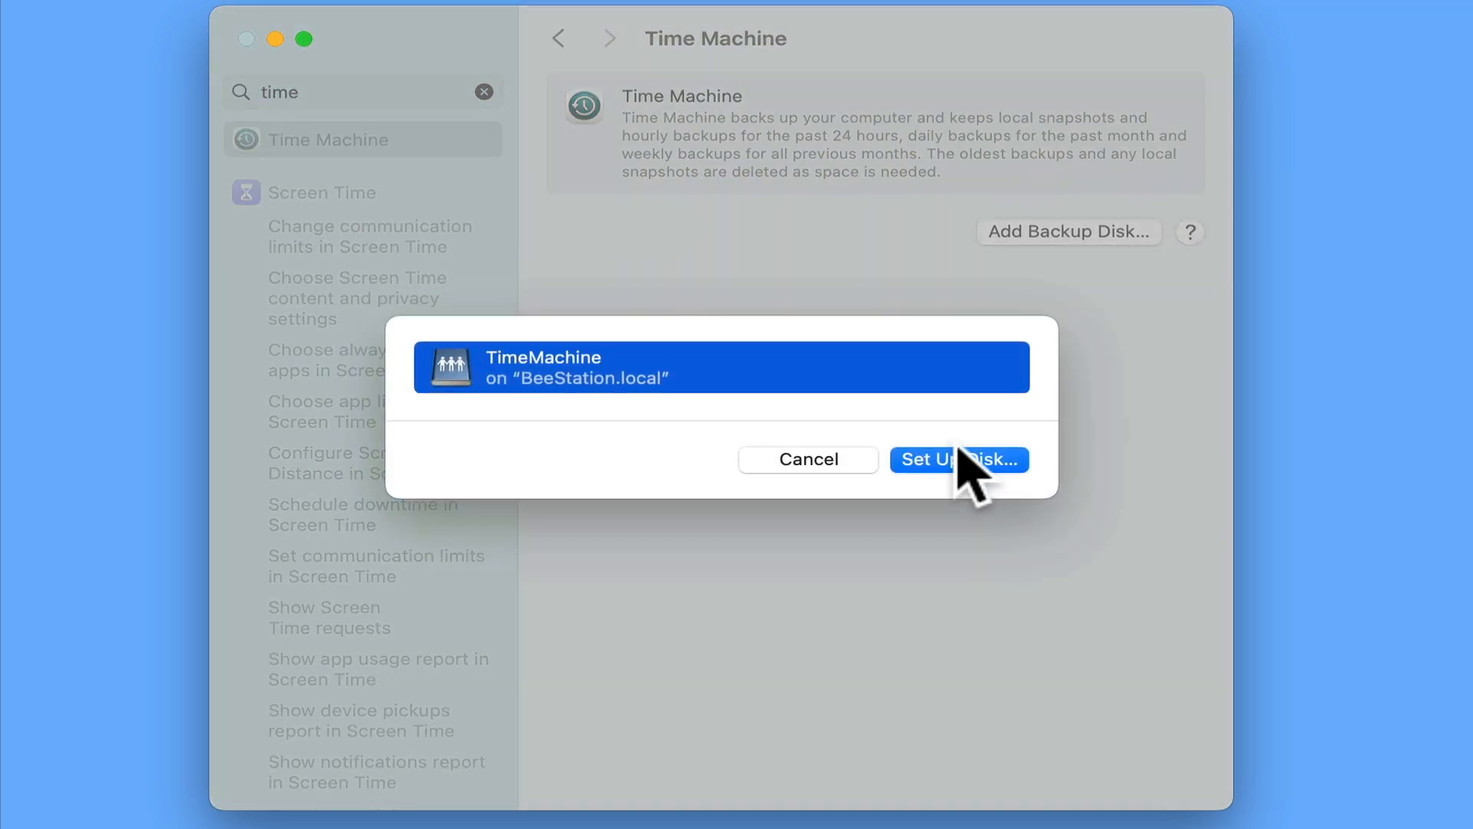
mouse_move(1048, 423)
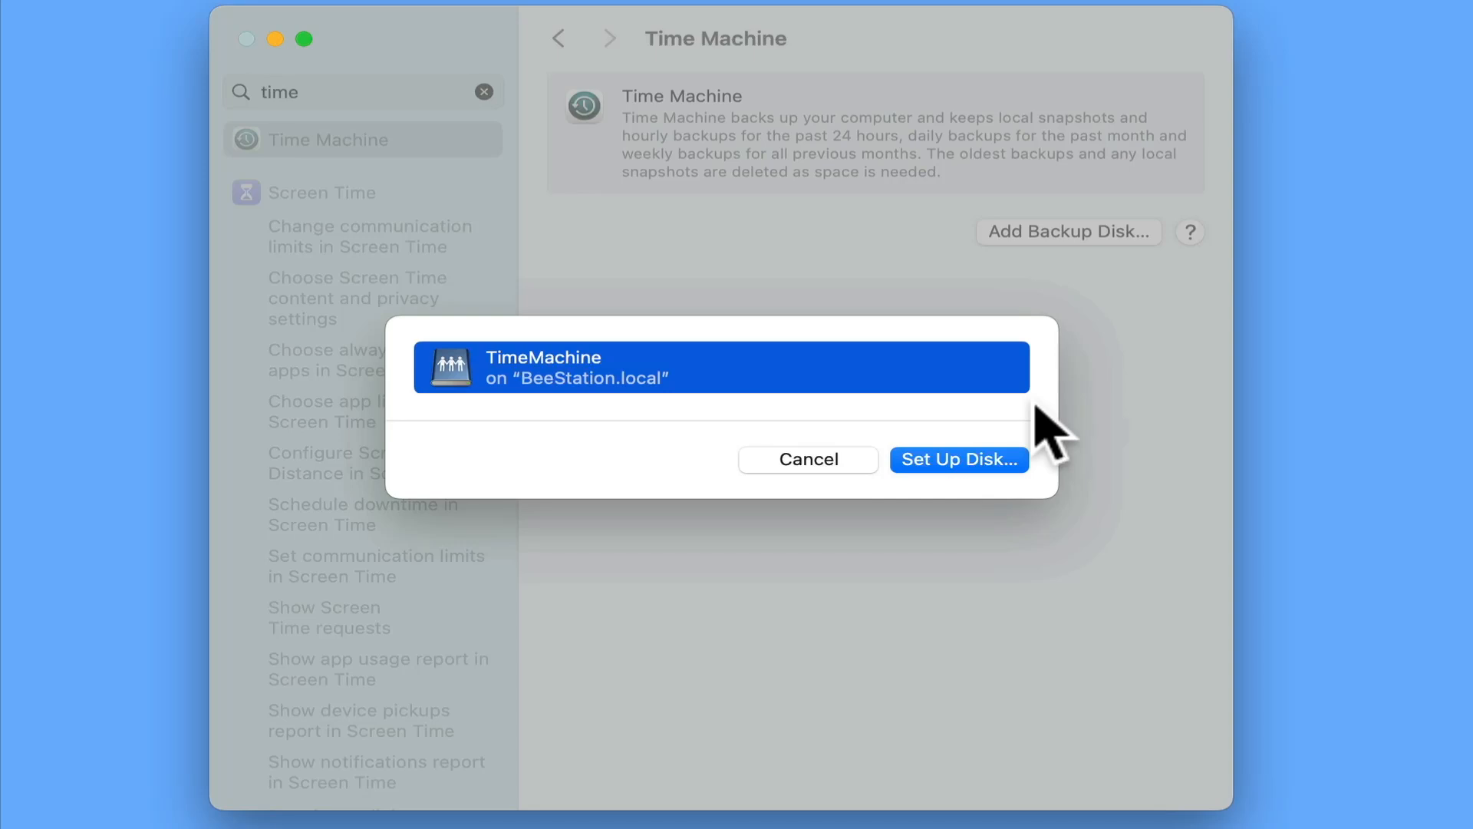
Step: Set up the TimeMachine share by connecting to BeeStation with the registered user's password
click(958, 459)
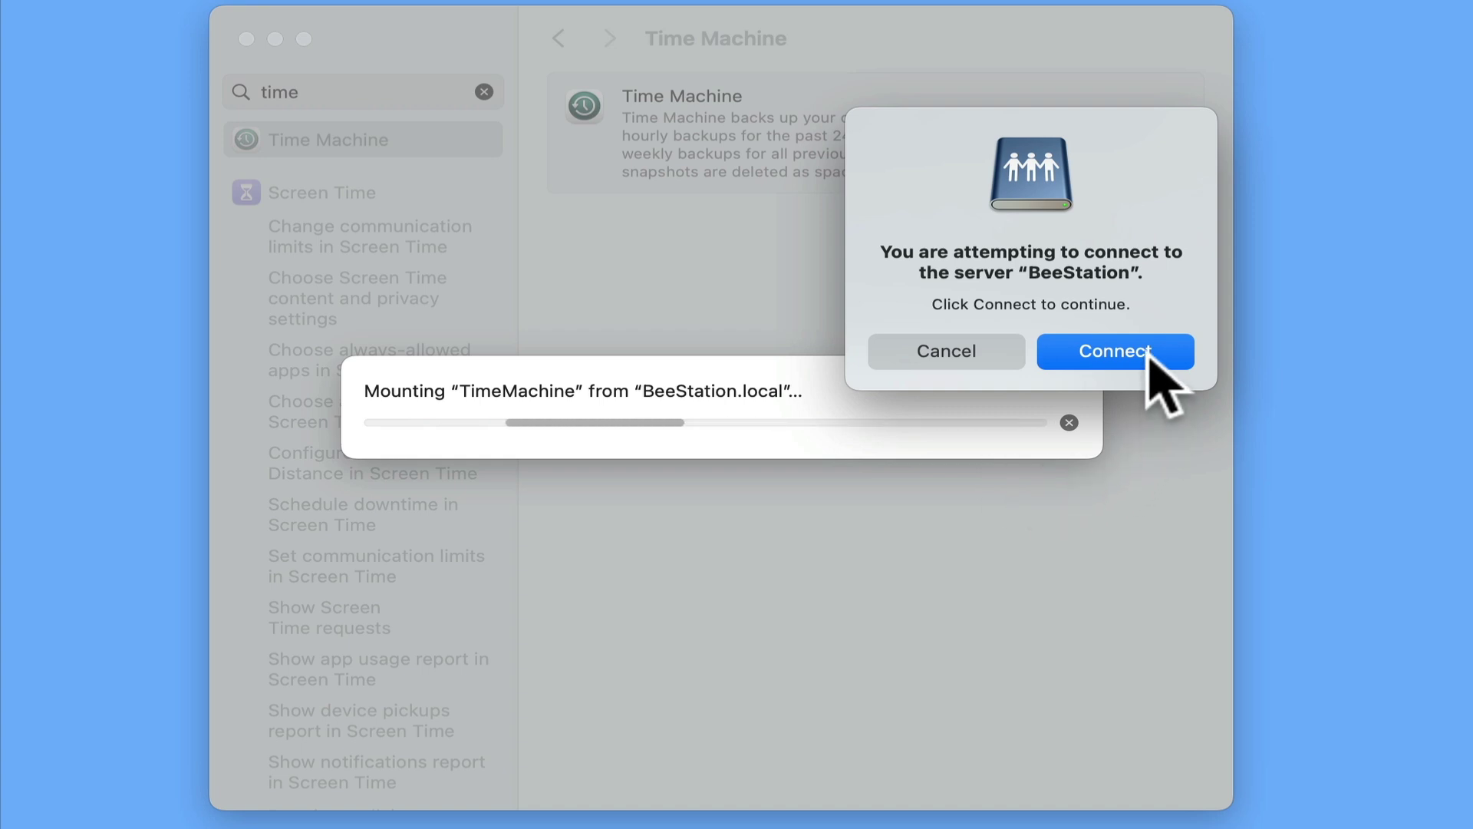
click(1114, 352)
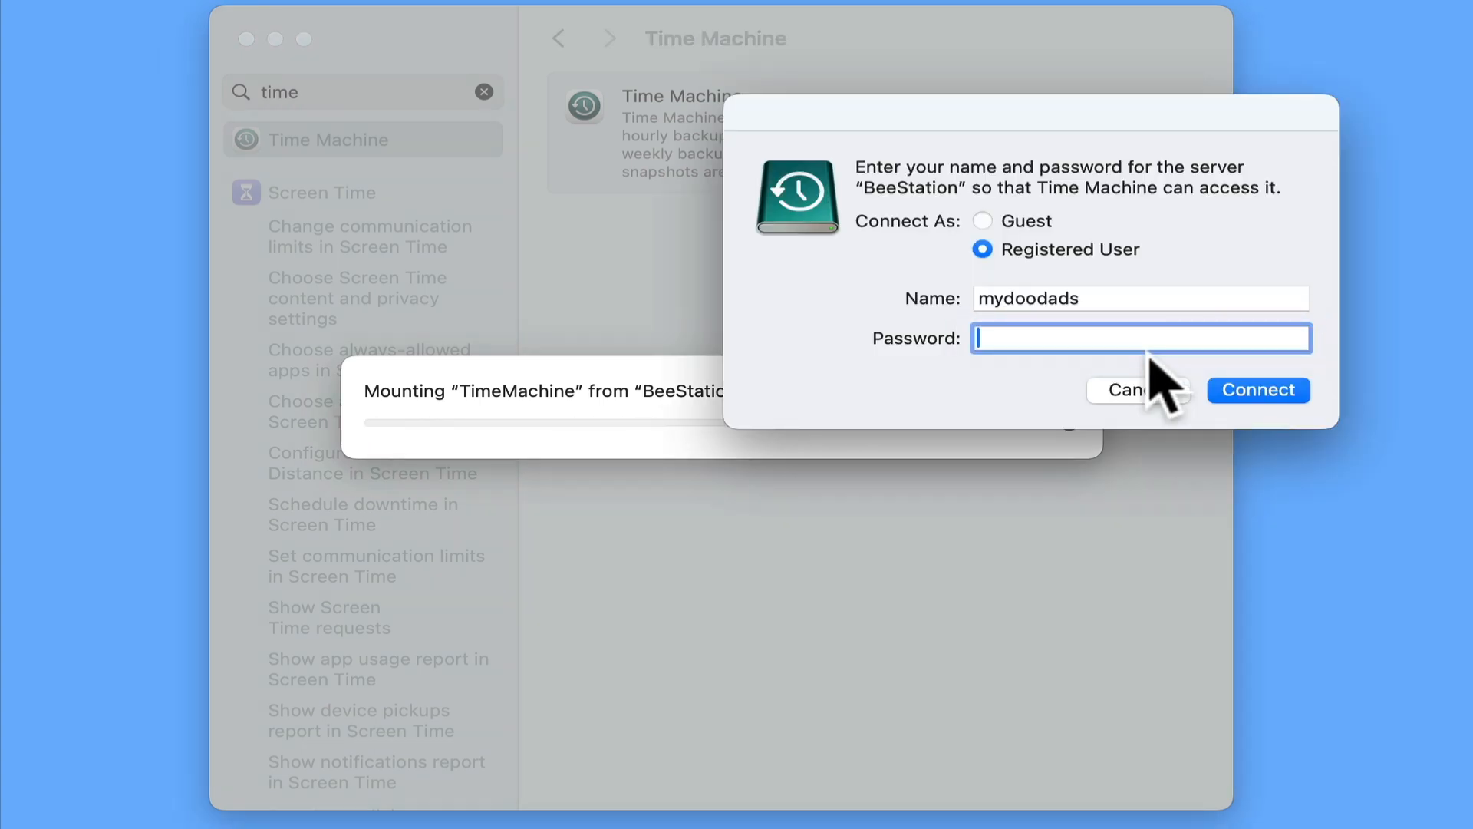
mouse_move(1339, 367)
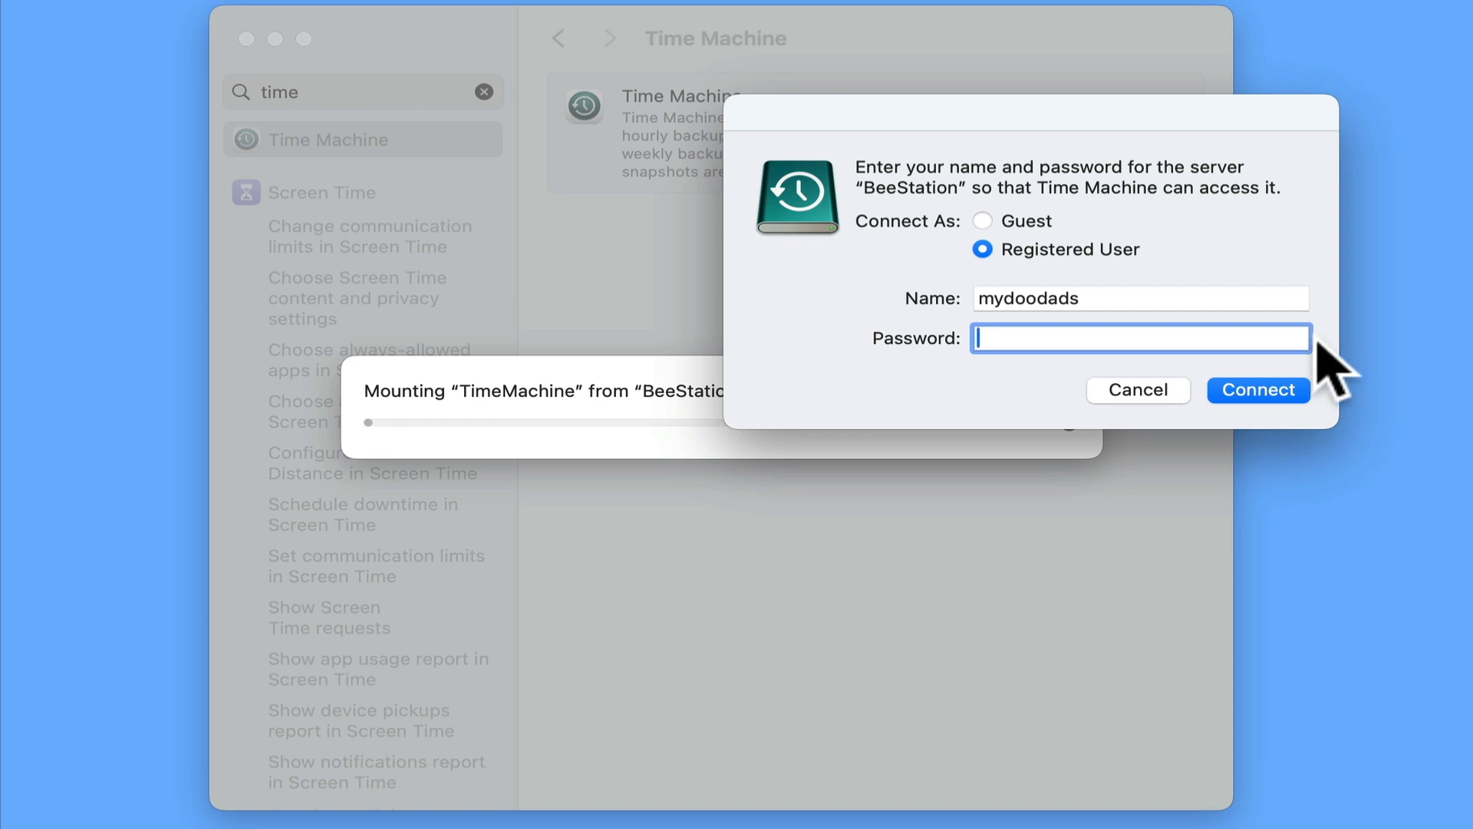
text(password)
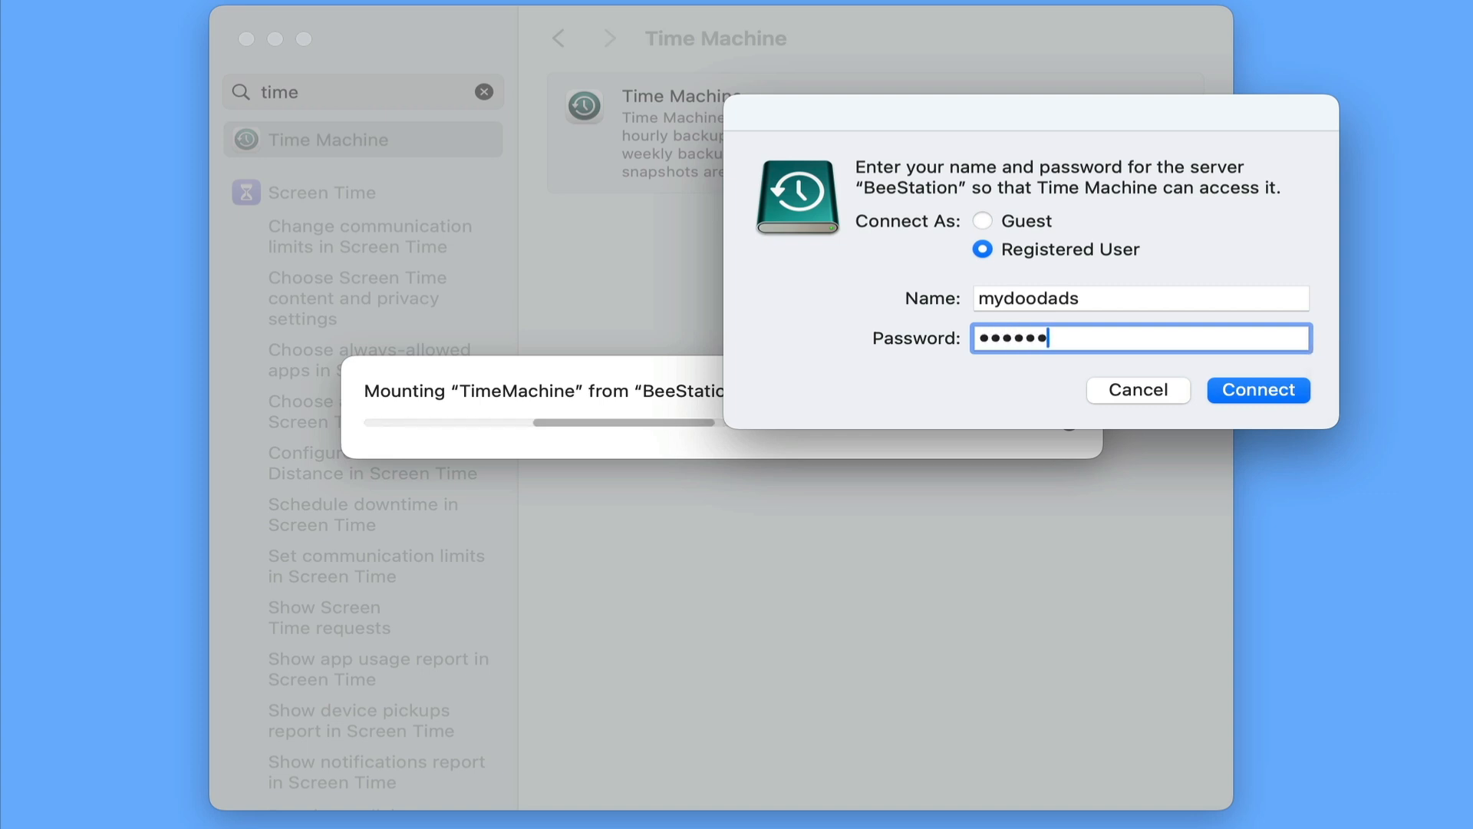
text(•)
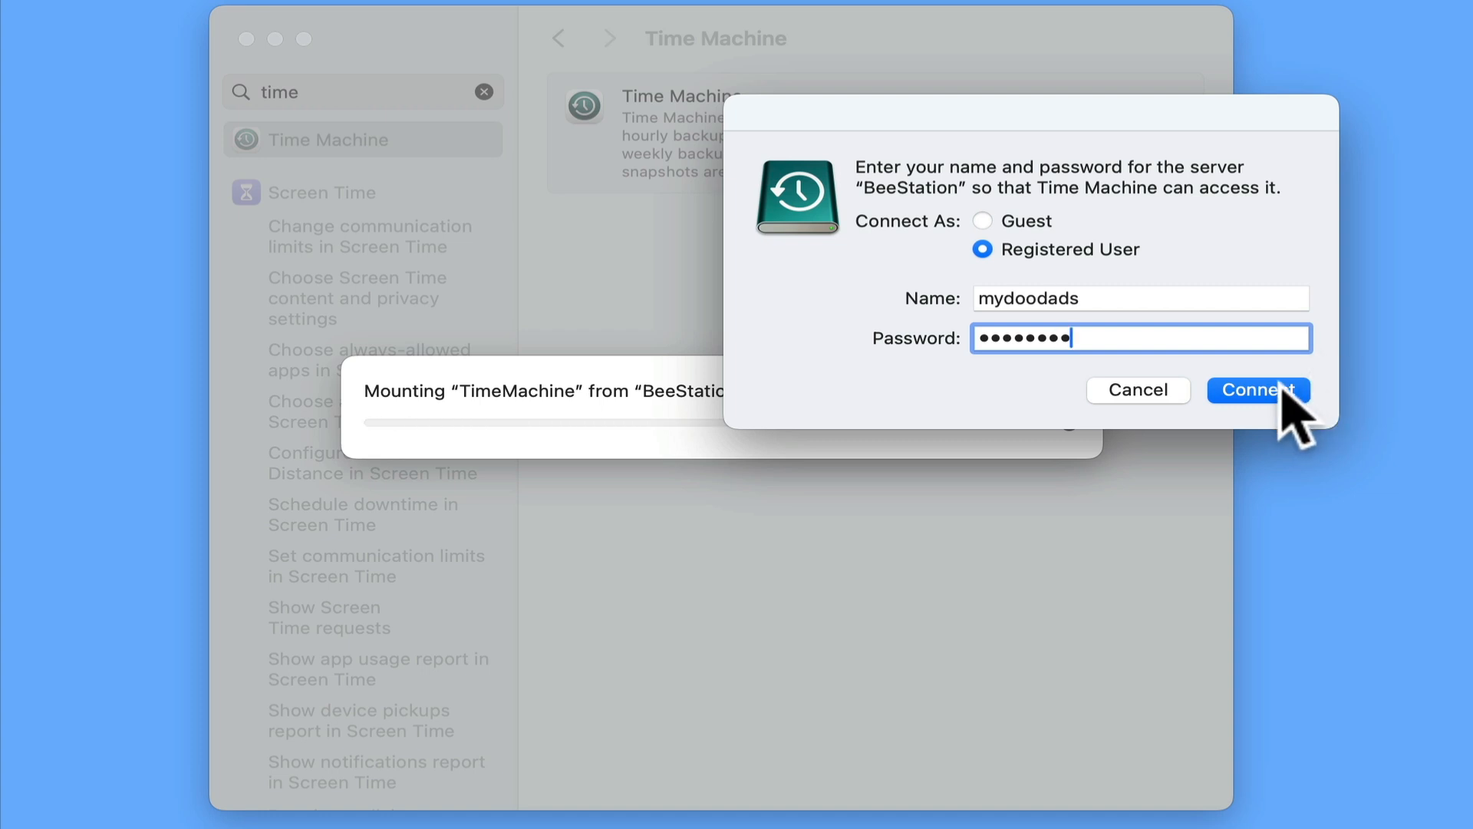
click(1259, 390)
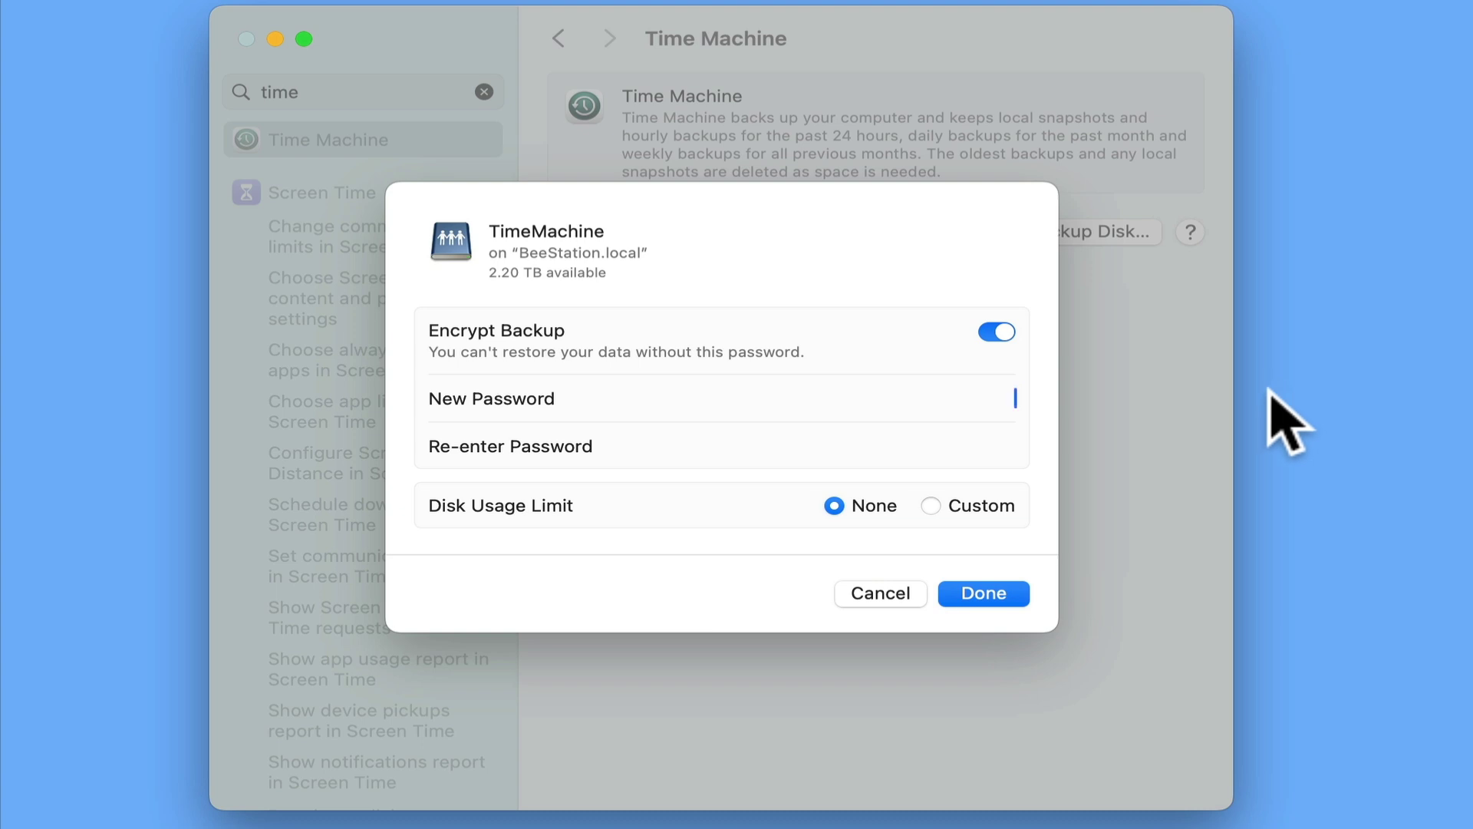
mouse_move(1043, 367)
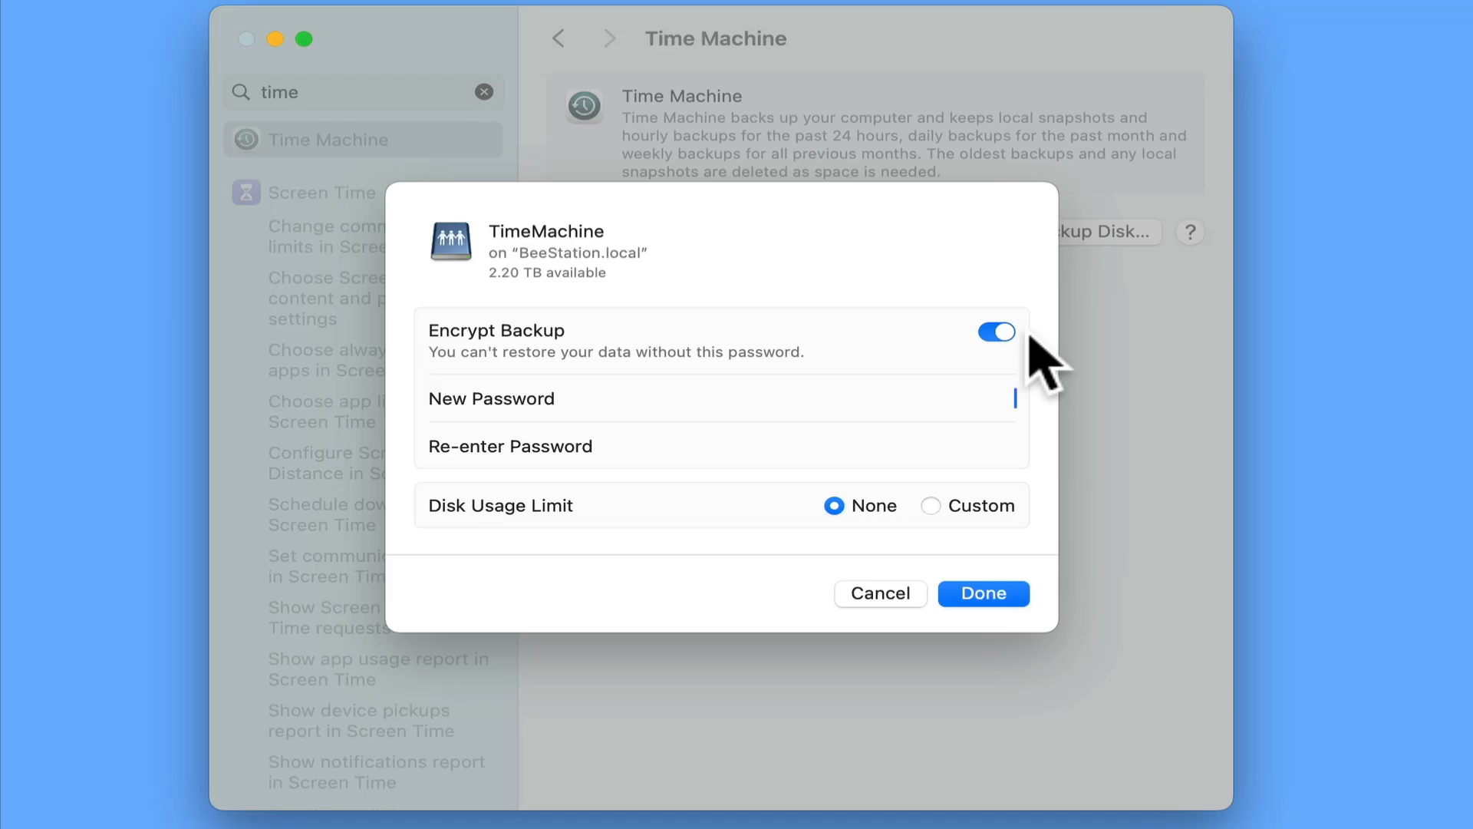
mouse_move(1071, 423)
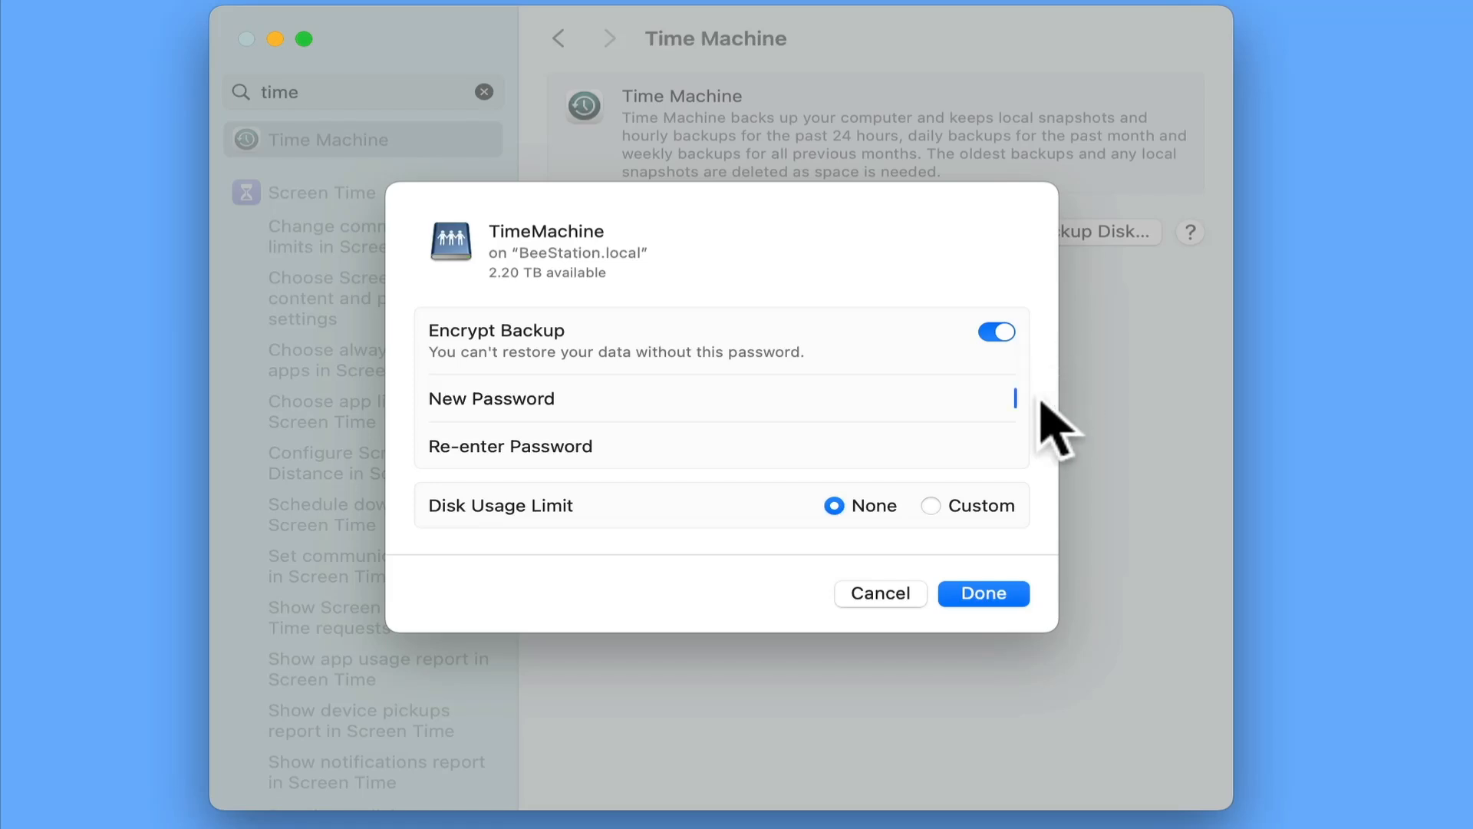
Step: Enter and re-enter the backup encryption password
text(password)
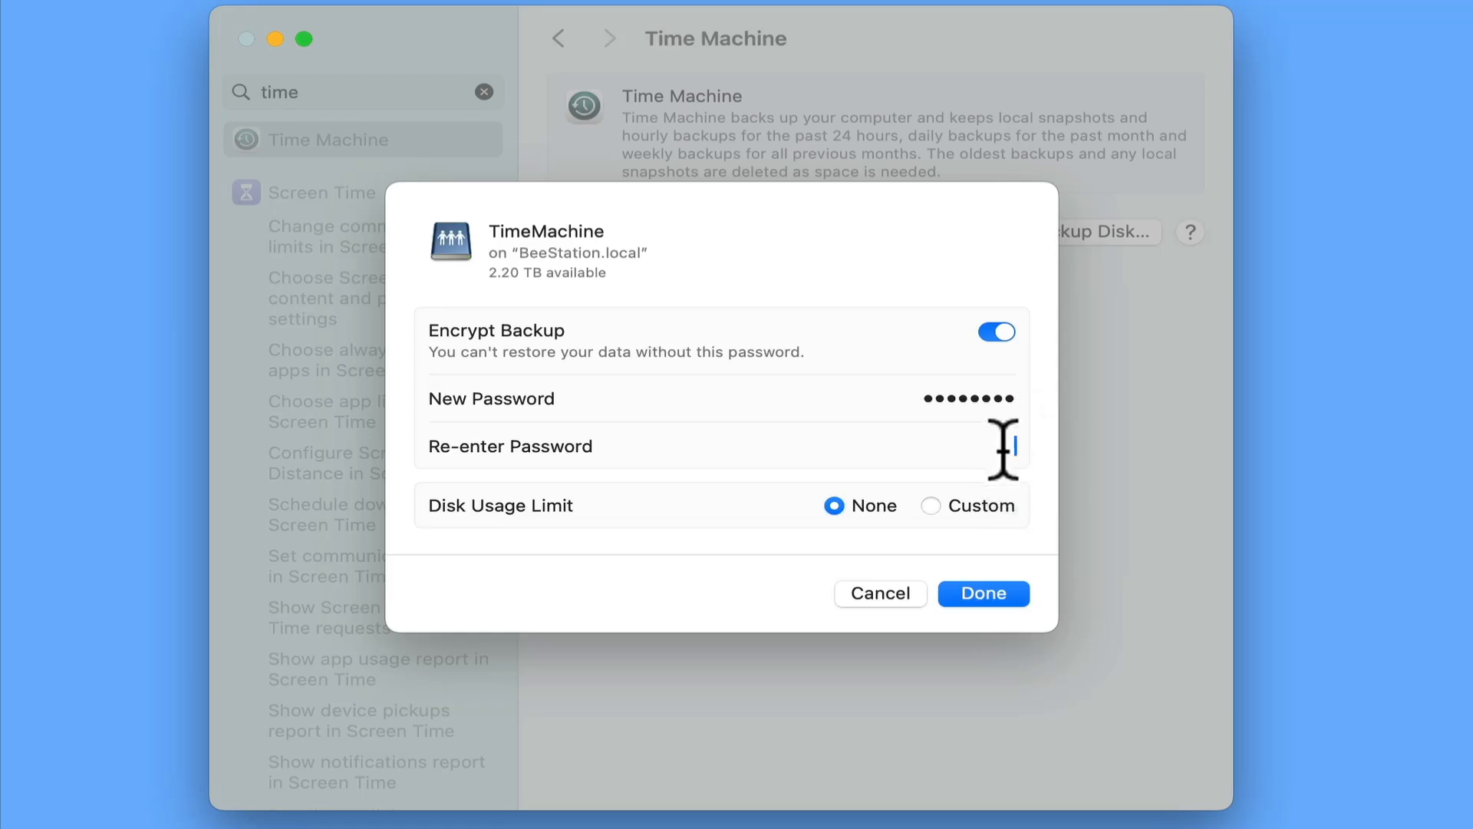
text(••••)
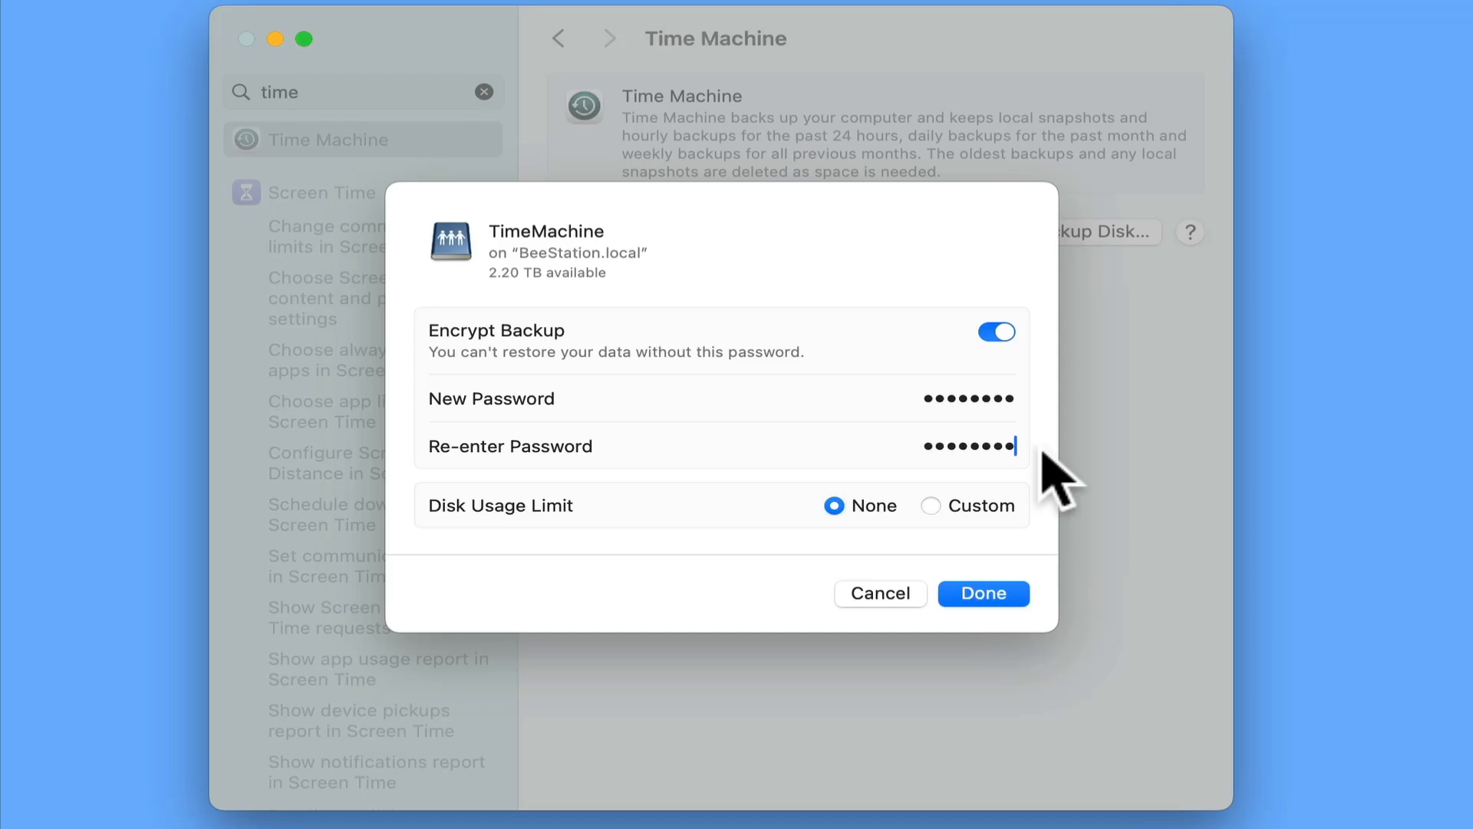
mouse_move(1060, 536)
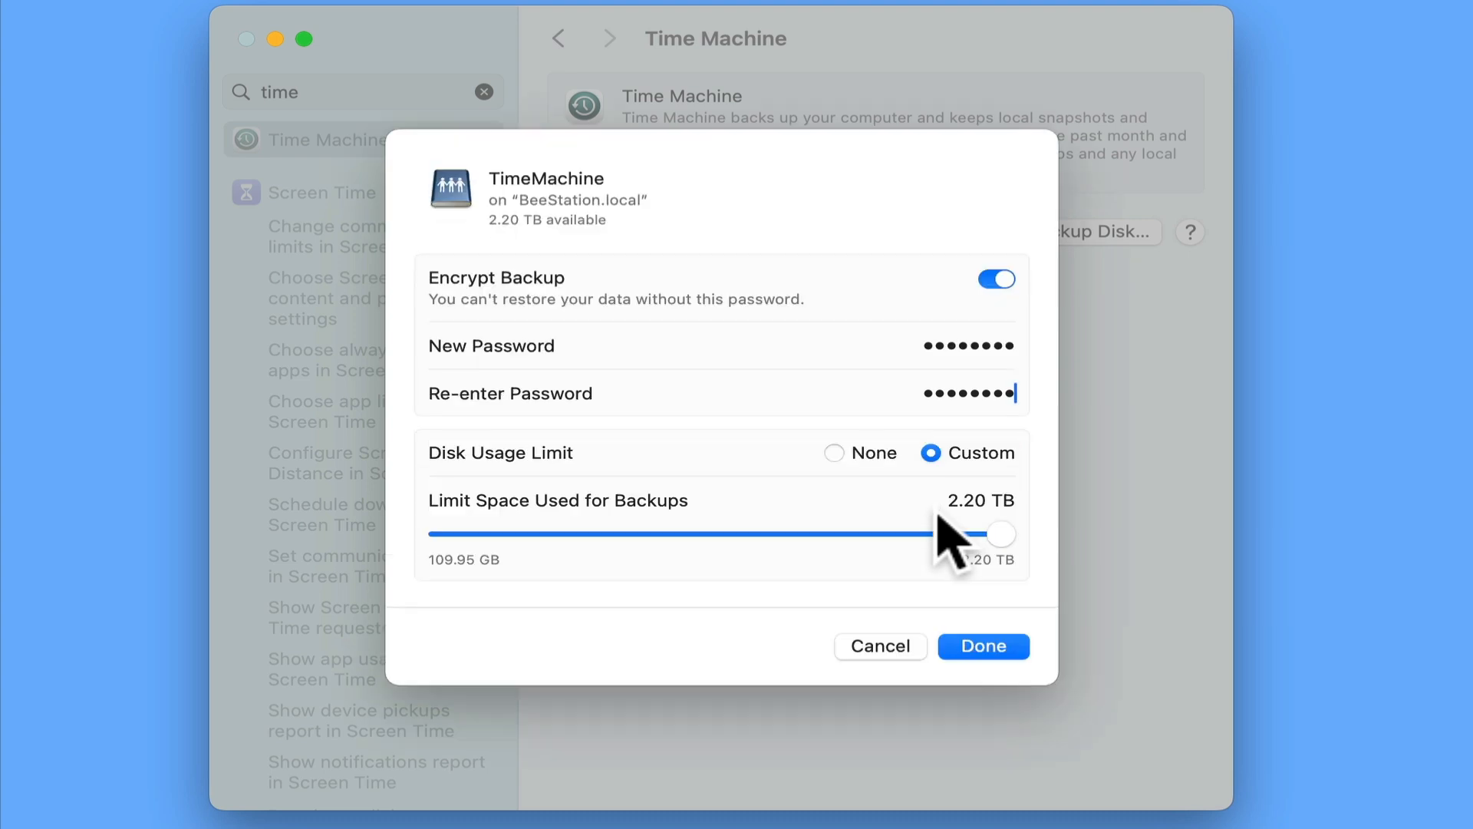
mouse_move(1041, 490)
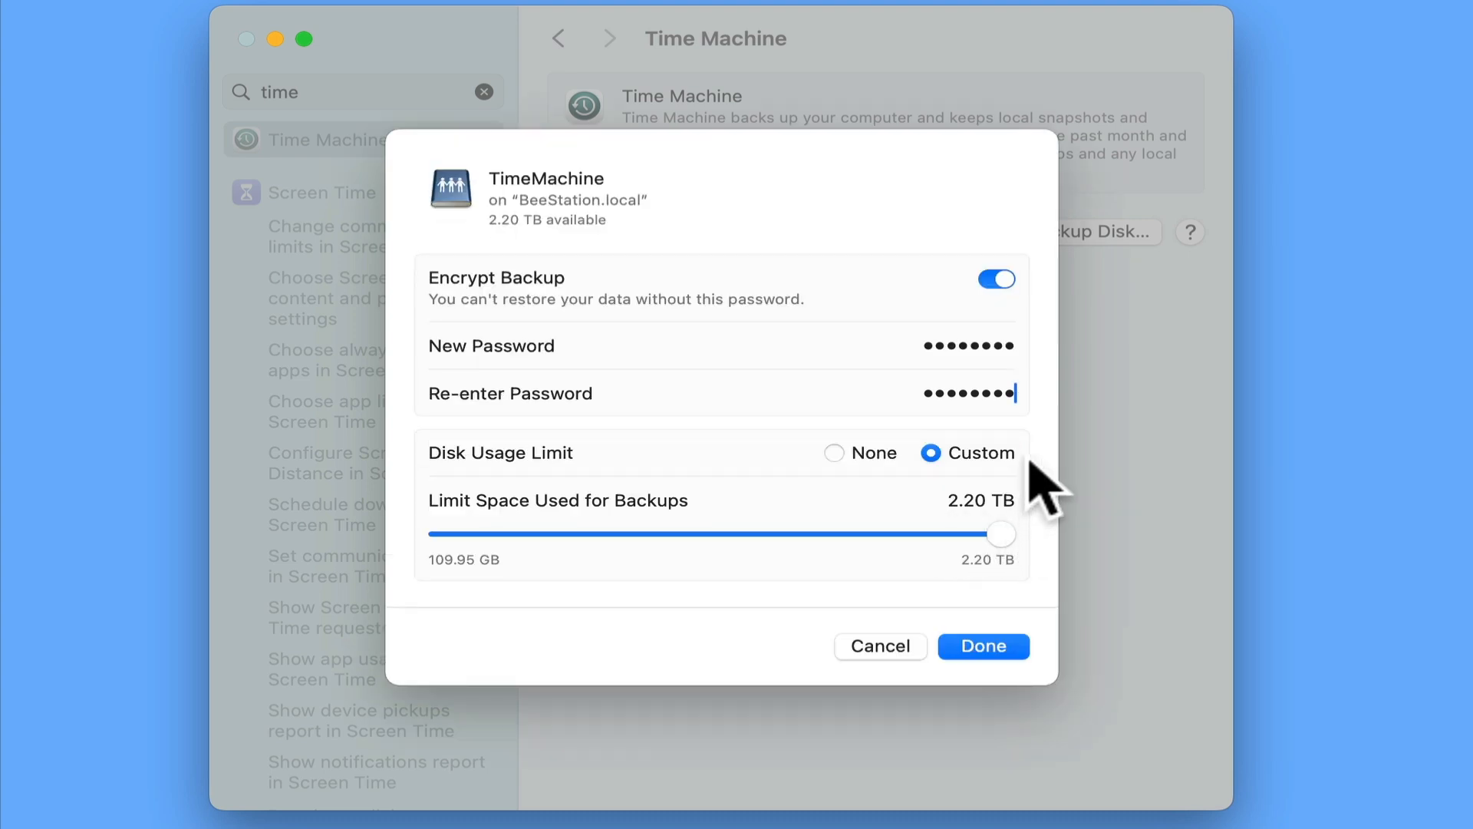
mouse_move(1043, 536)
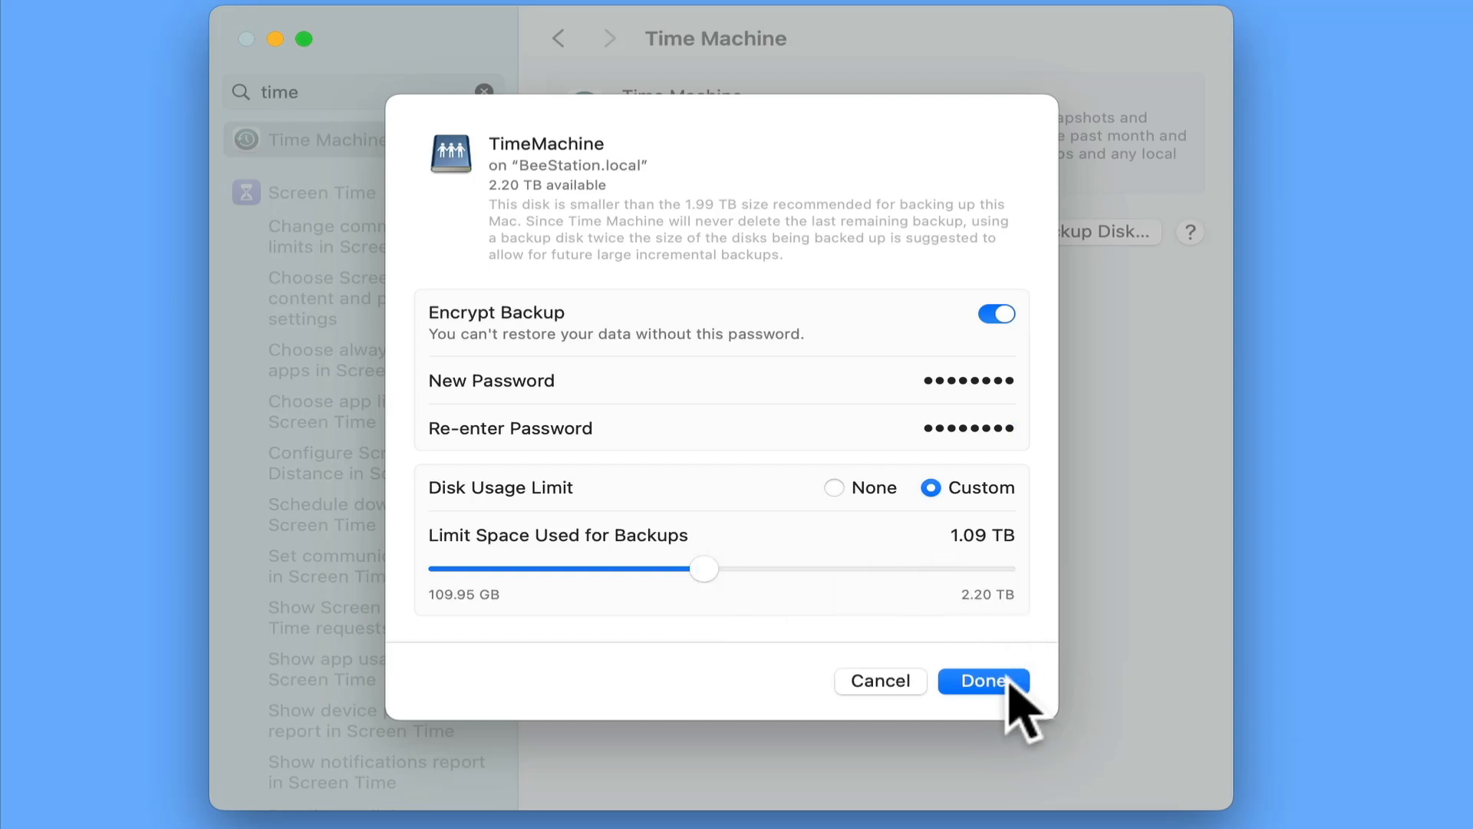
Step: Finish setting up the encrypted BeeStation backup disk with its 1.09 TB quota
click(983, 680)
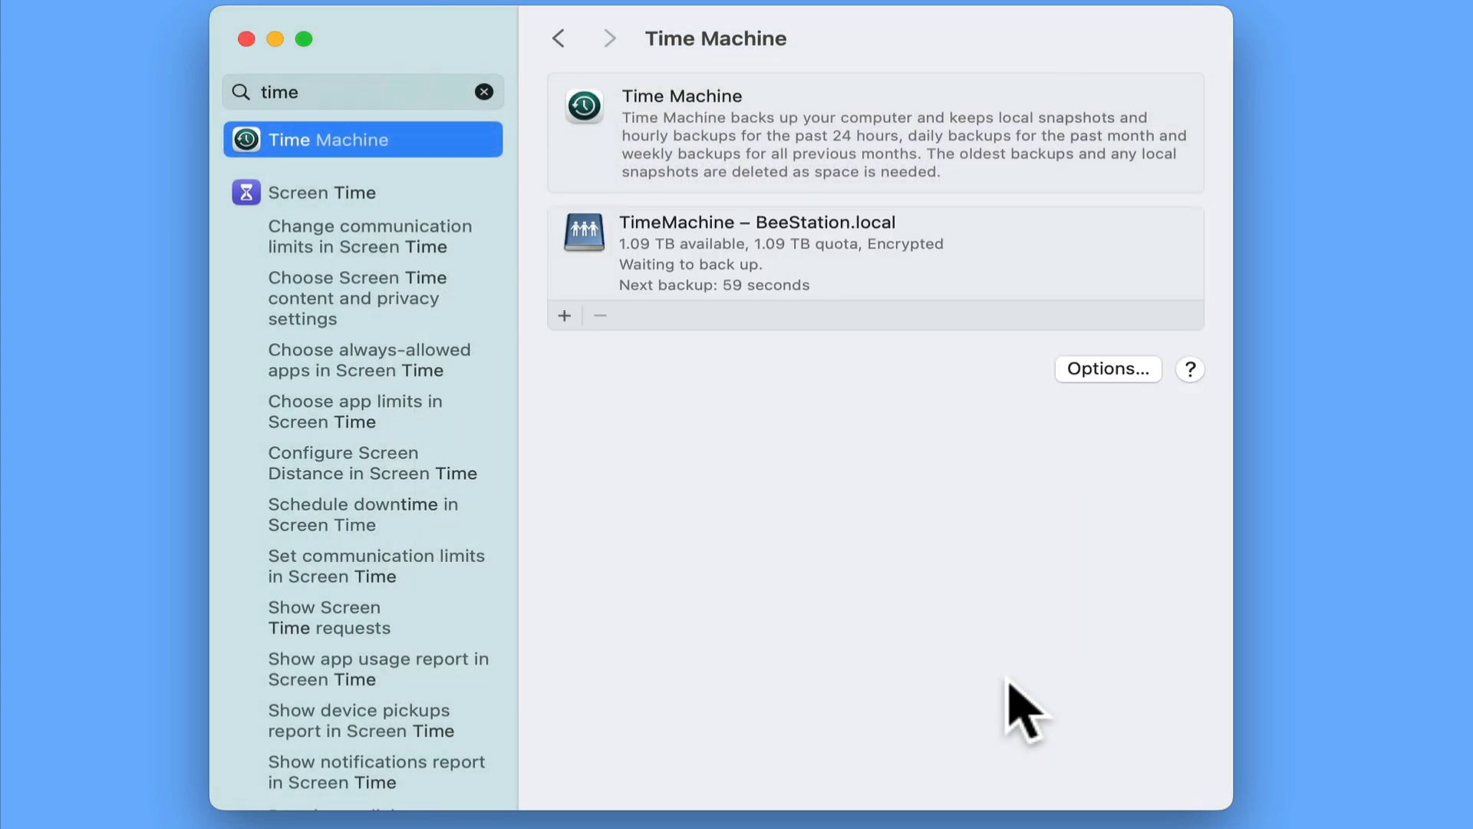
mouse_move(1191, 469)
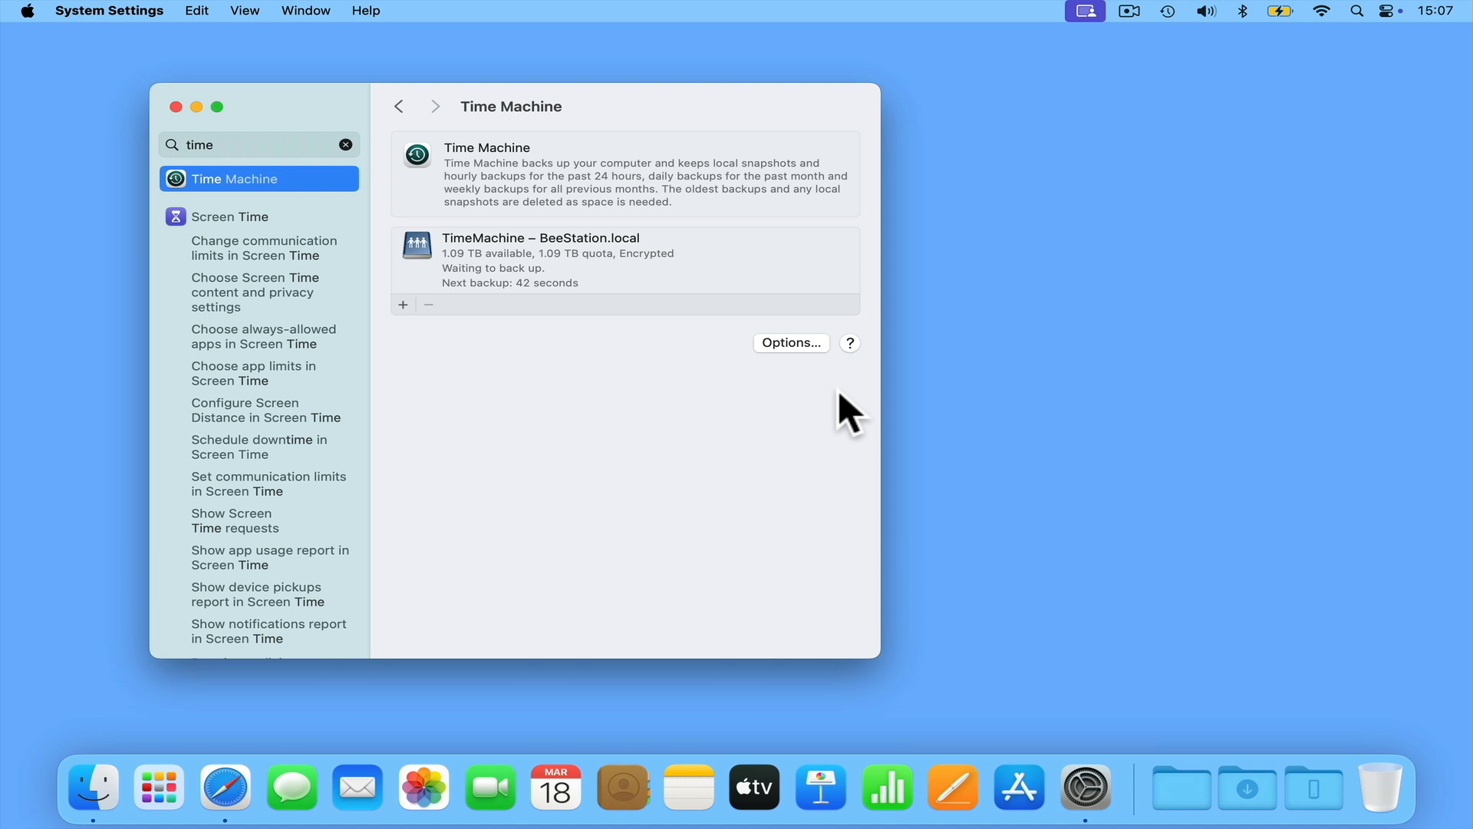
mouse_move(1193, 93)
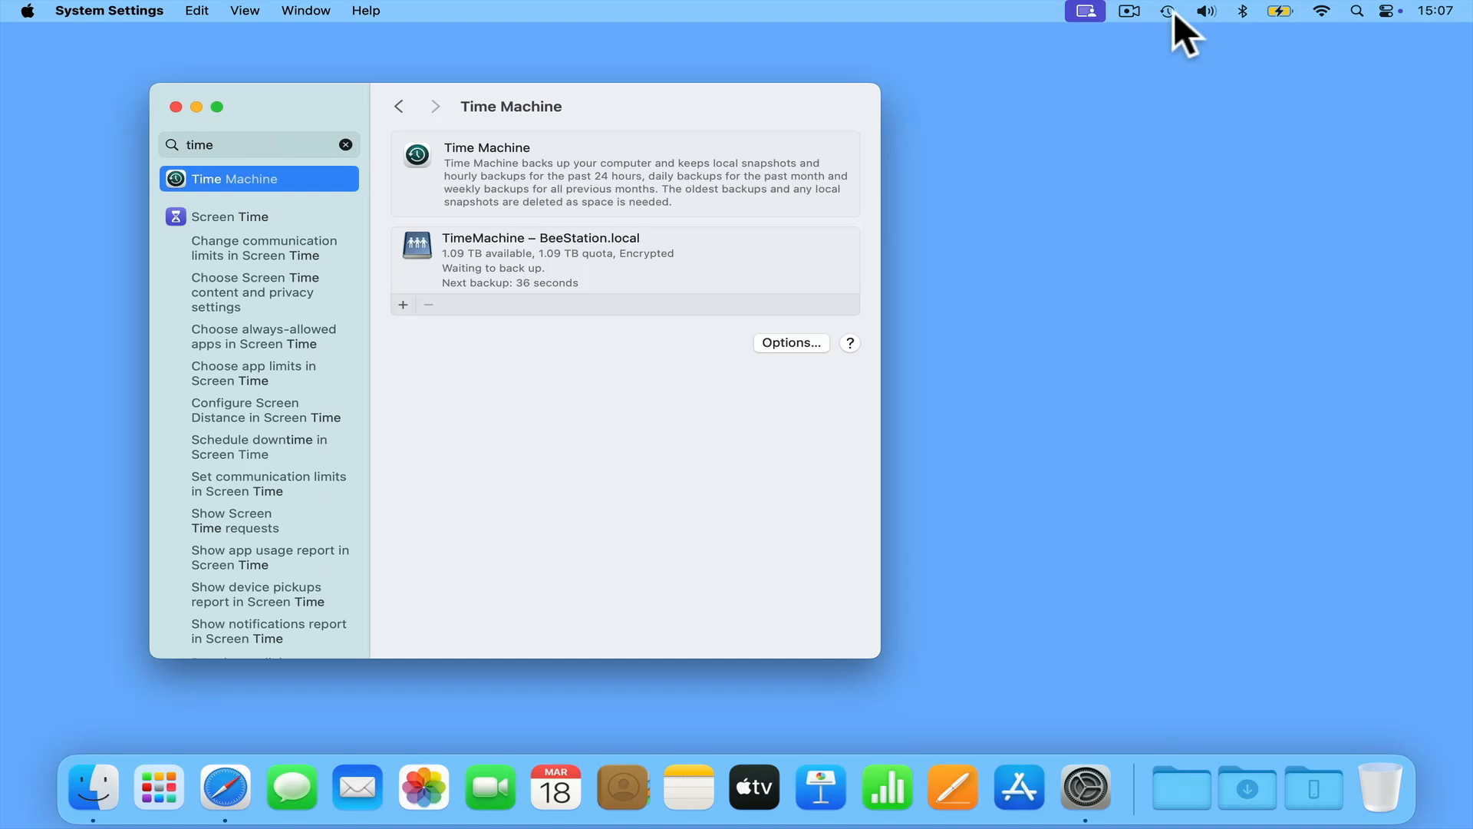
Step: Show the Time Machine menu bar menu reporting the pending first backup
click(1167, 10)
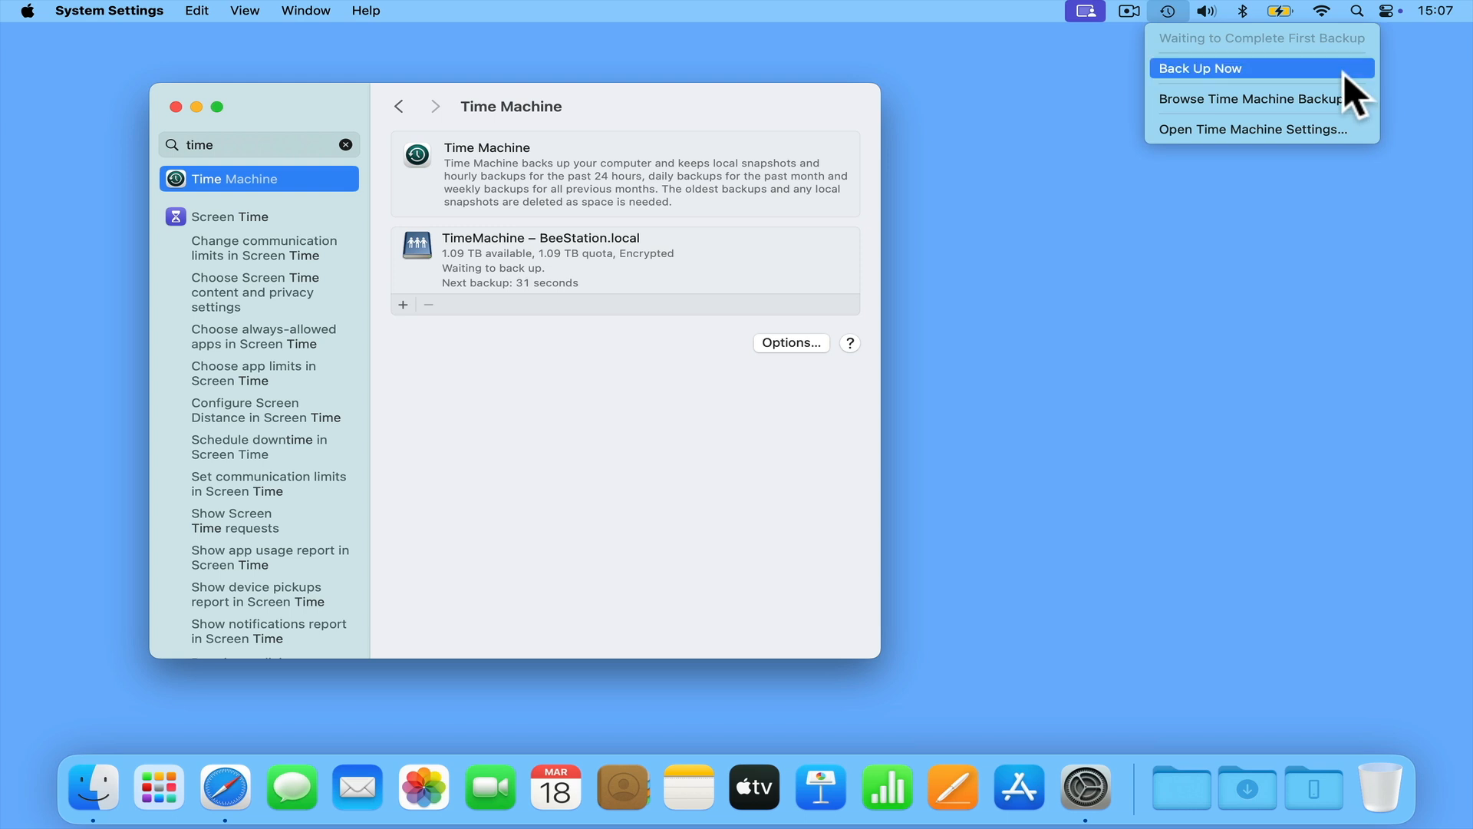
mouse_move(1256, 99)
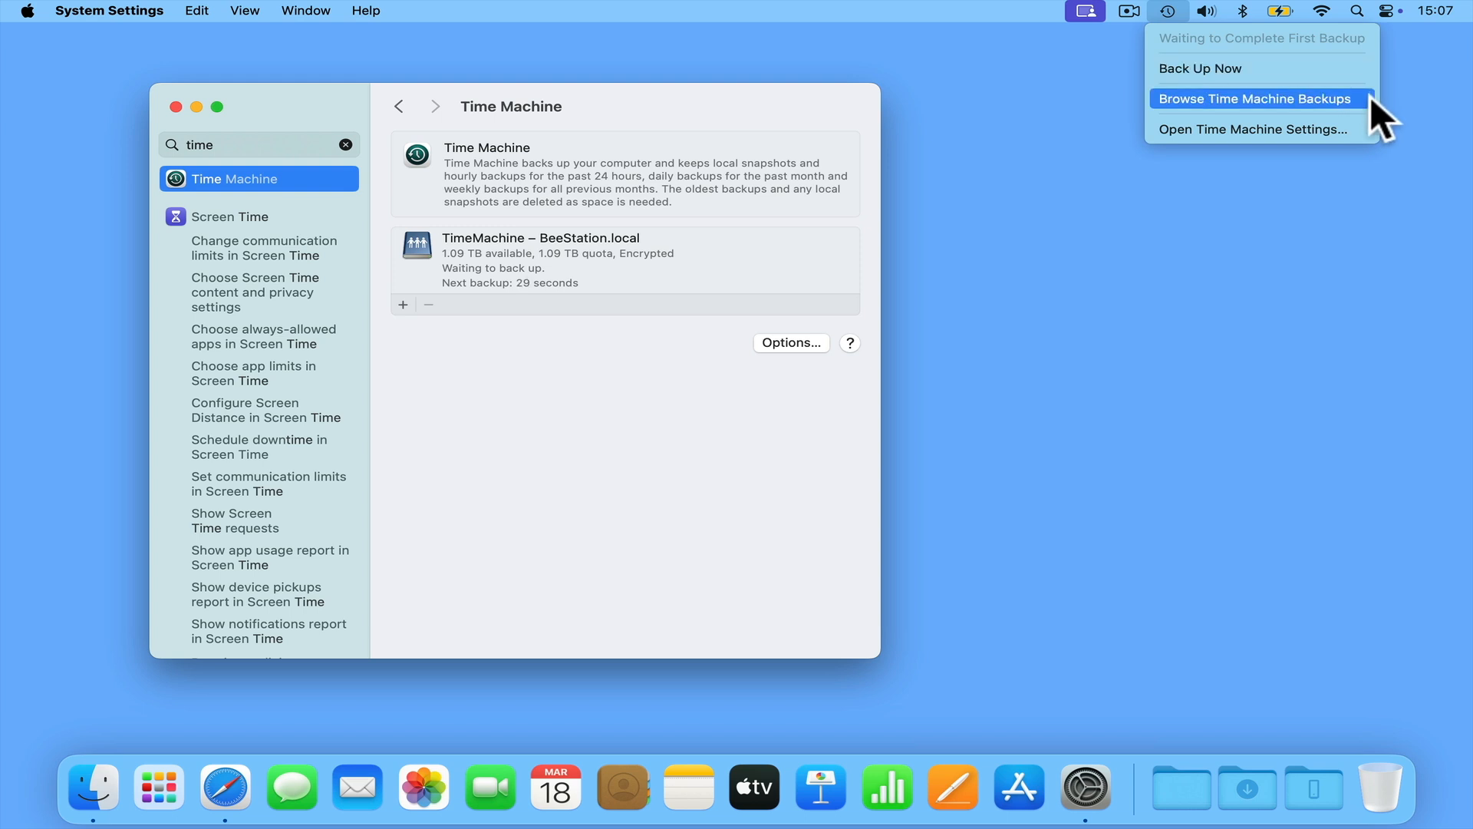
mouse_move(1256, 129)
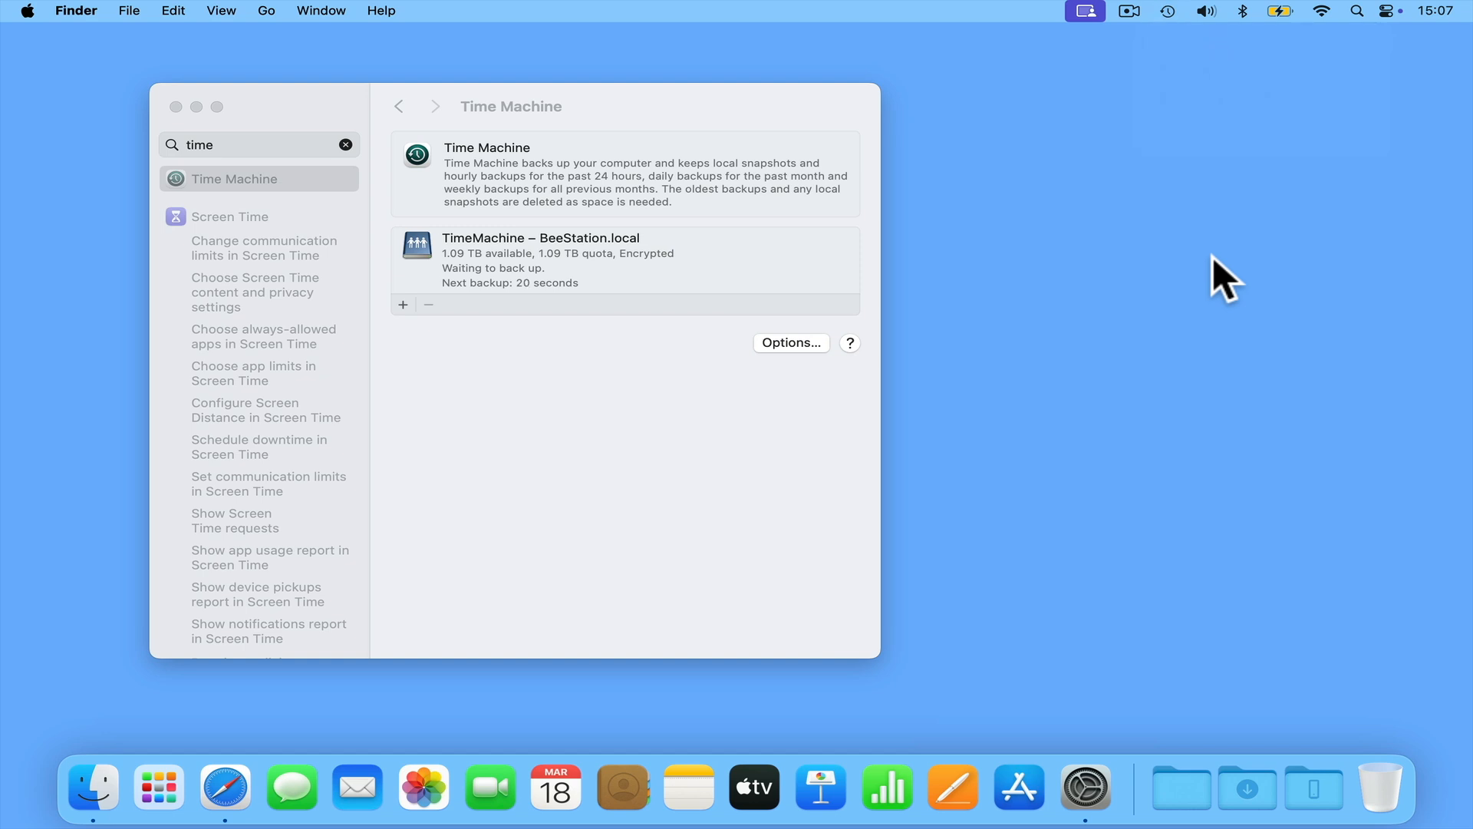
mouse_move(959, 314)
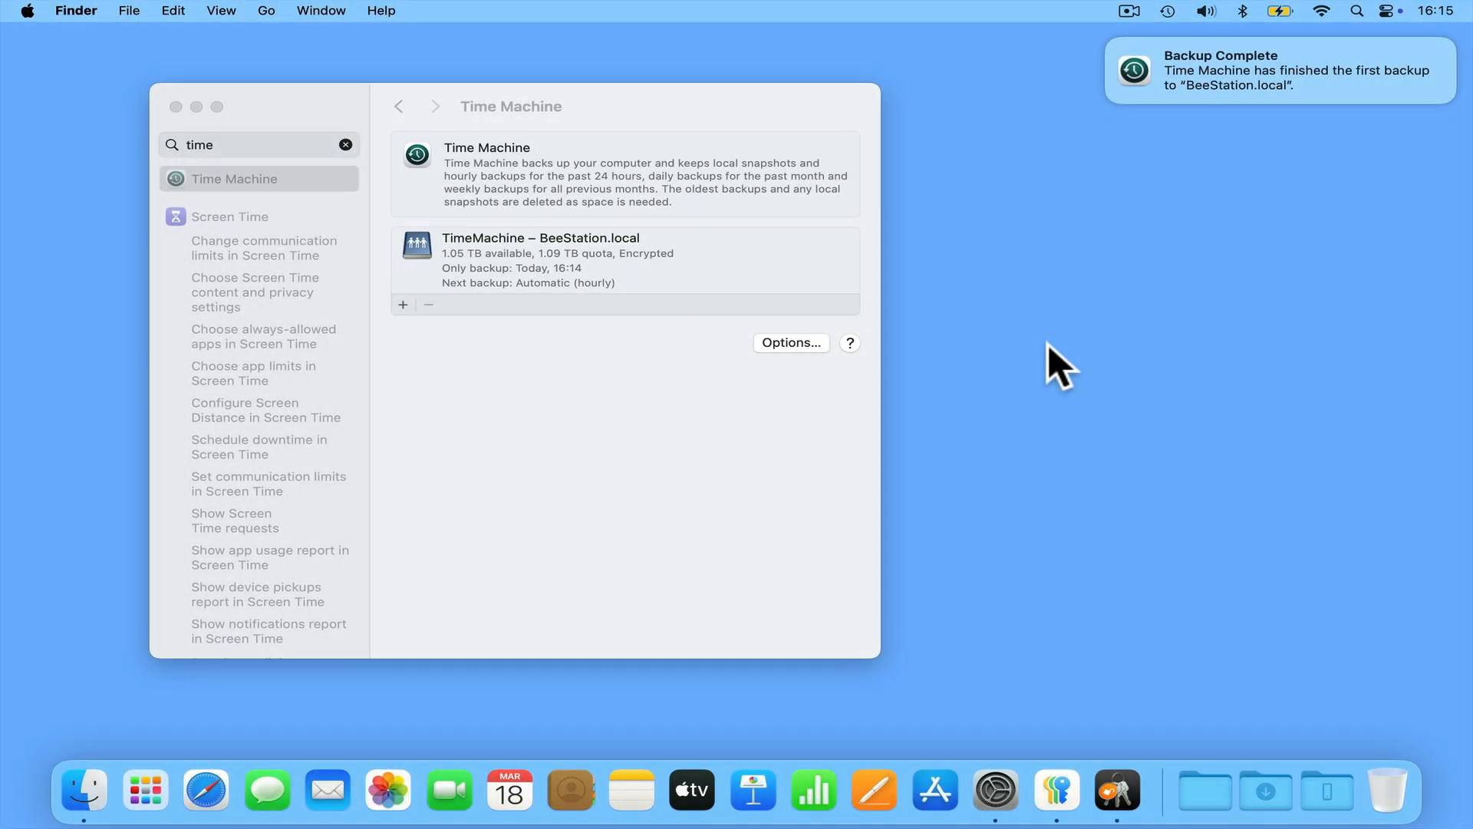
mouse_move(1097, 303)
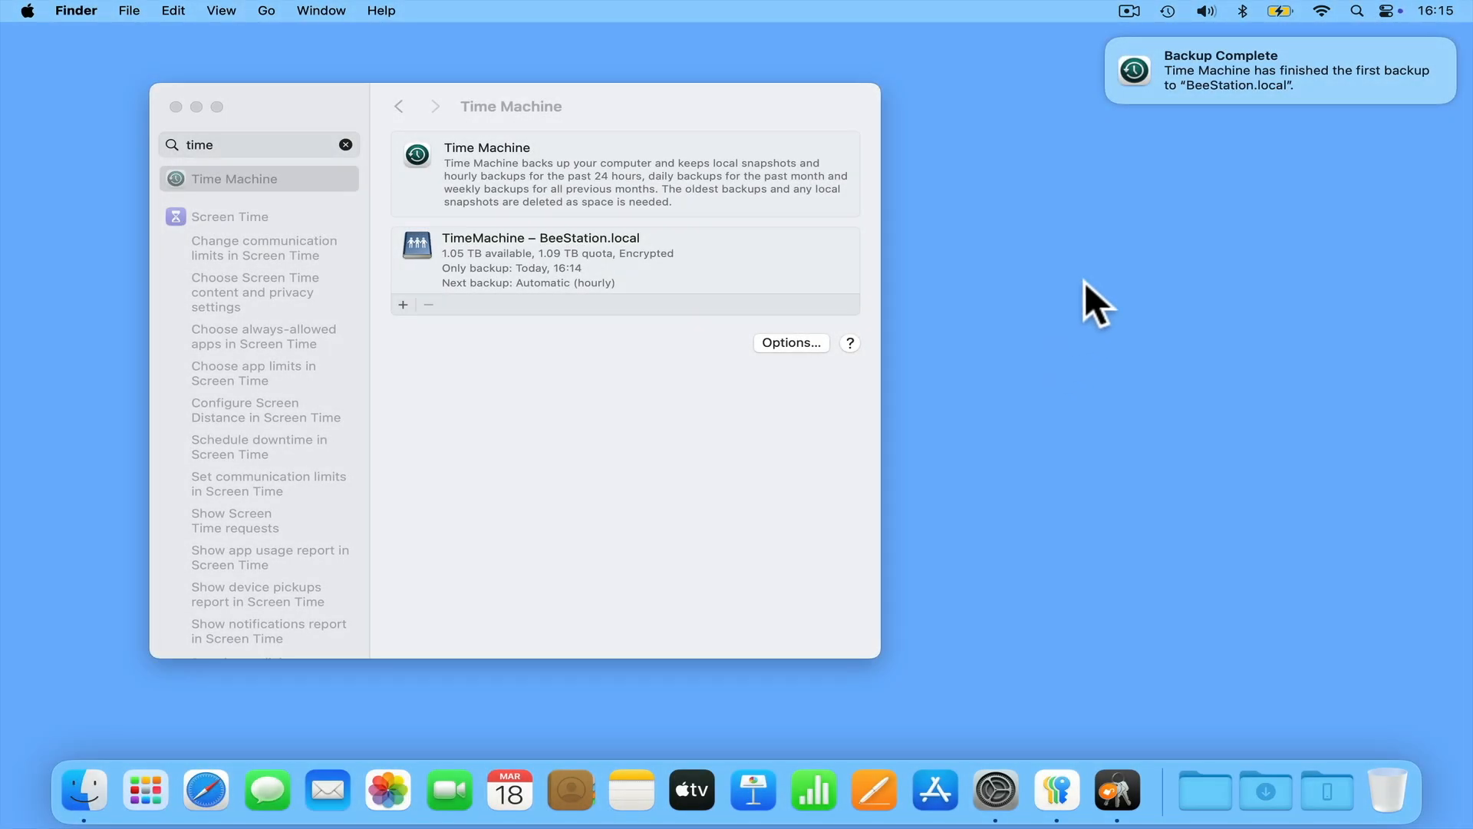
mouse_move(1132, 263)
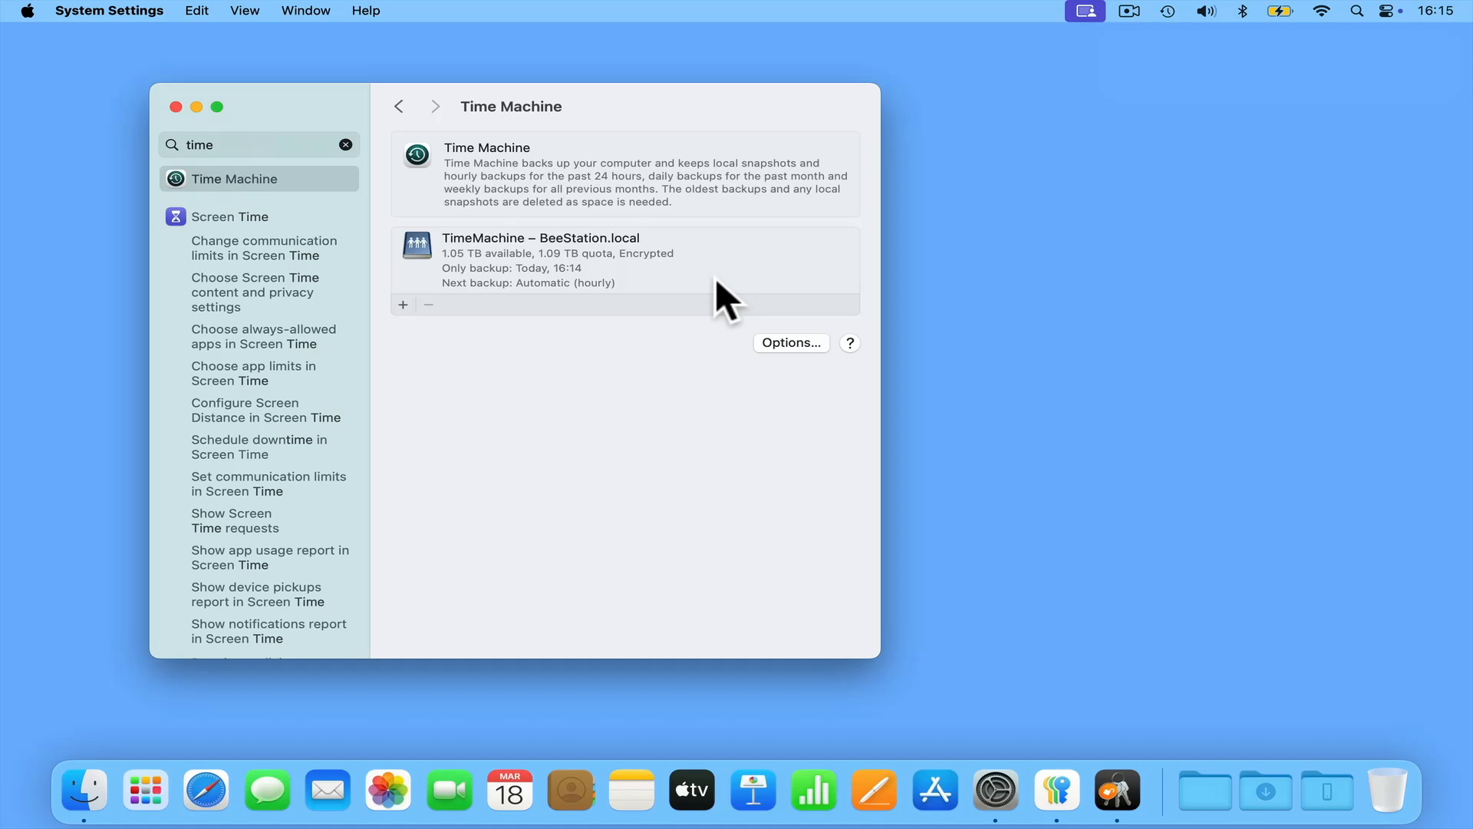
mouse_move(1334, 304)
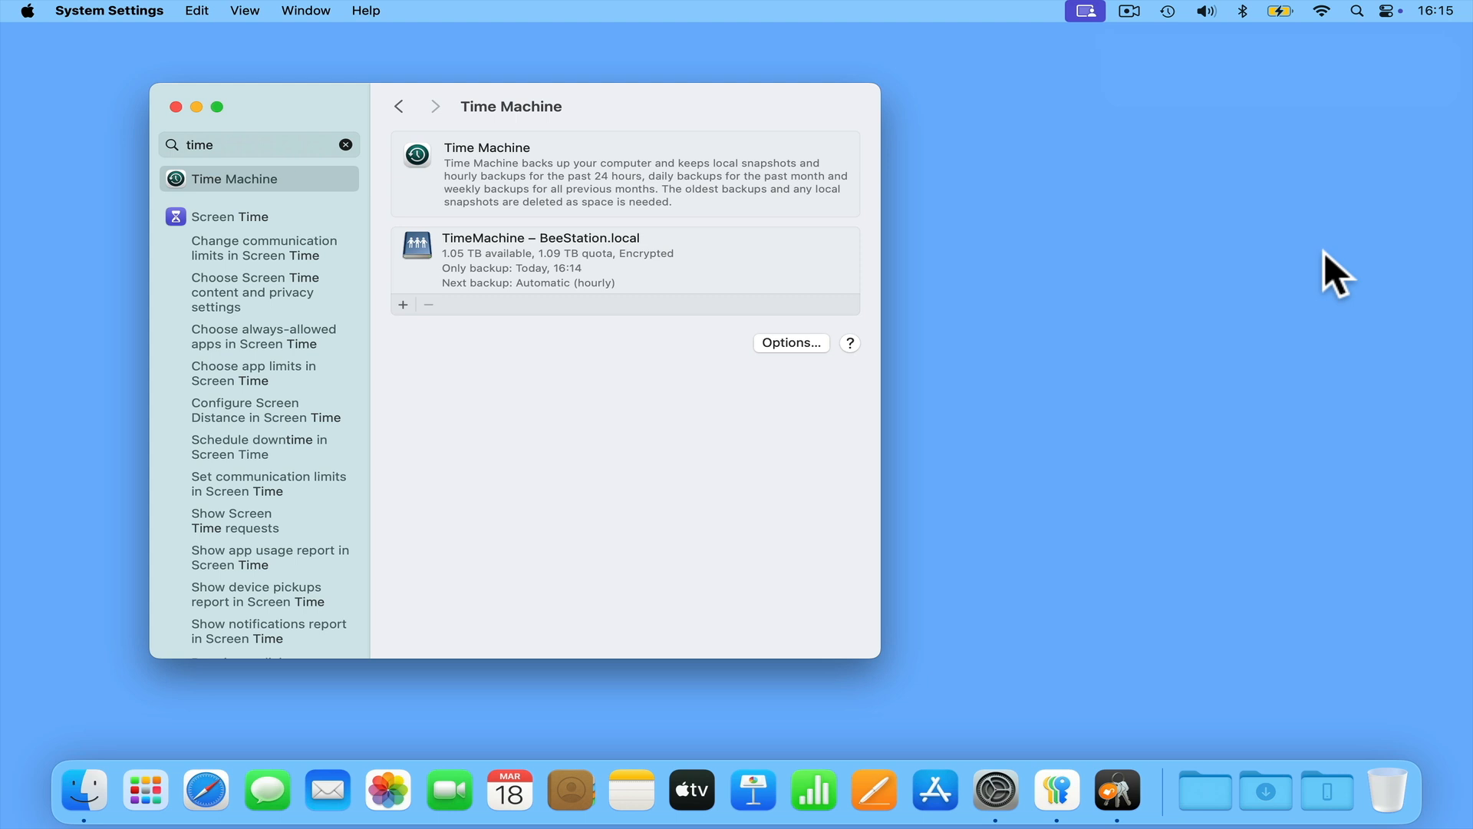
Step: Create Example folder on the desktop, then choose Back Up Now from Time Machine
right_click(1326, 263)
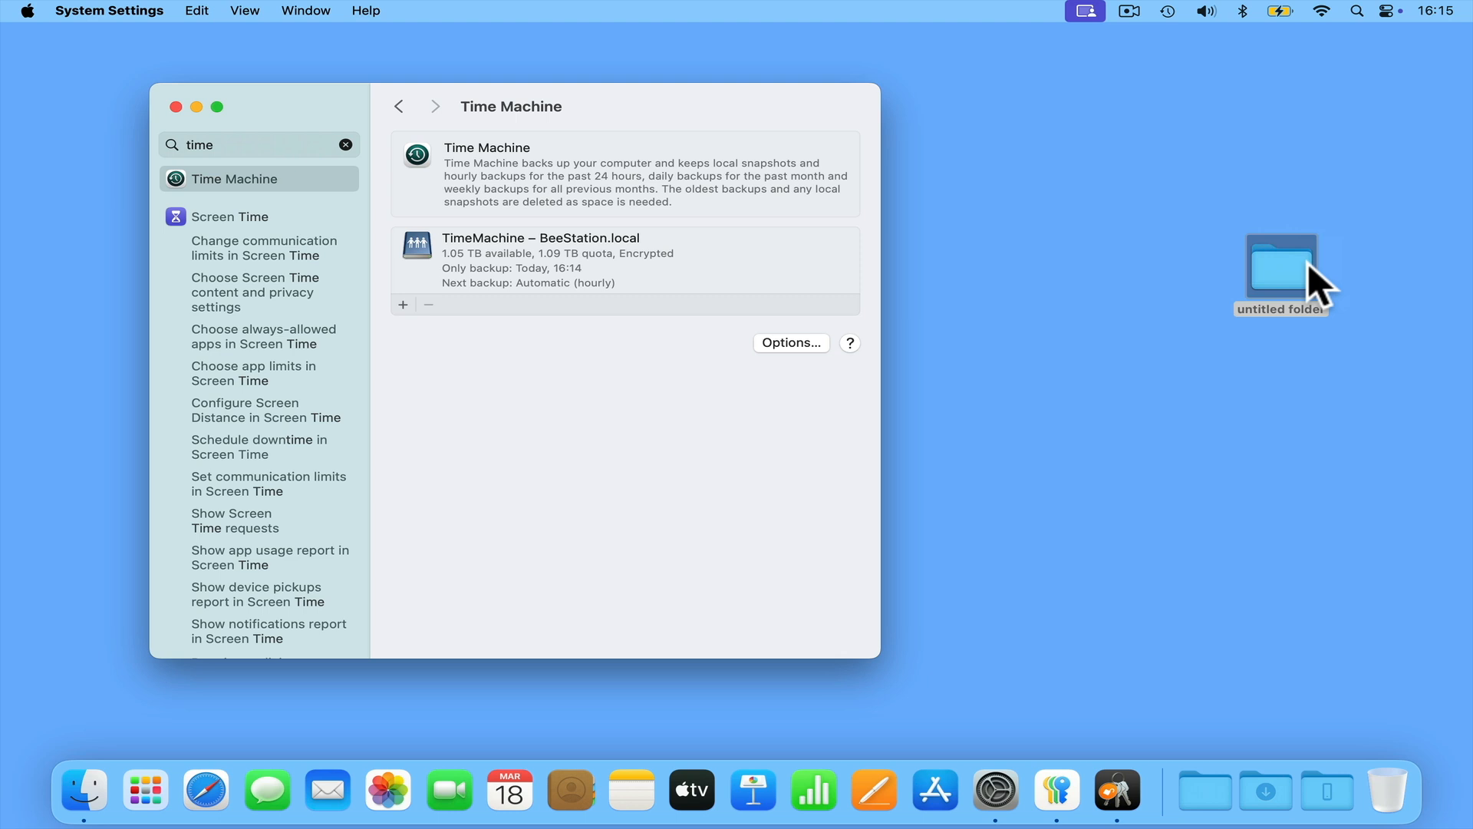
mouse_move(1294, 329)
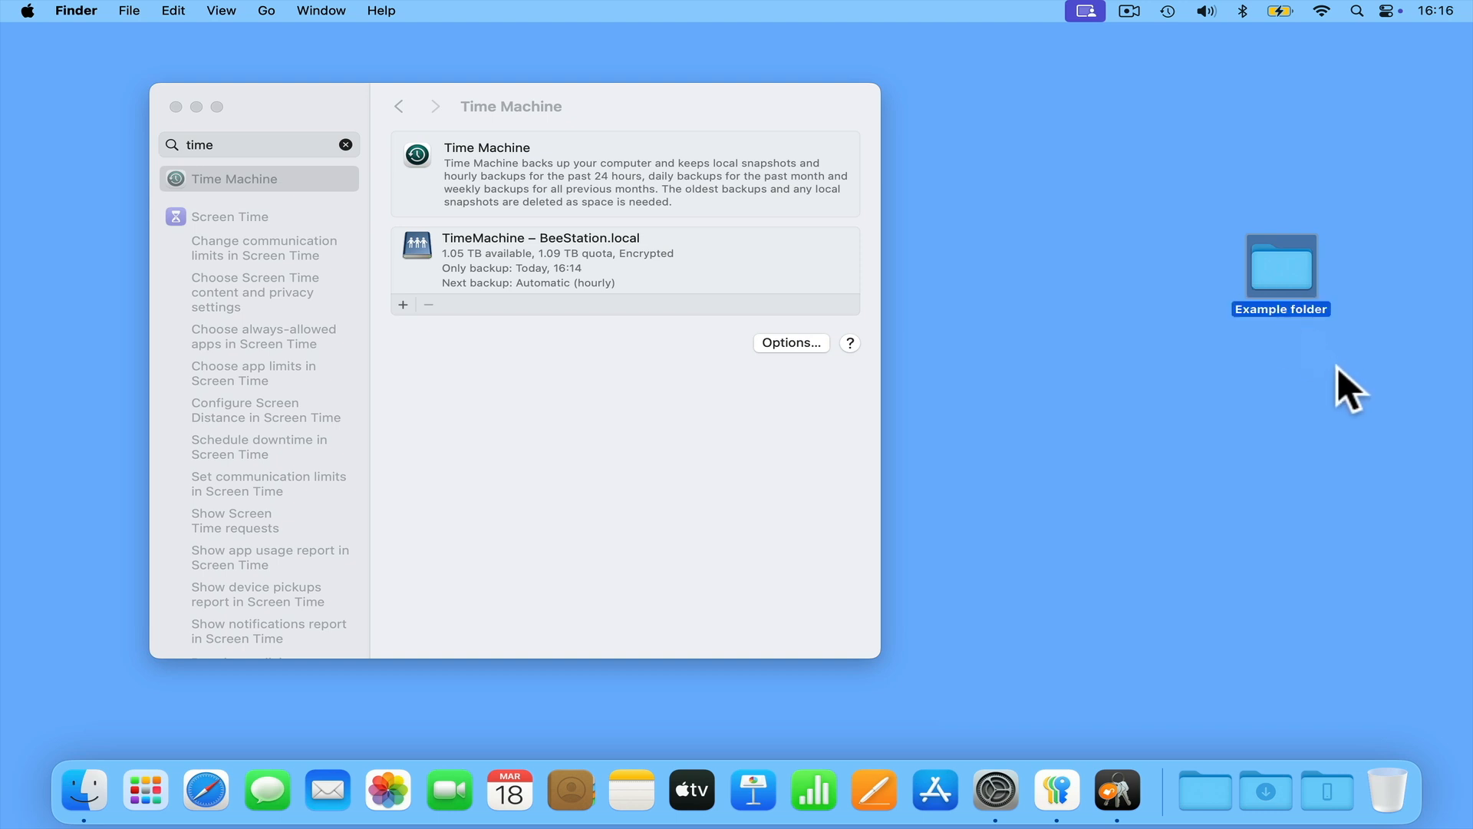
mouse_move(1183, 45)
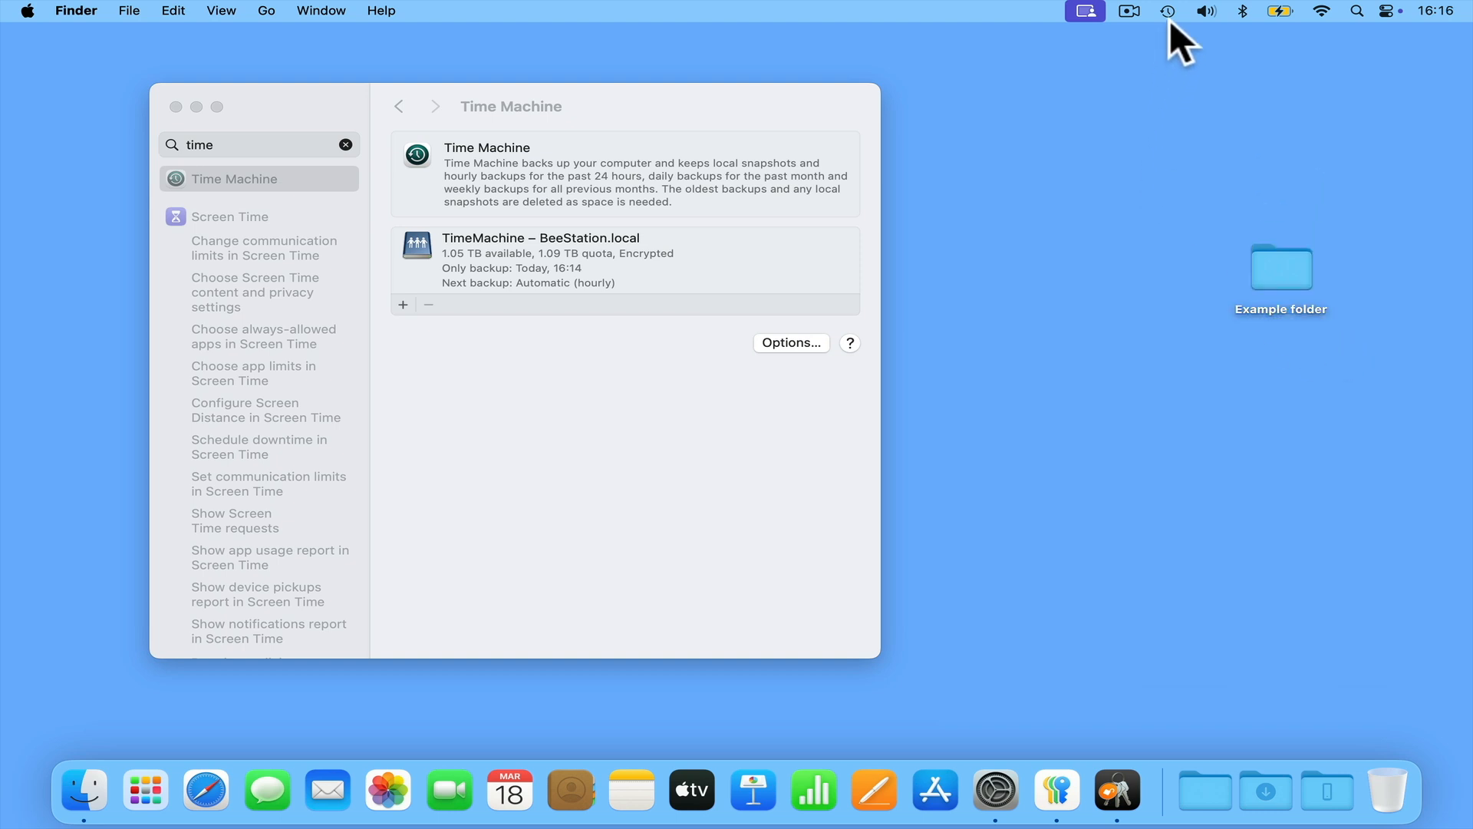
click(1167, 12)
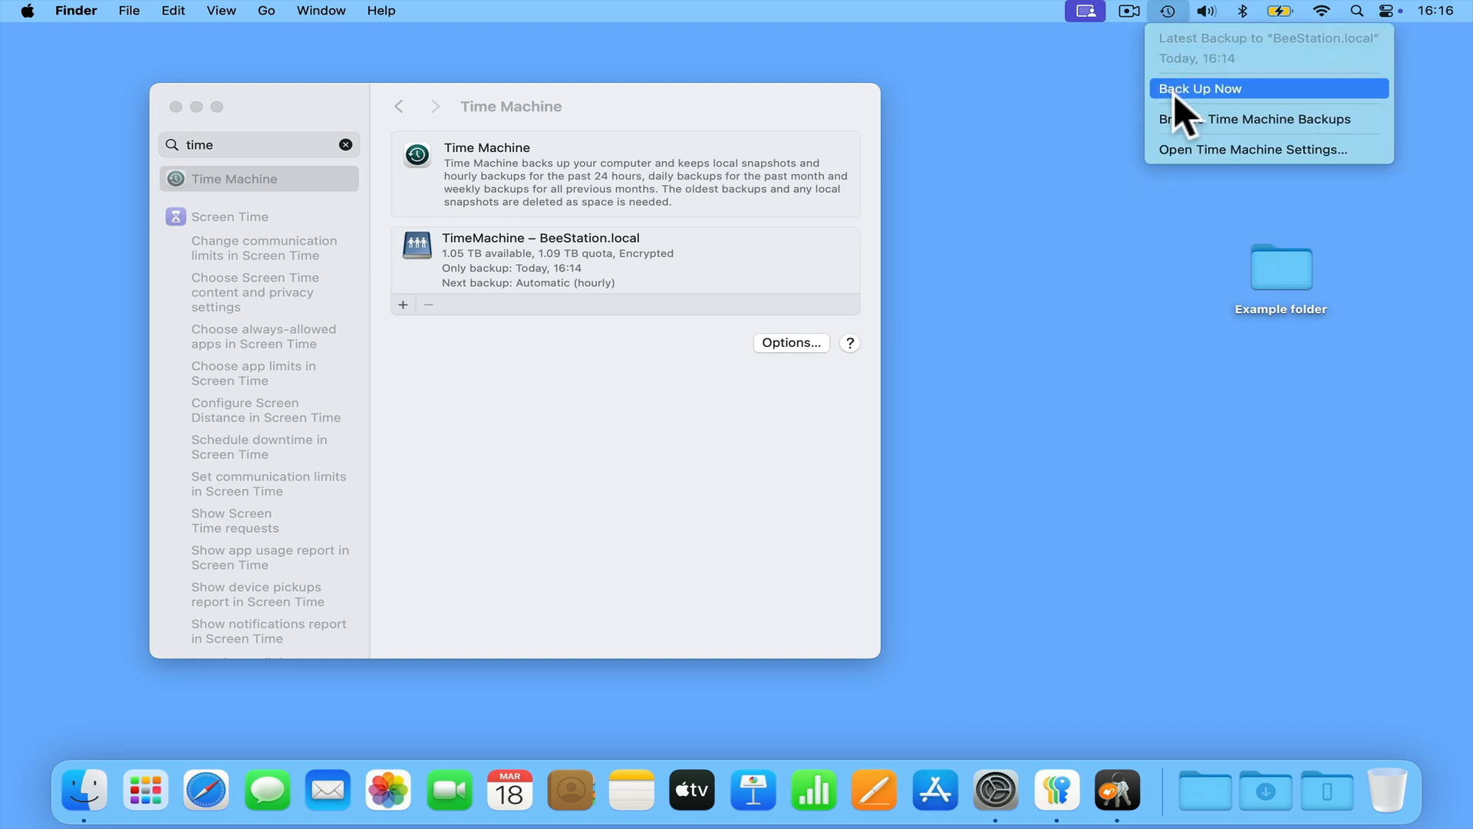
click(1243, 108)
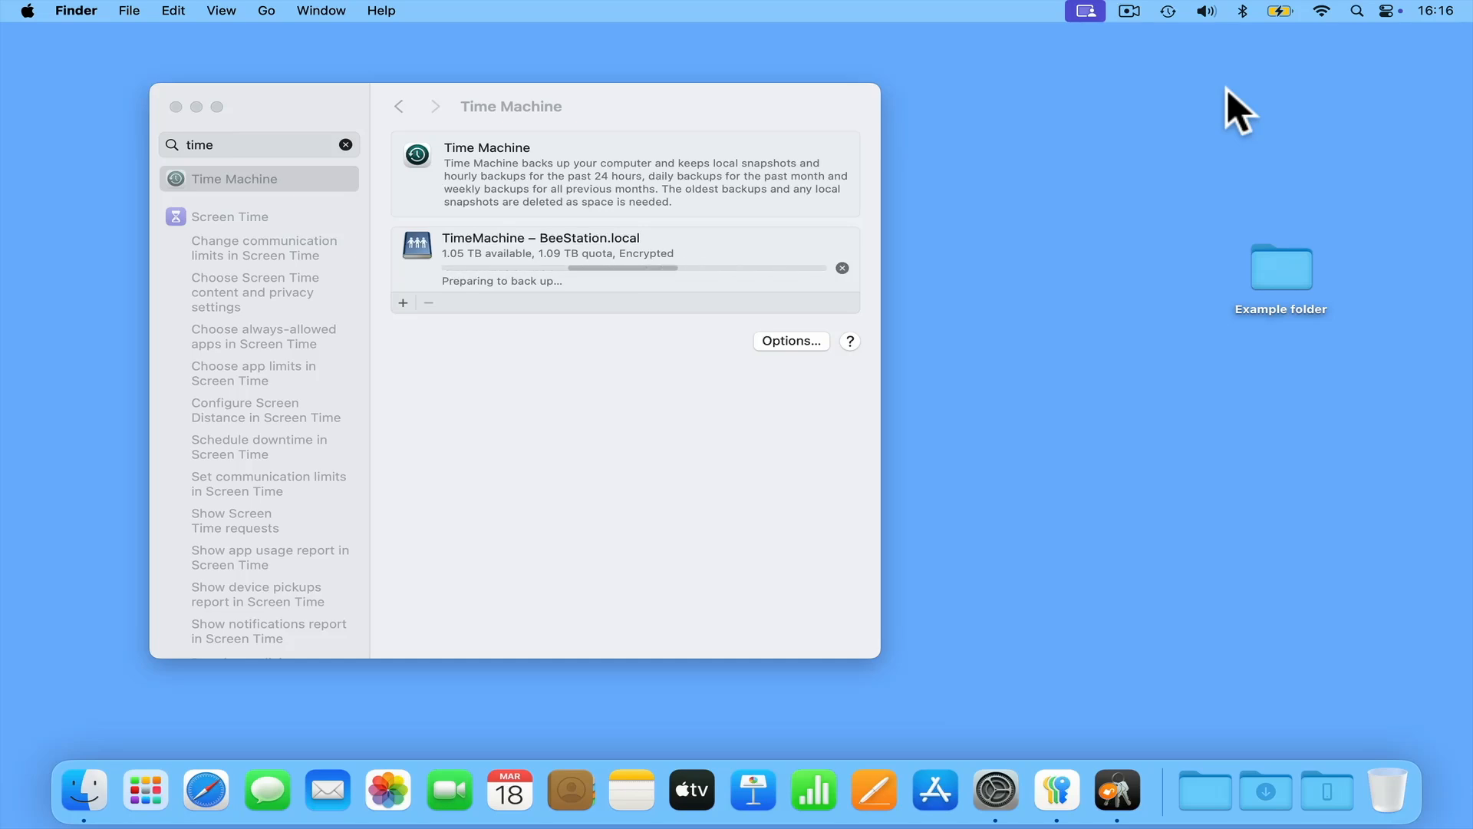
mouse_move(900, 304)
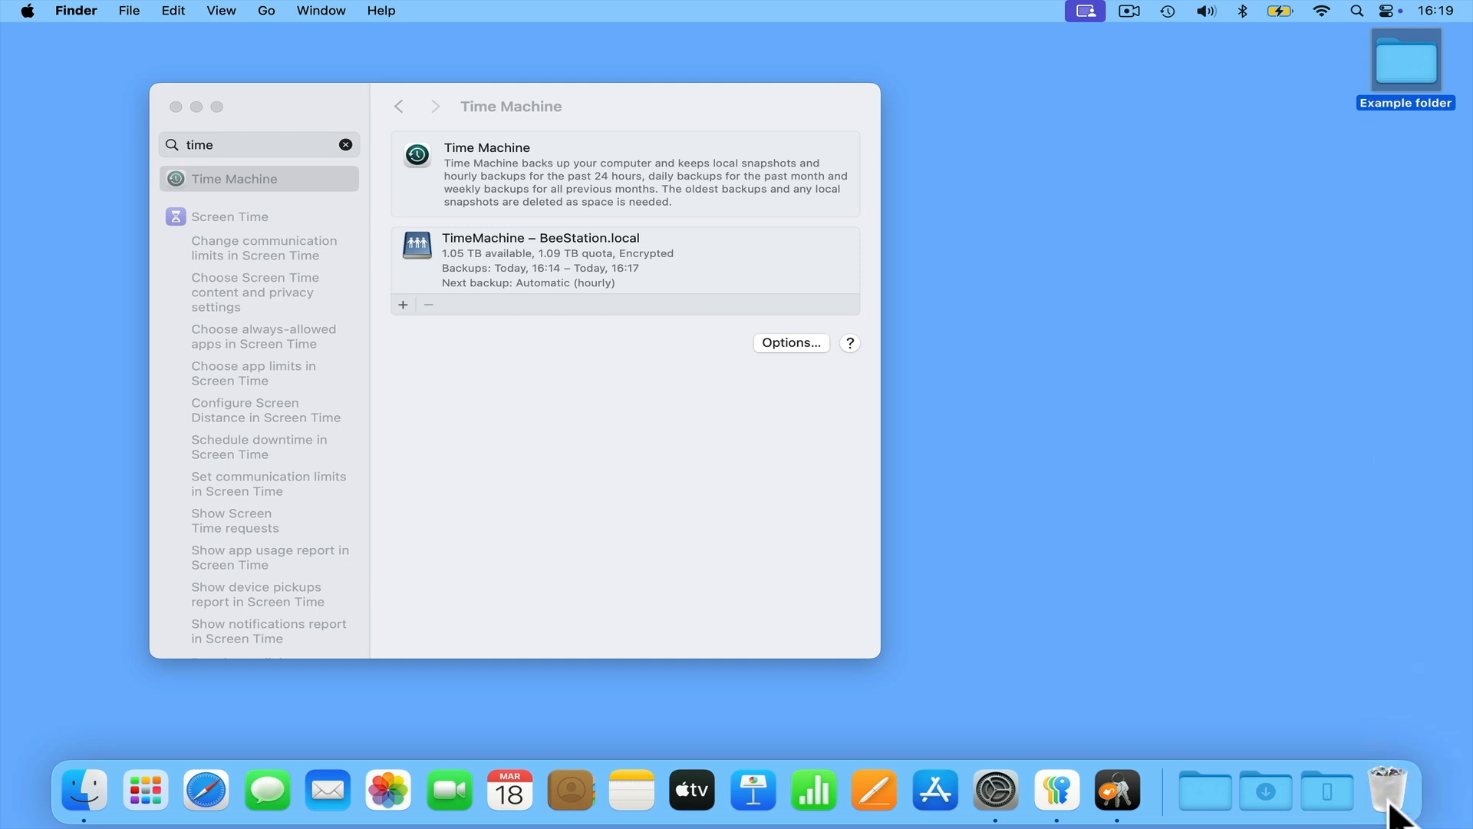
mouse_move(1140, 398)
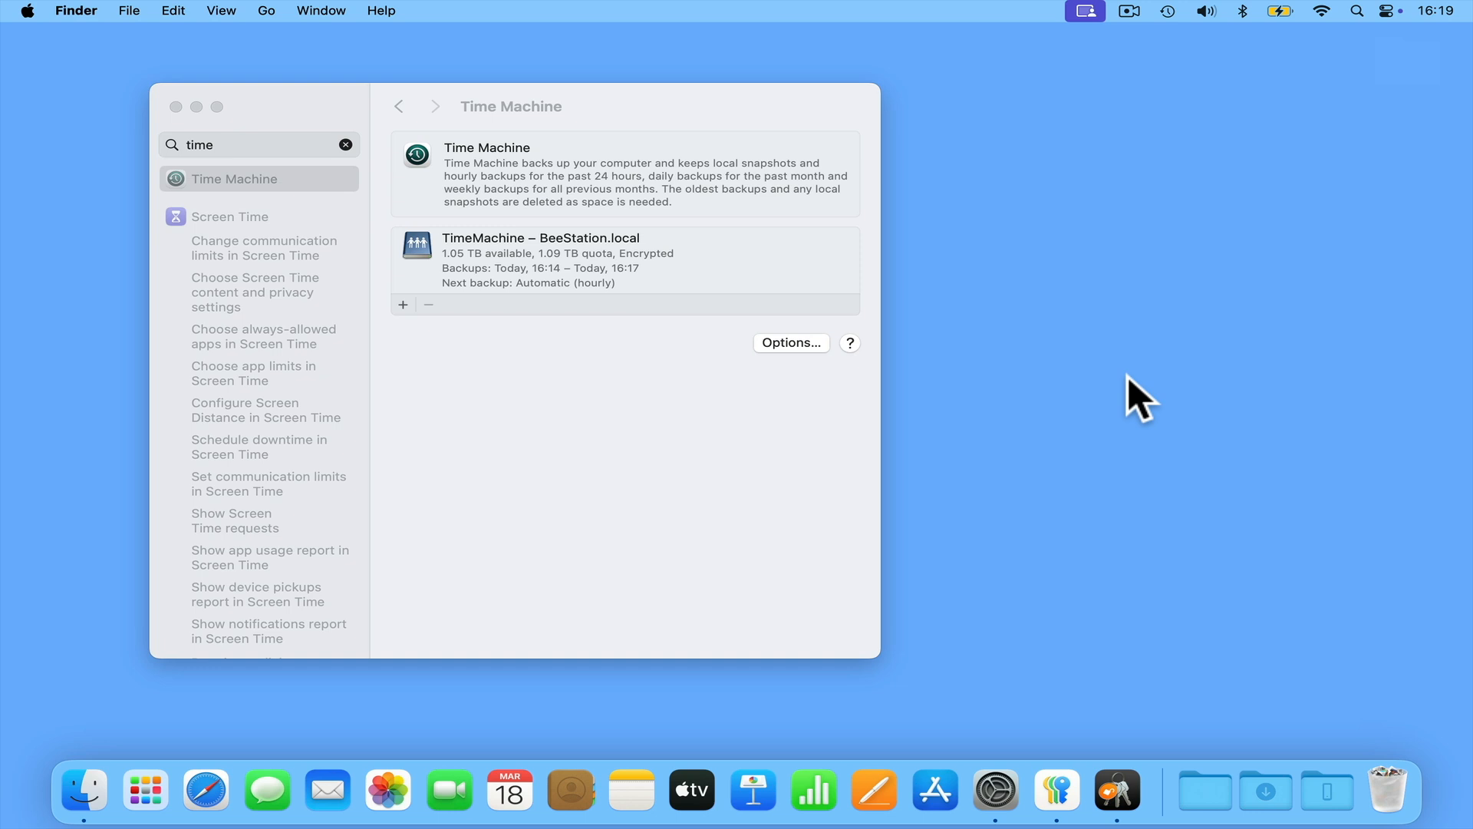
mouse_move(1182, 28)
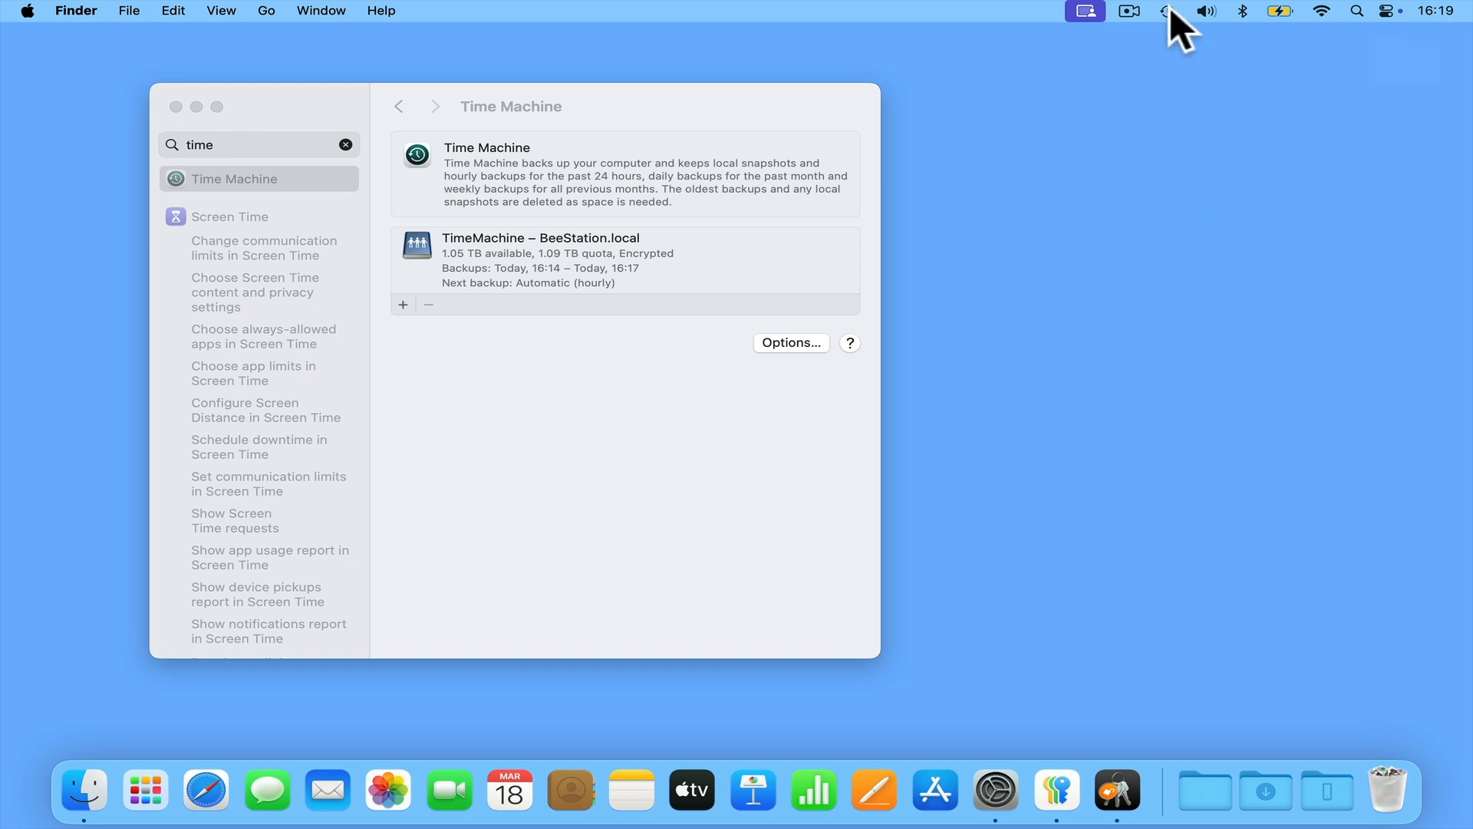
Step: Choose Browse Time Machine Backups from the Time Machine menu bar menu
click(1167, 11)
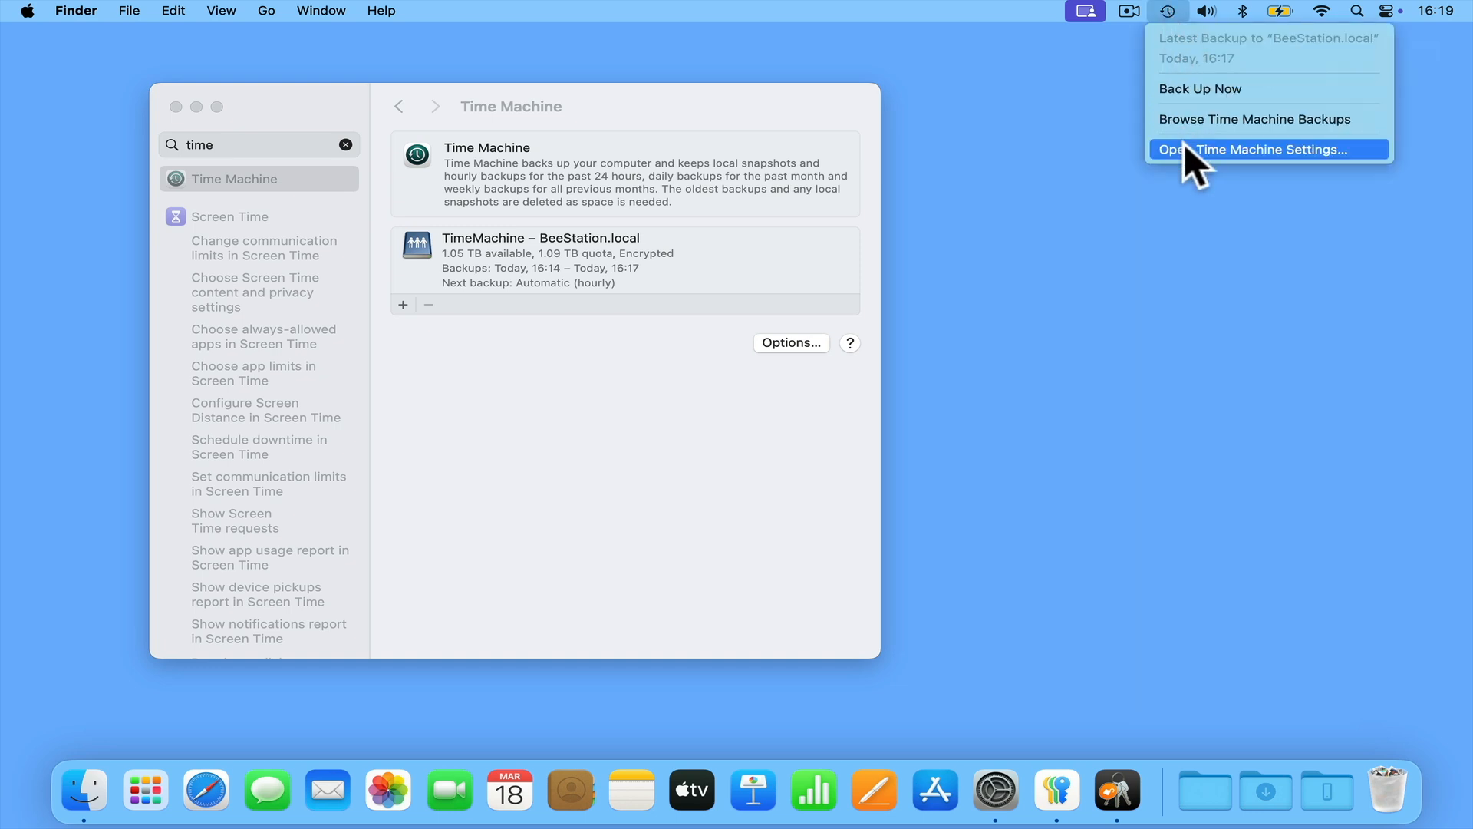
mouse_move(1264, 118)
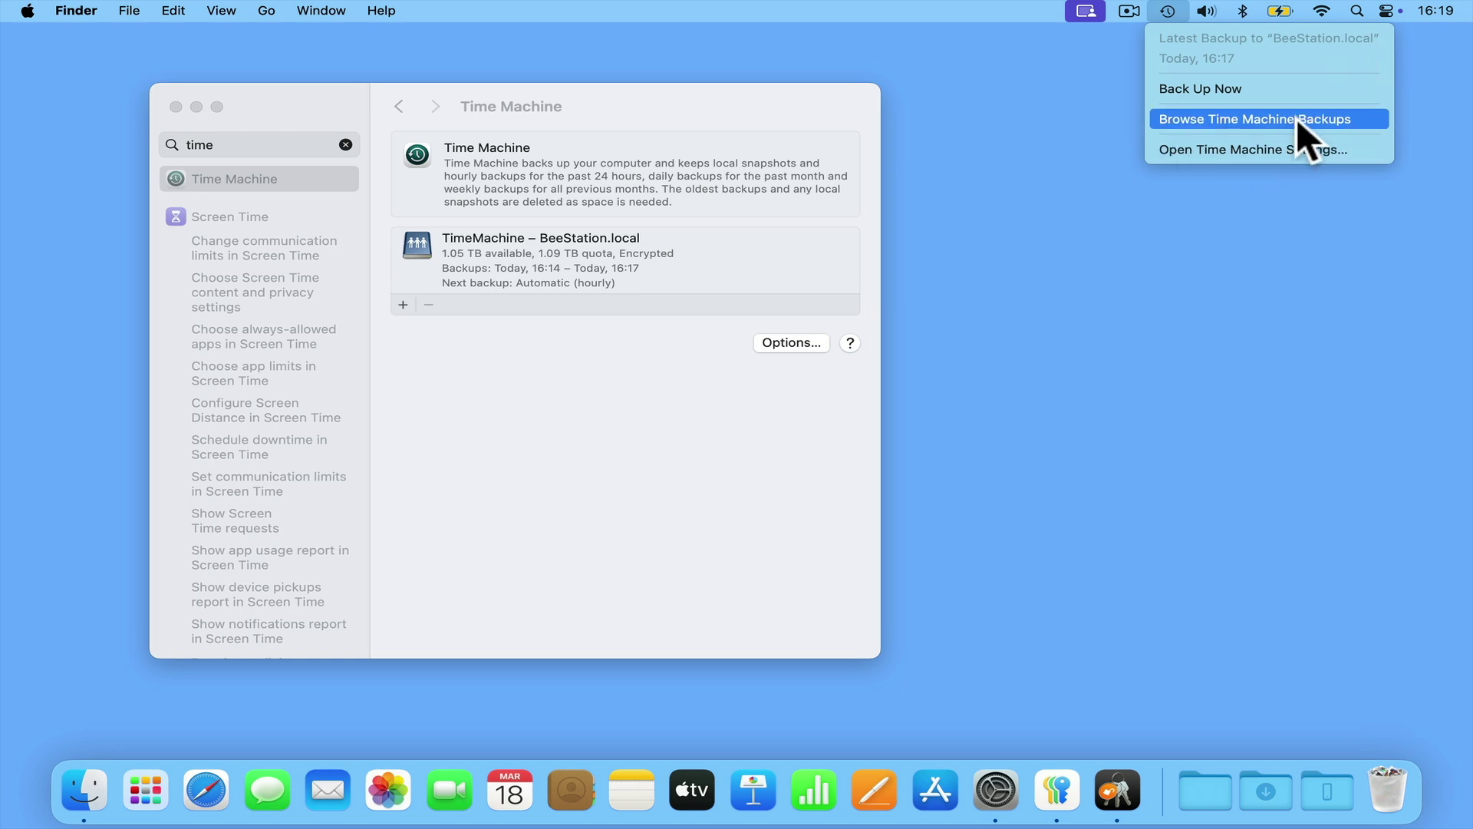
click(1261, 118)
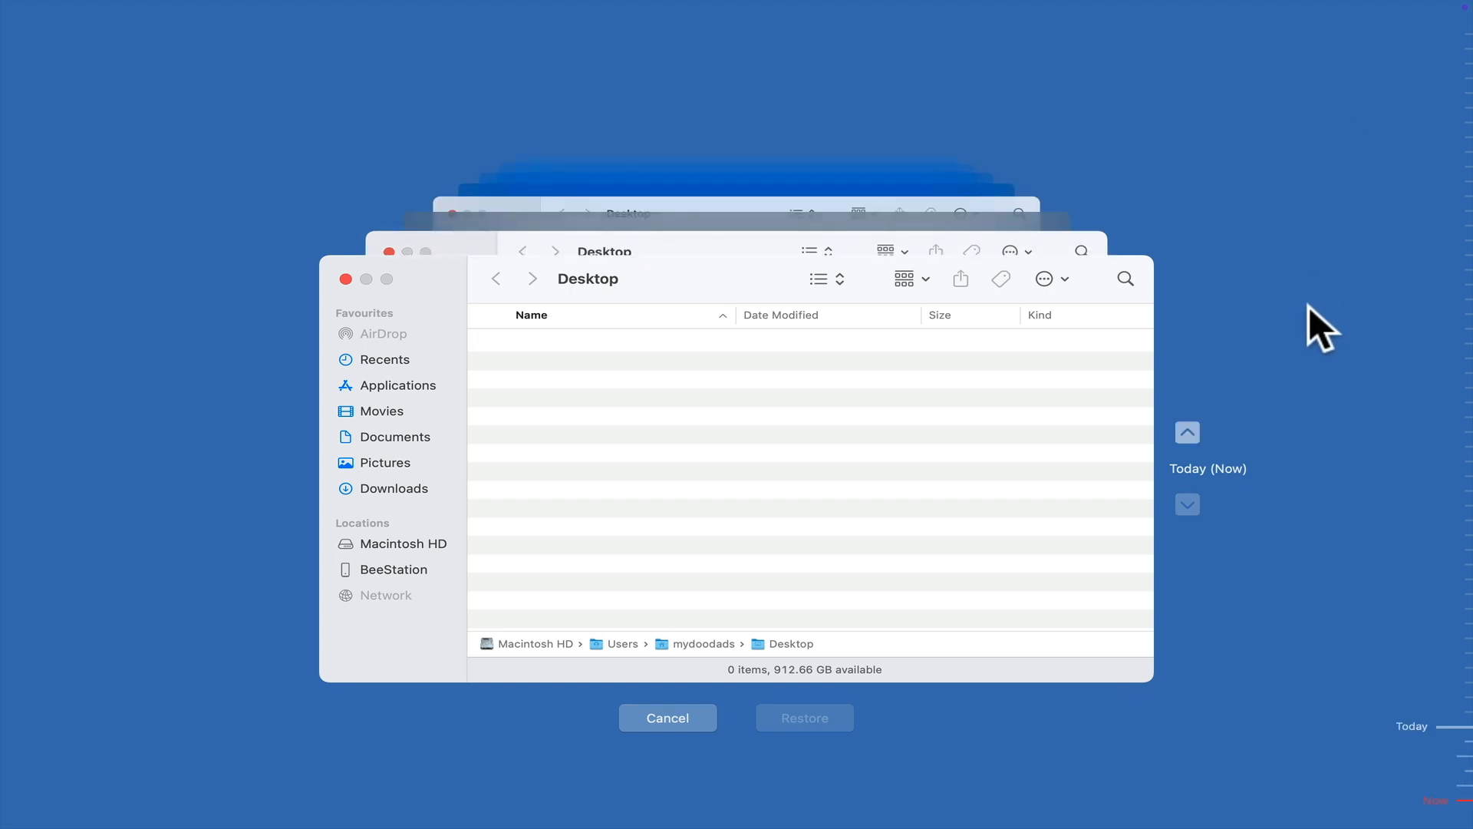
mouse_move(1200, 452)
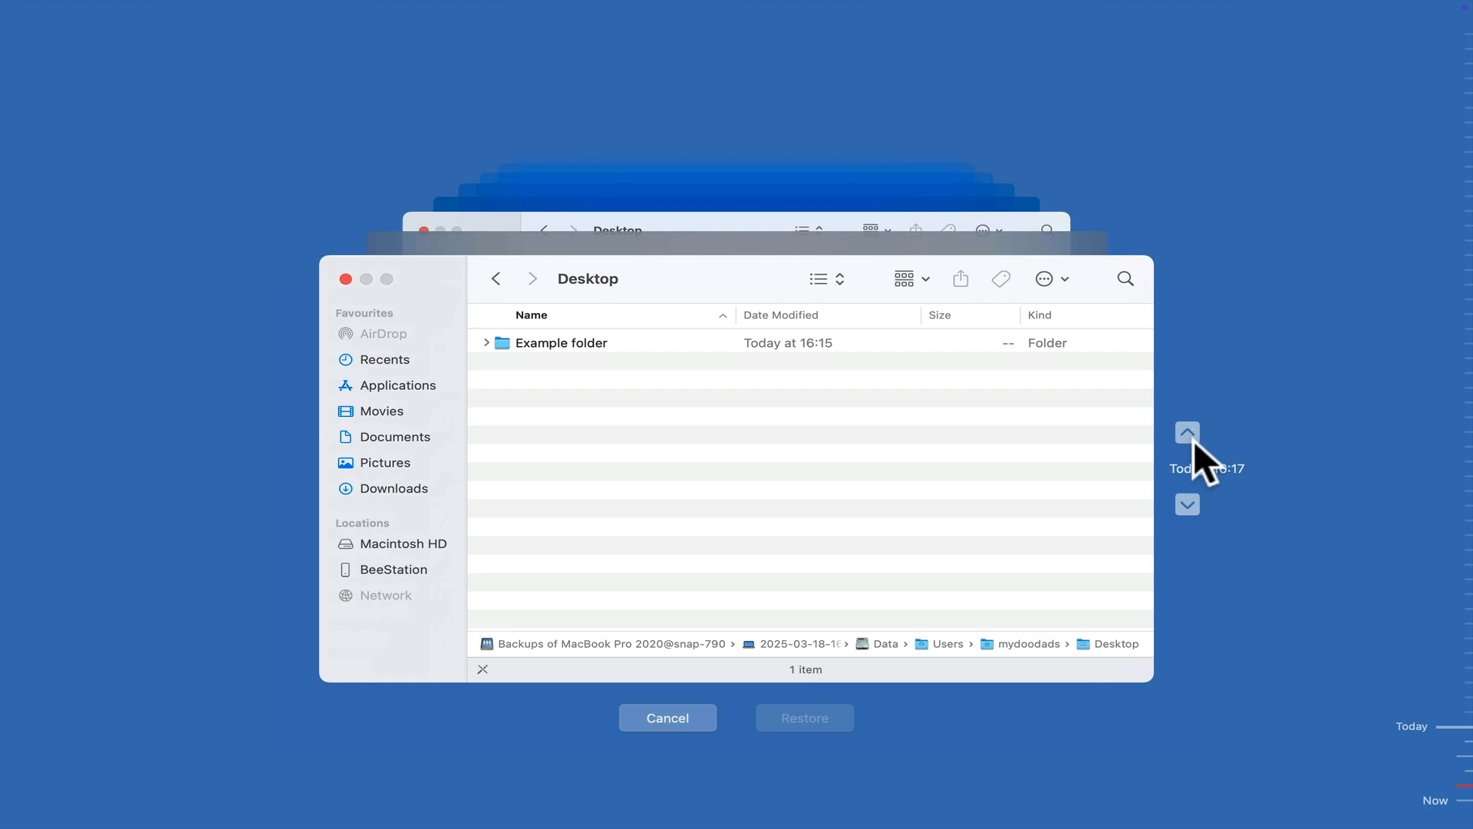
Step: Restore the Example folder to the desktop from the Today 16:17 Time Machine snapshot
click(1187, 505)
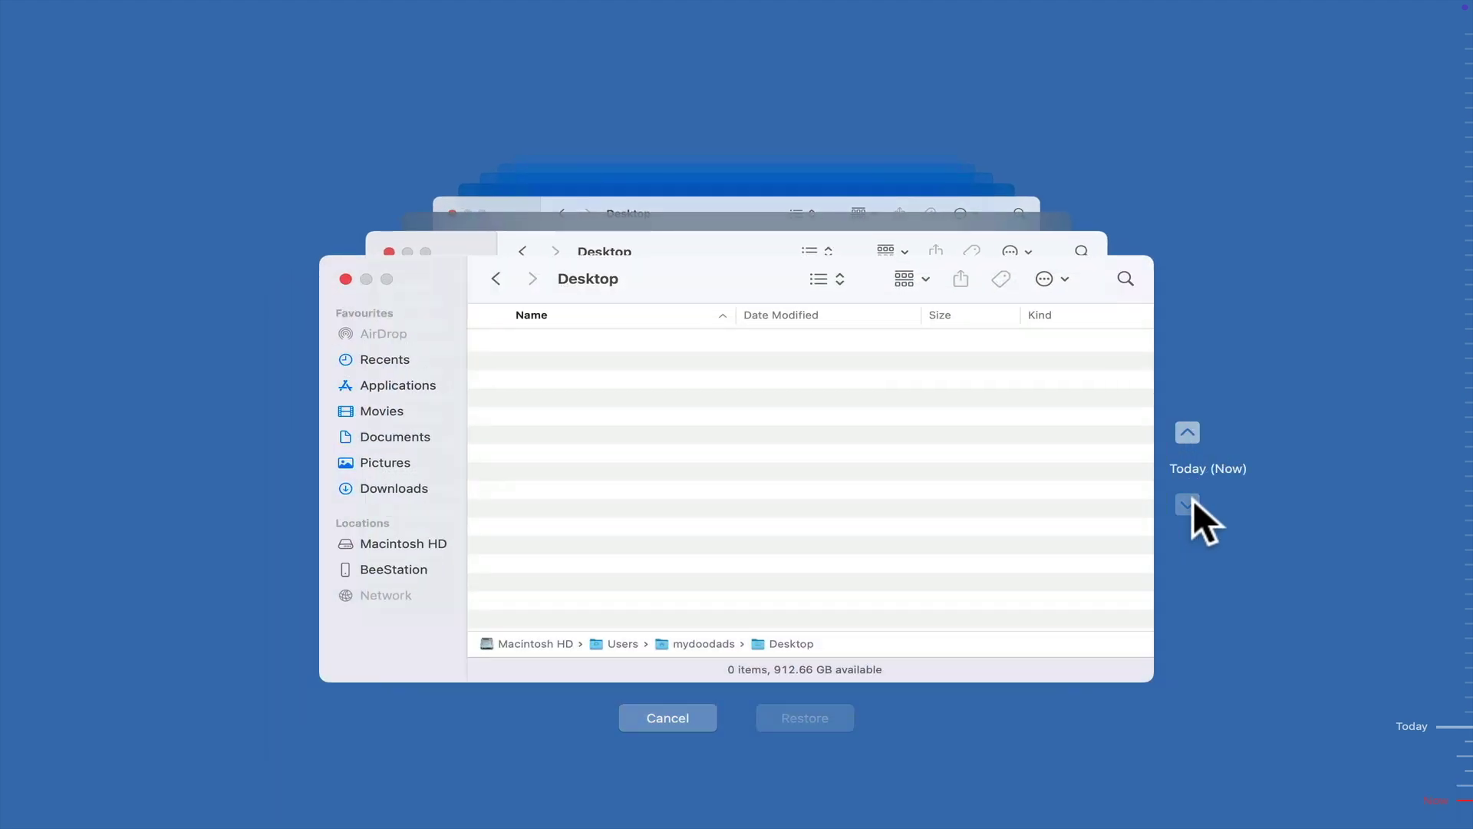
mouse_move(769, 534)
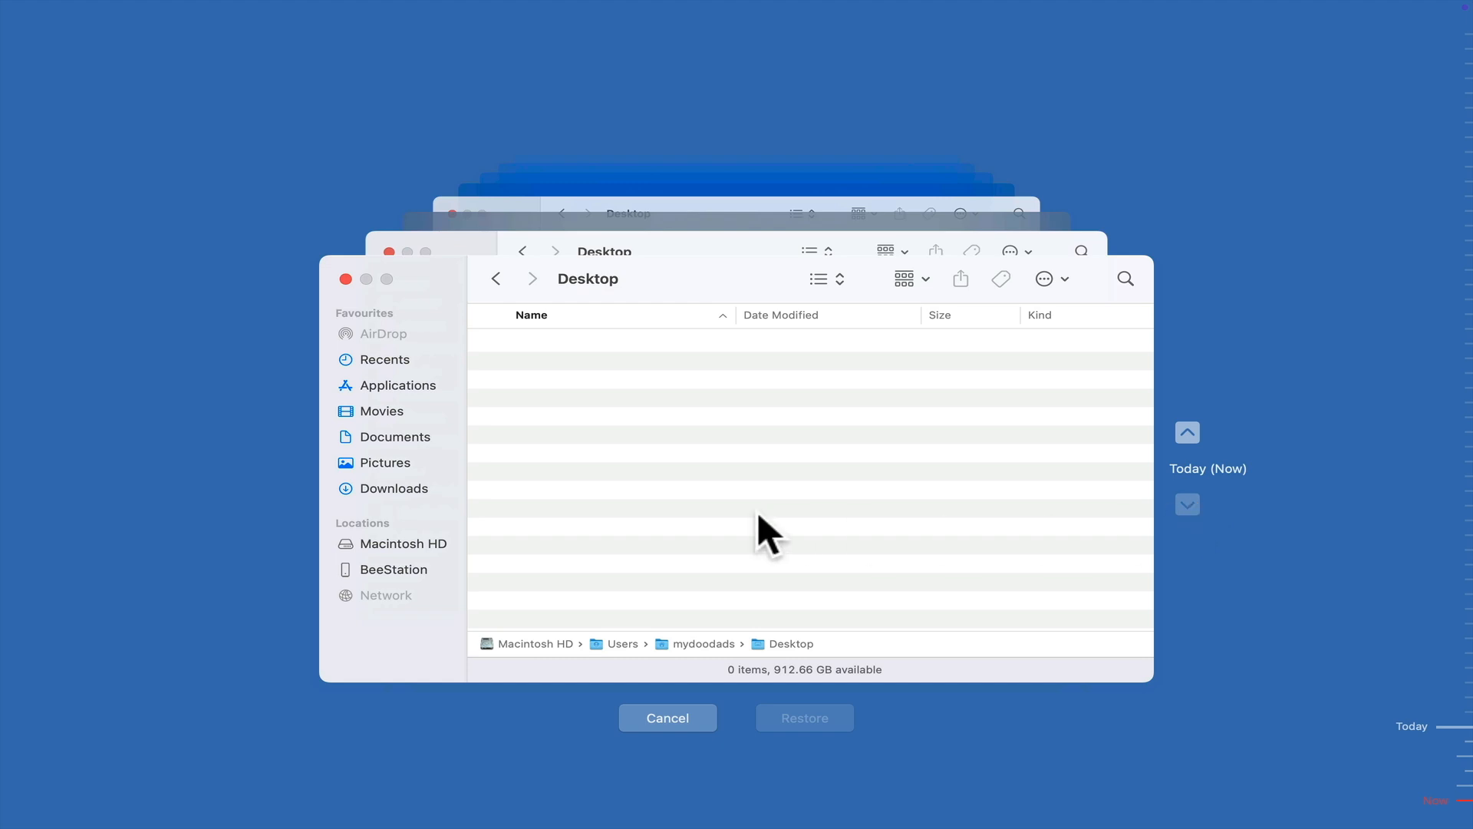
mouse_move(418, 452)
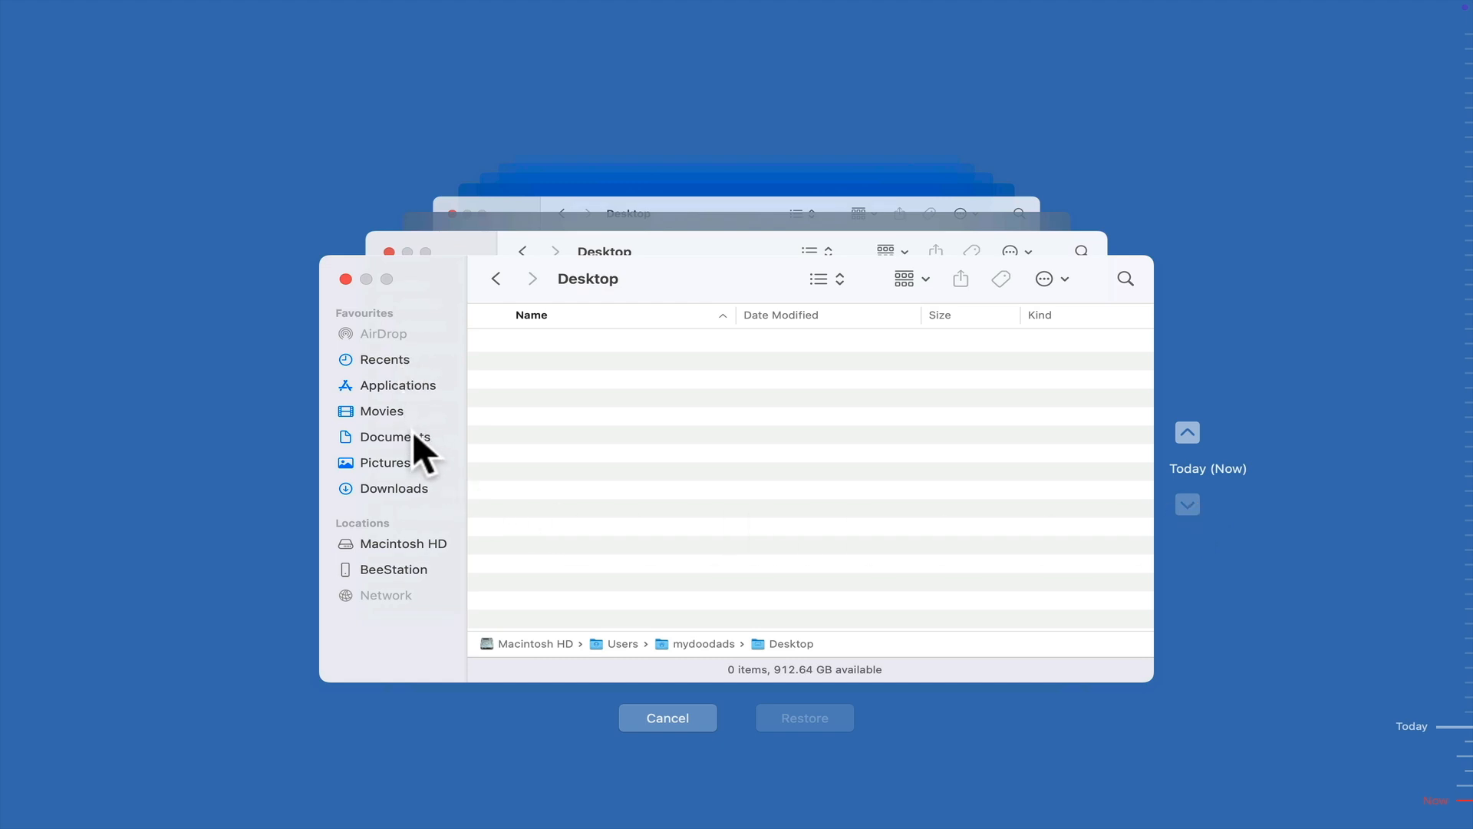
click(394, 436)
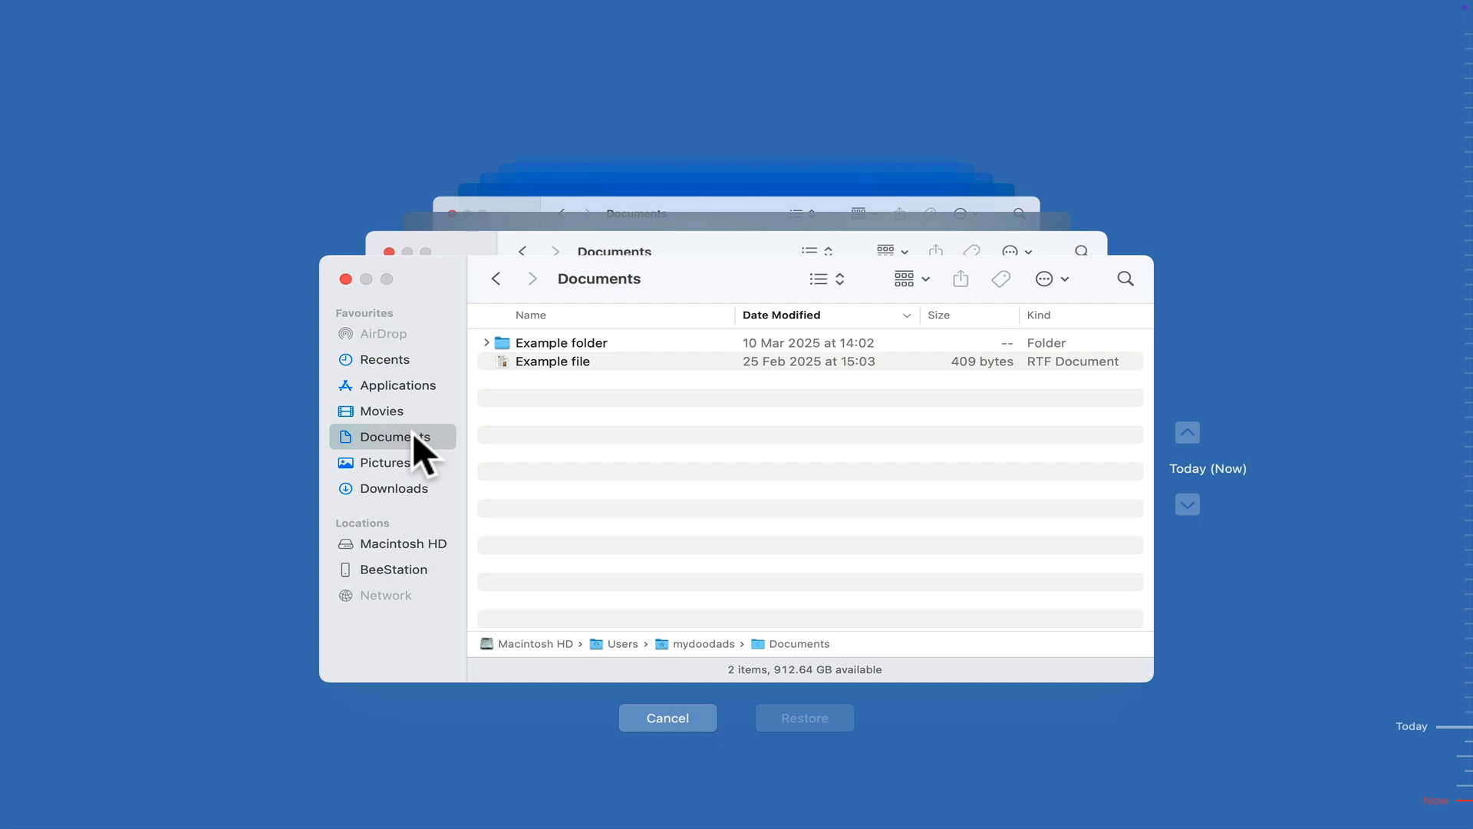
mouse_move(419, 380)
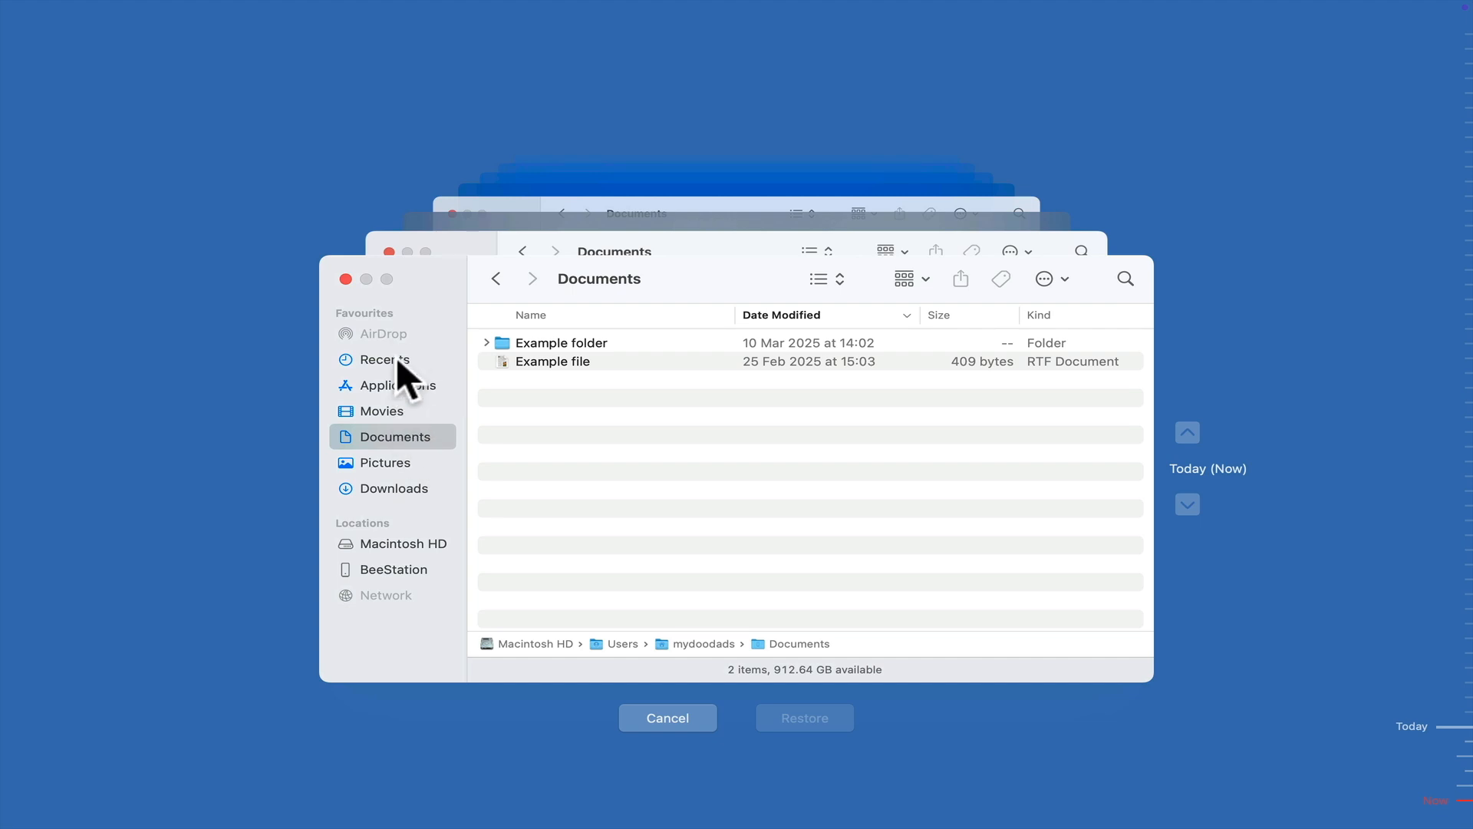
mouse_move(468, 357)
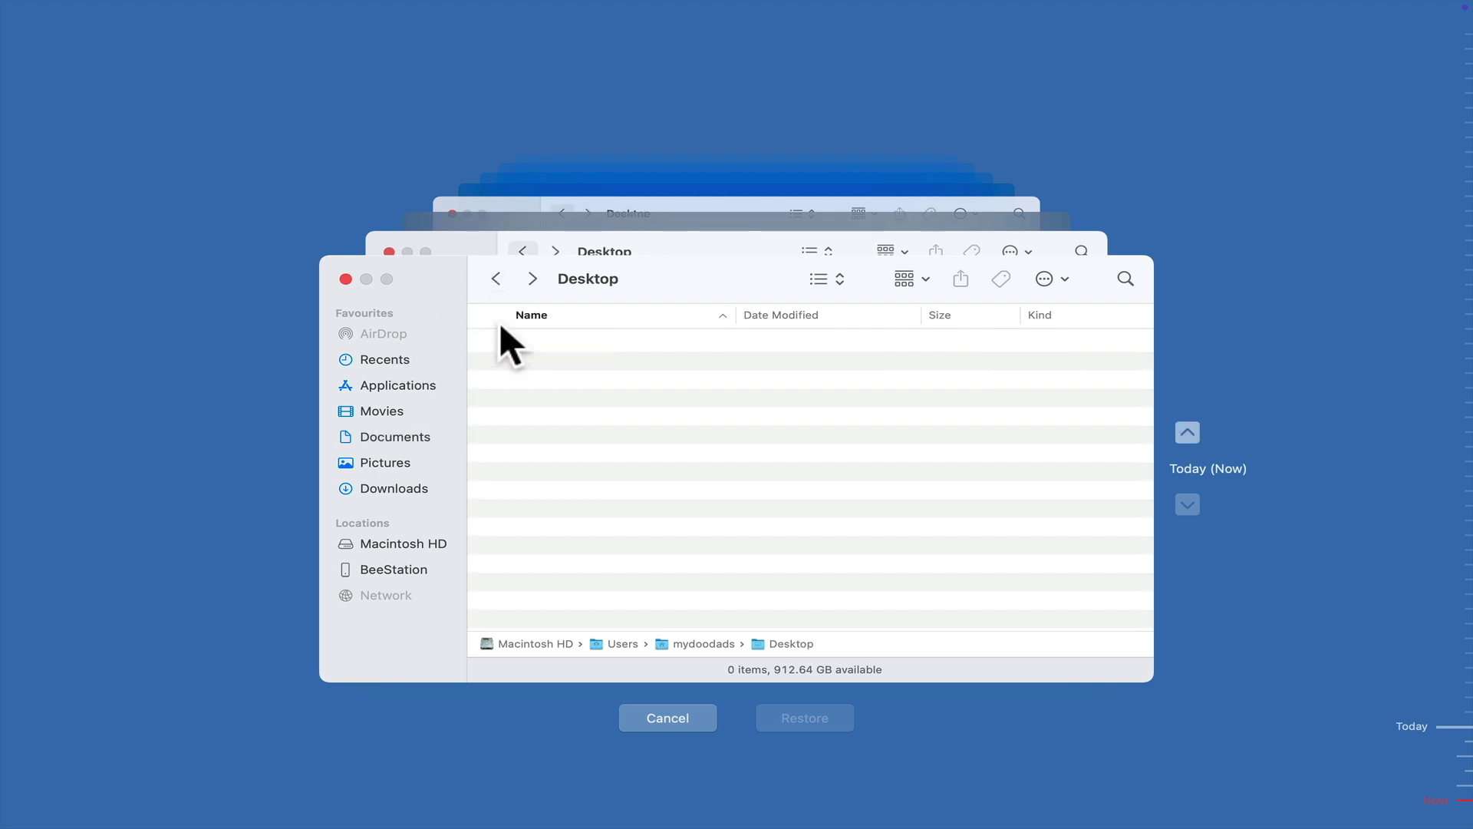
mouse_move(1200, 455)
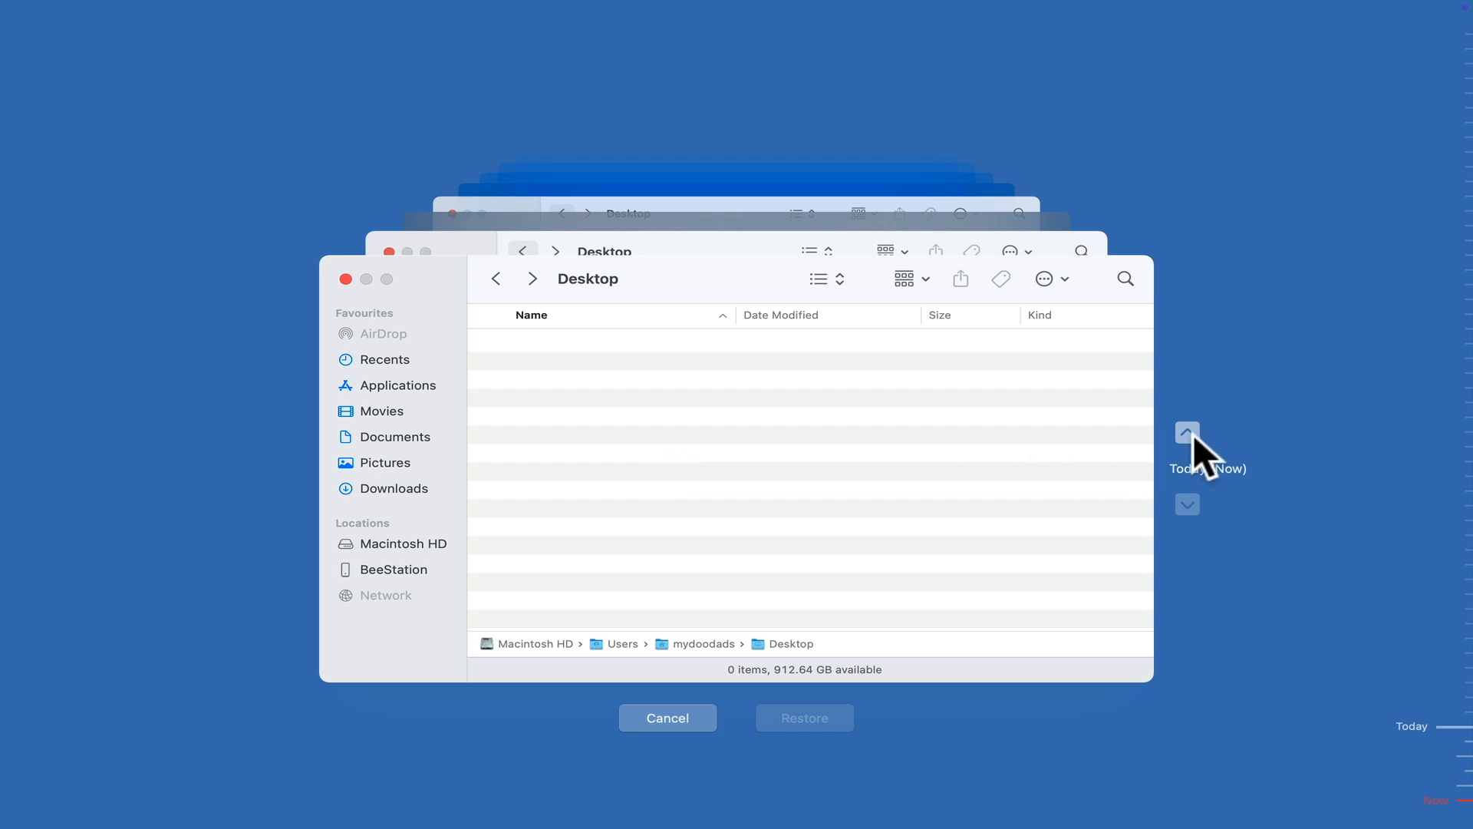
click(1186, 433)
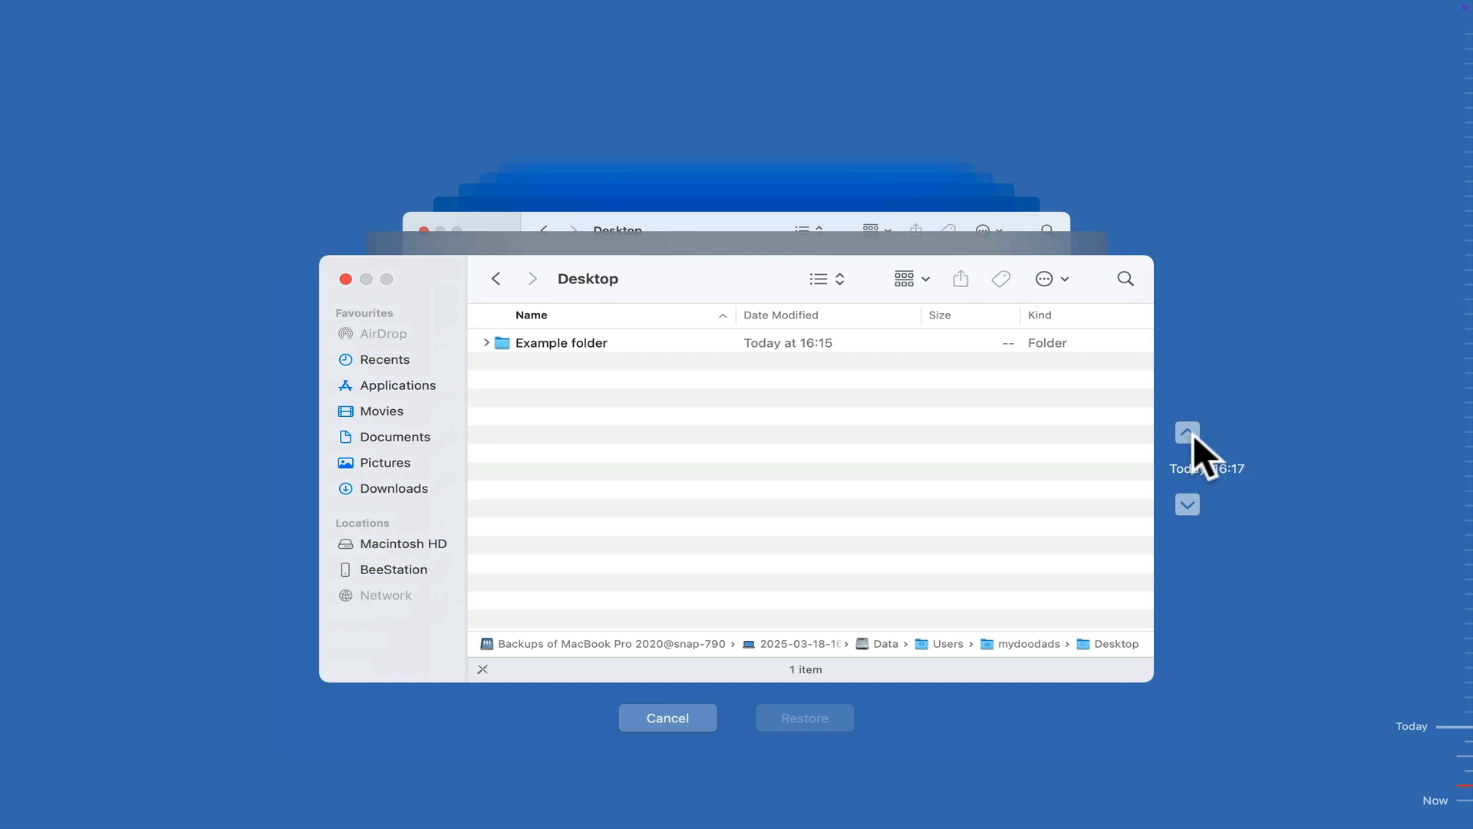
mouse_move(602, 380)
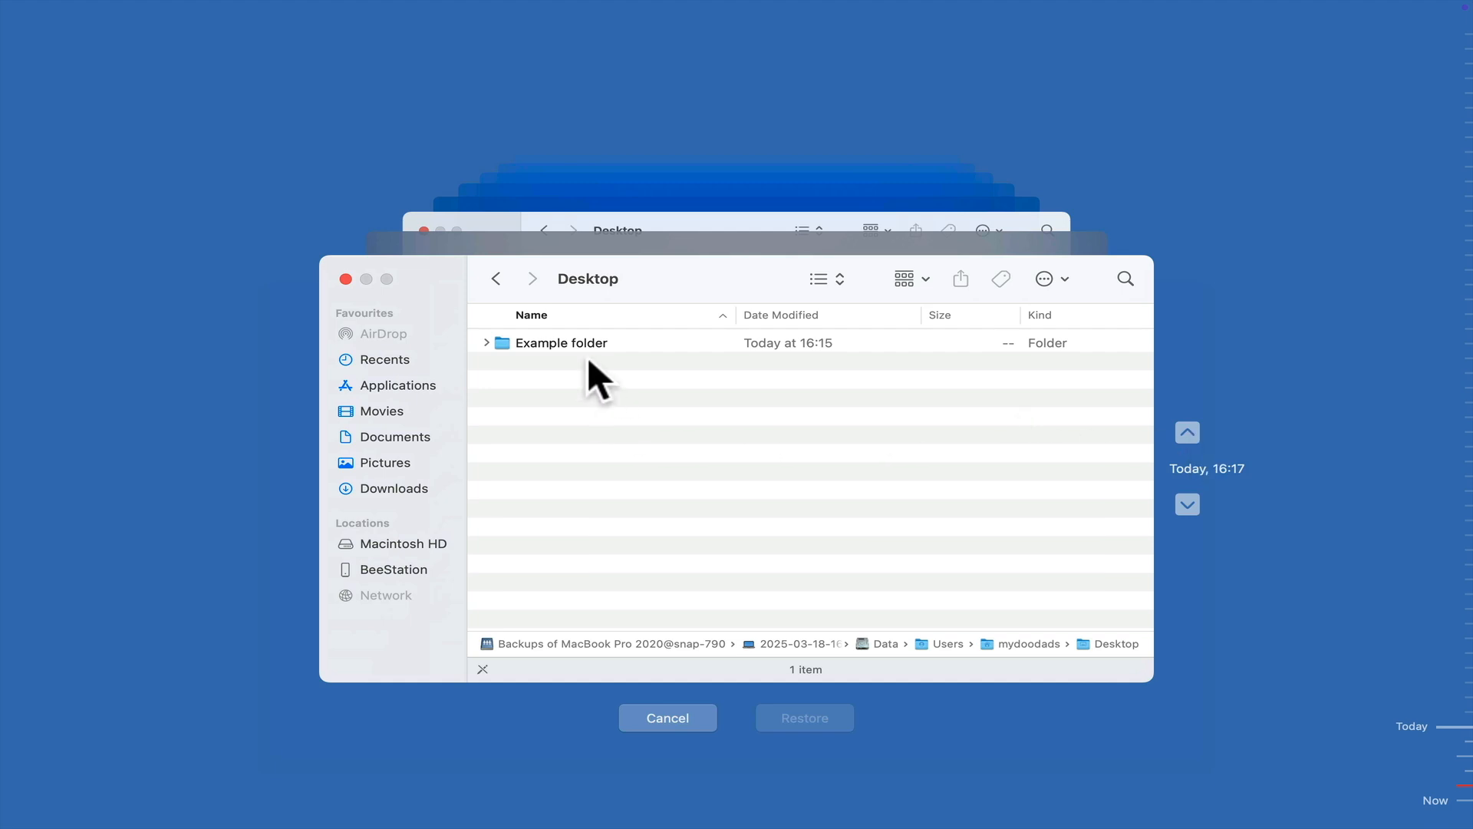
click(560, 343)
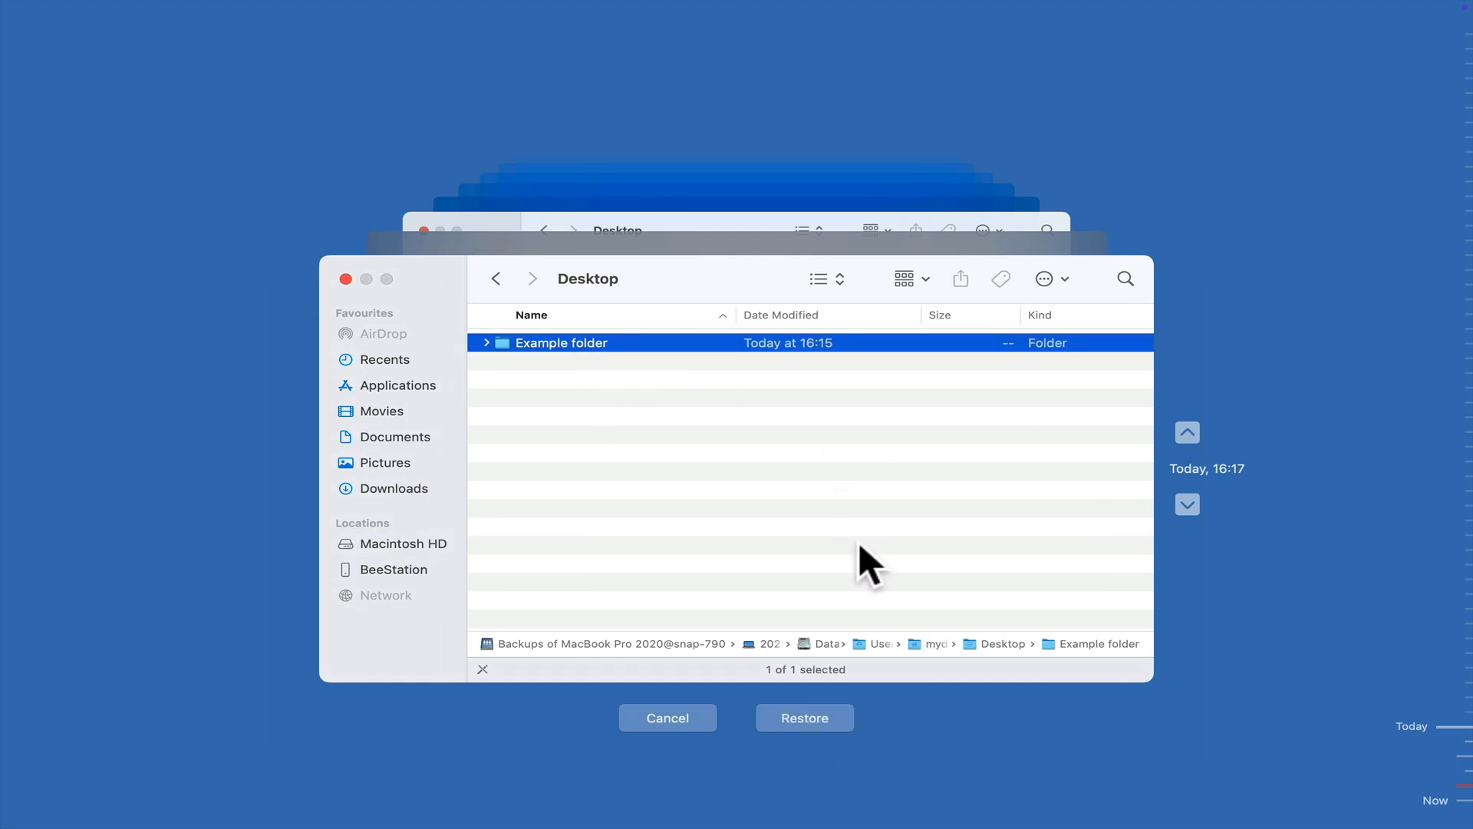
click(803, 717)
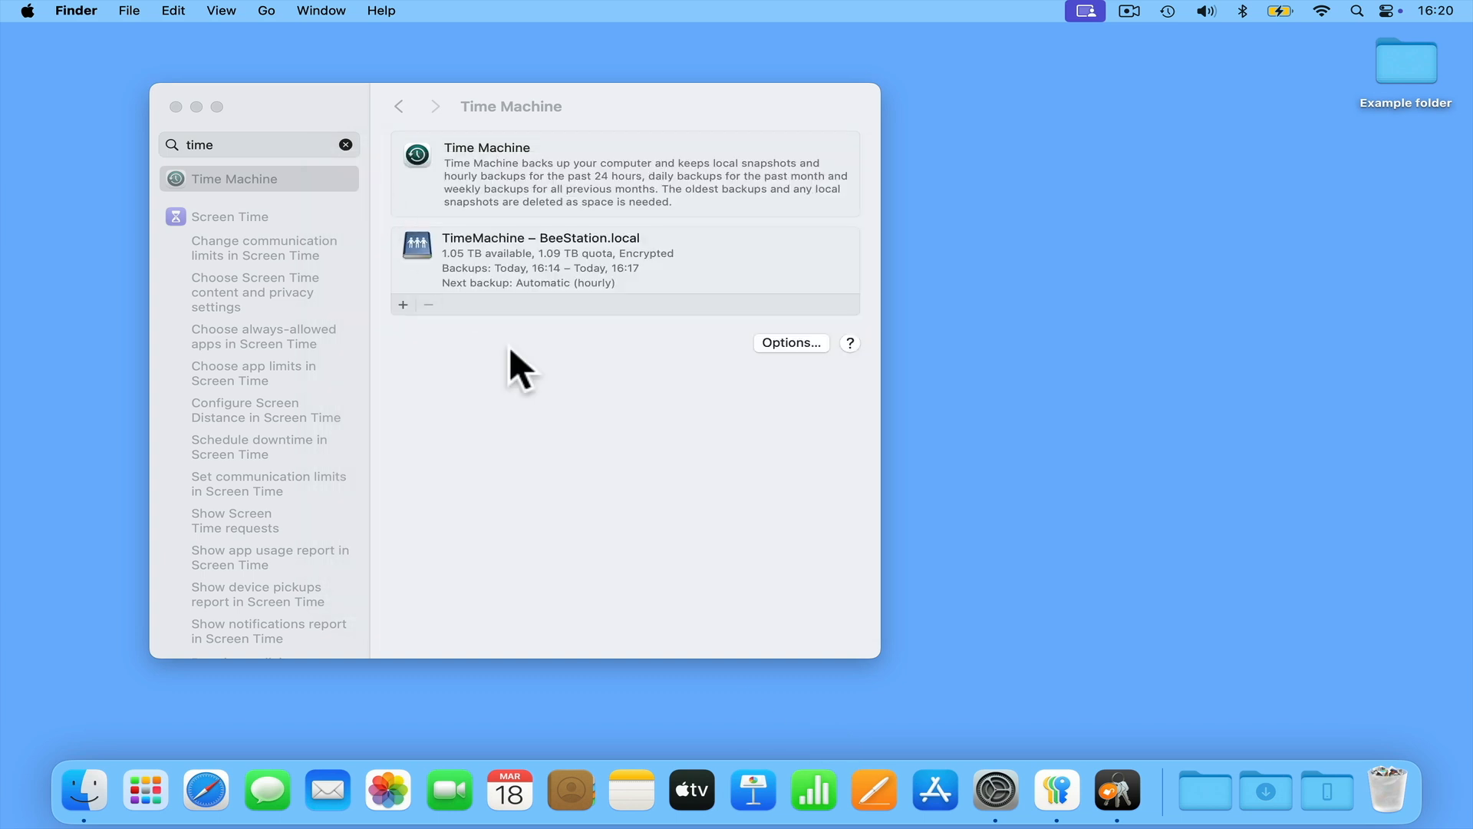
mouse_move(1060, 365)
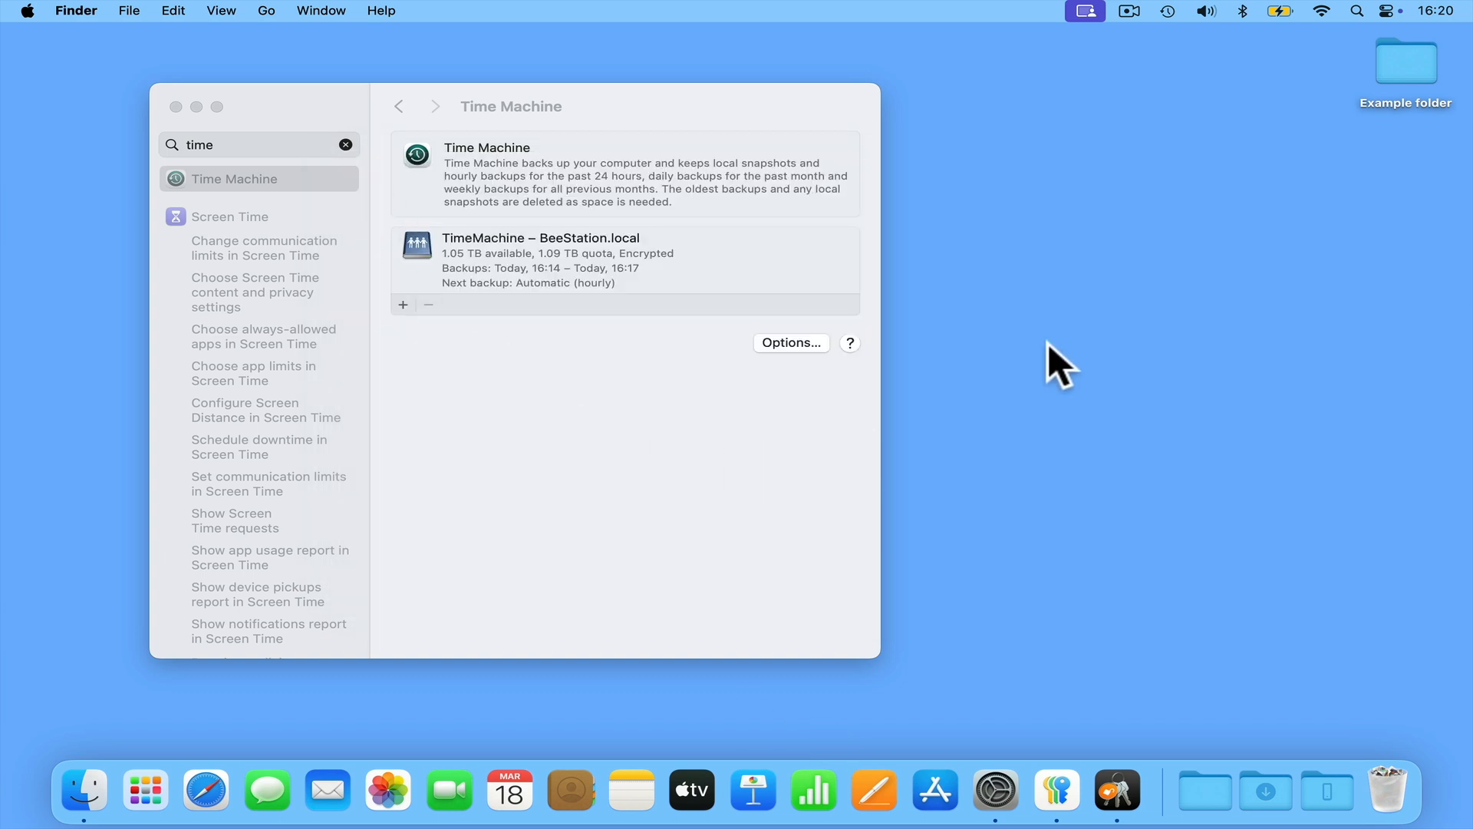
Step: Close the System Settings window, leaving an empty Finder desktop
click(176, 106)
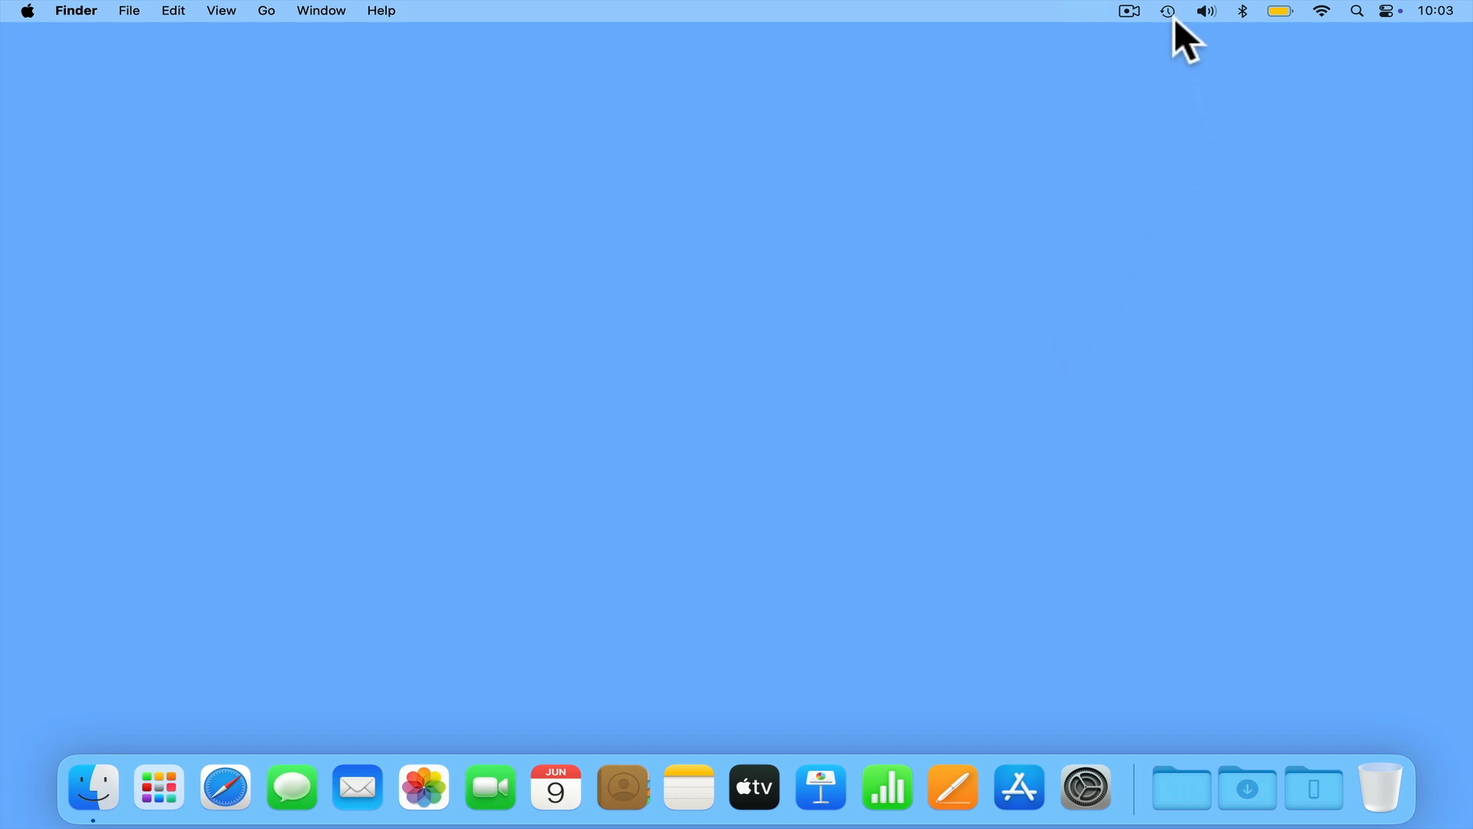
Step: Open the Time Machine options sheet showing hourly backups and no excluded items
click(1167, 10)
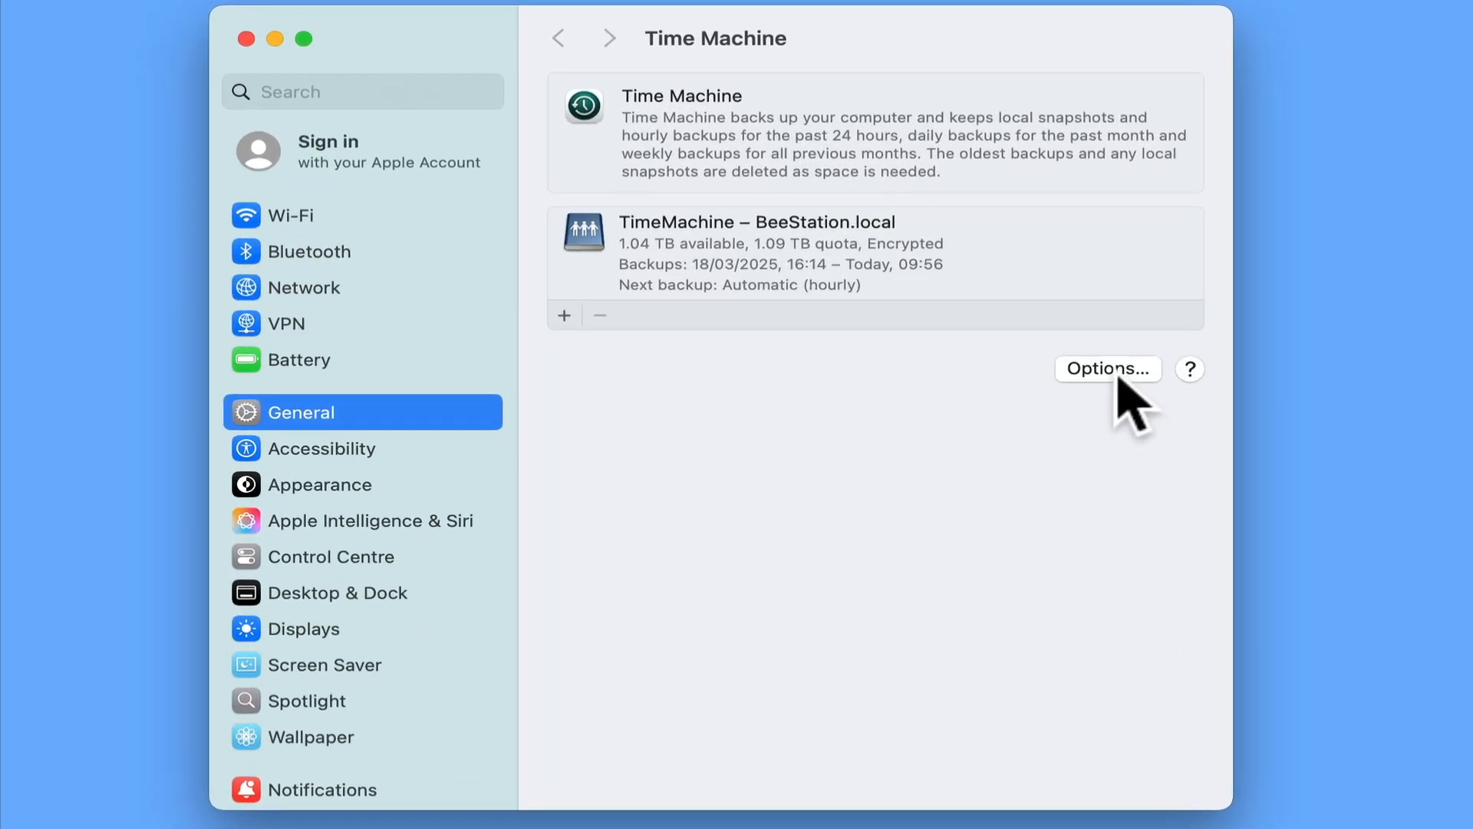
click(1107, 368)
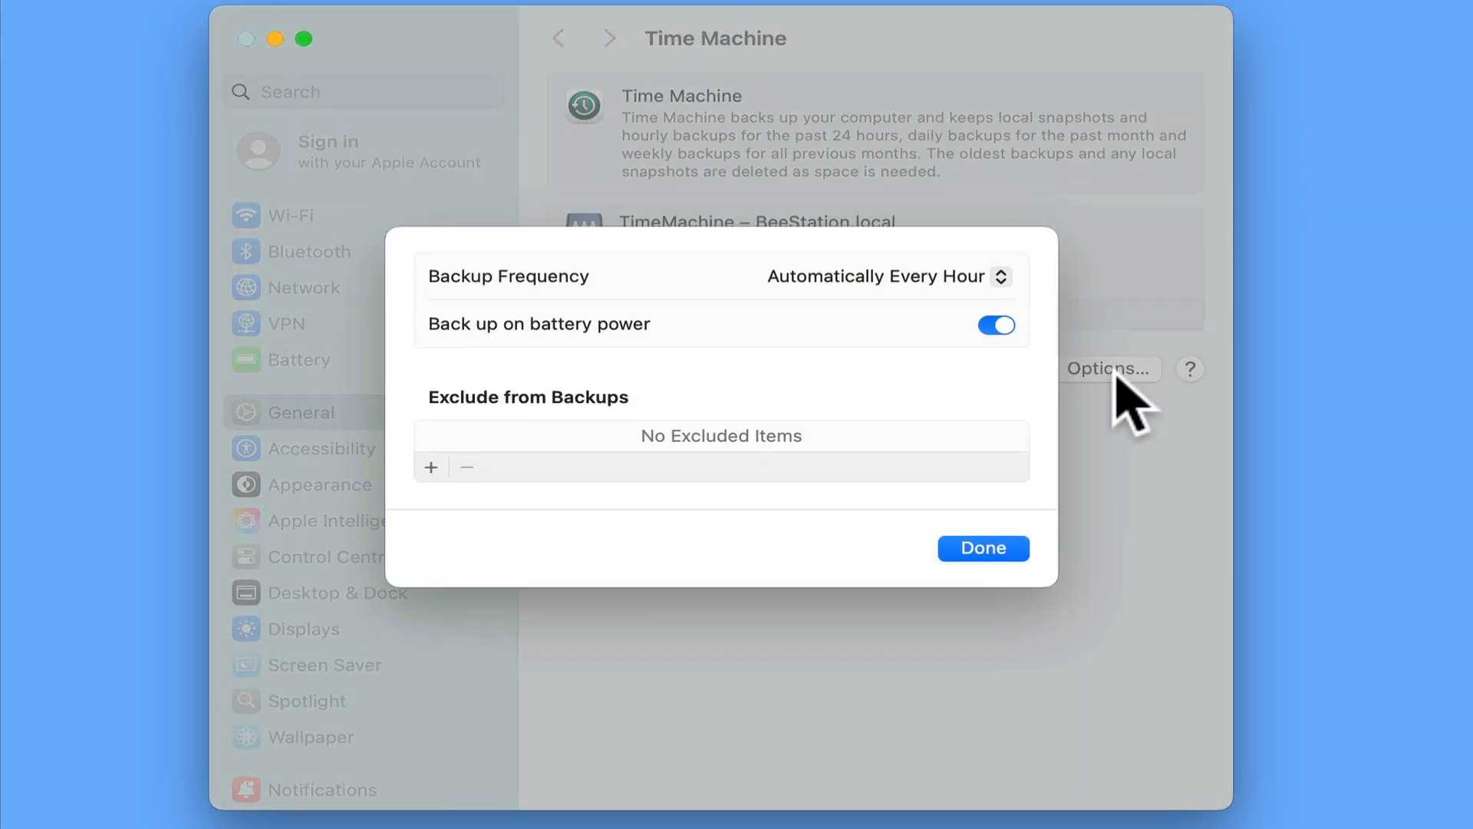
mouse_move(676, 479)
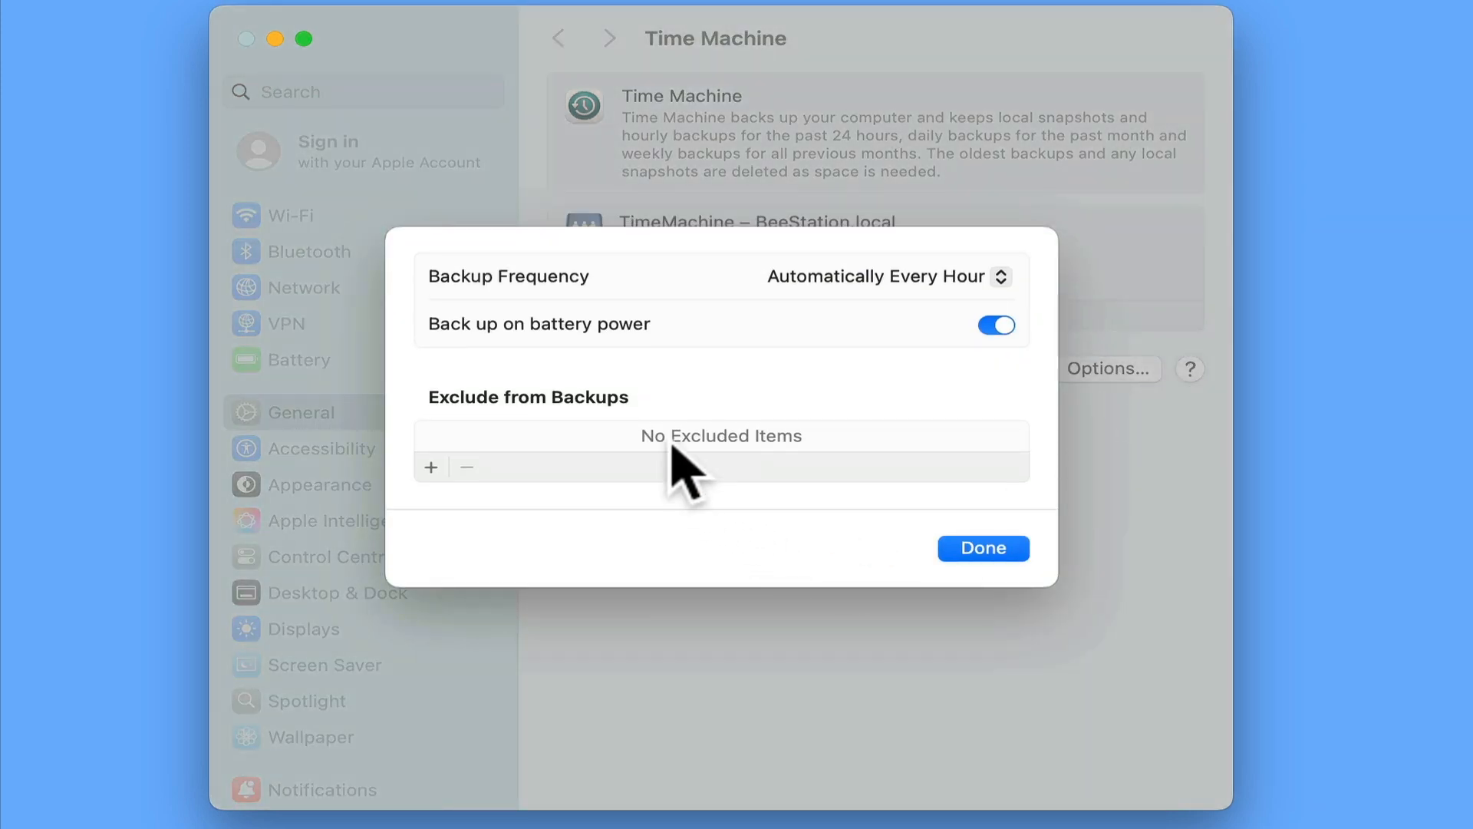
mouse_move(648, 432)
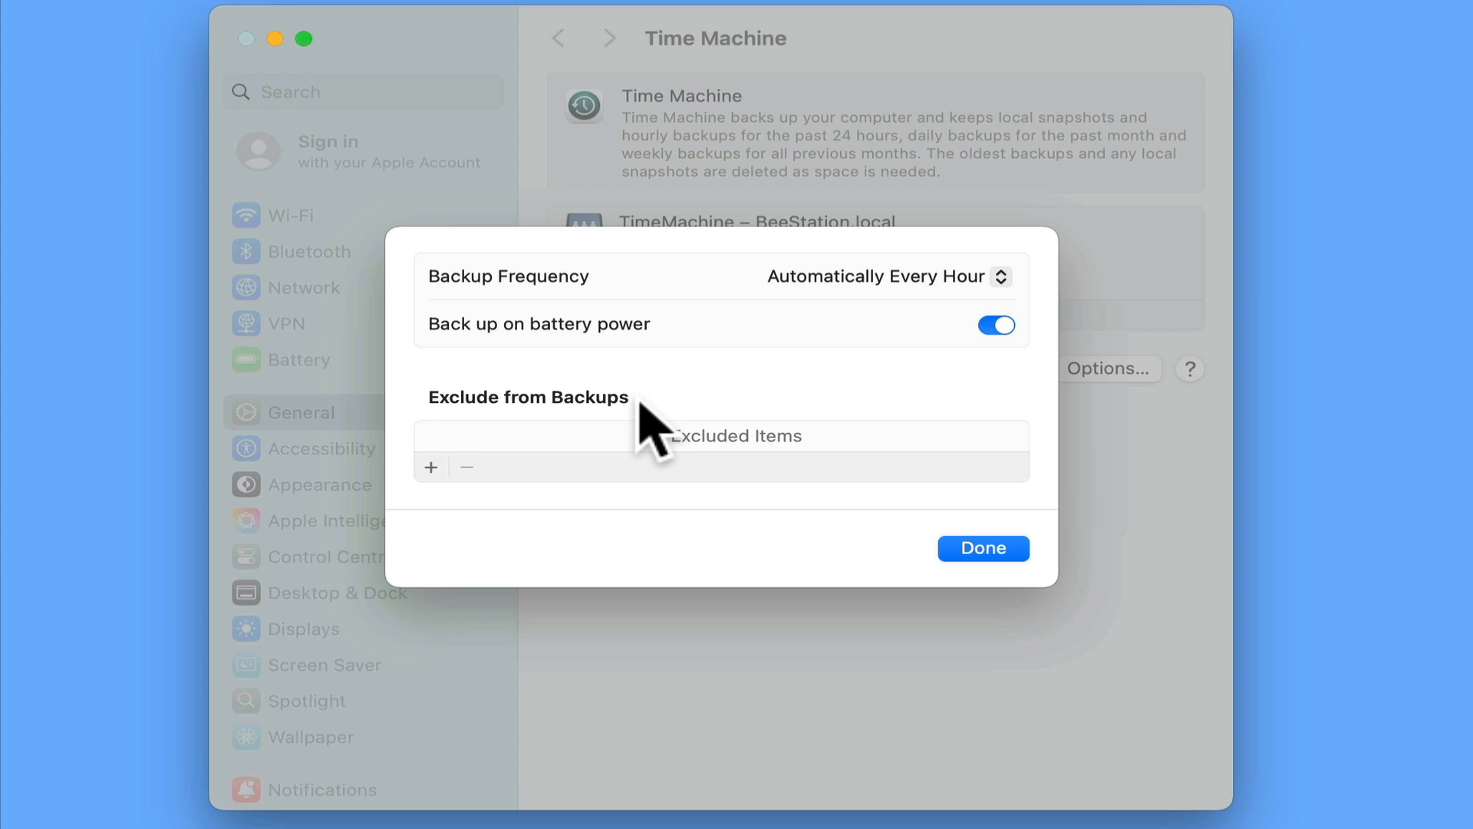
mouse_move(443, 493)
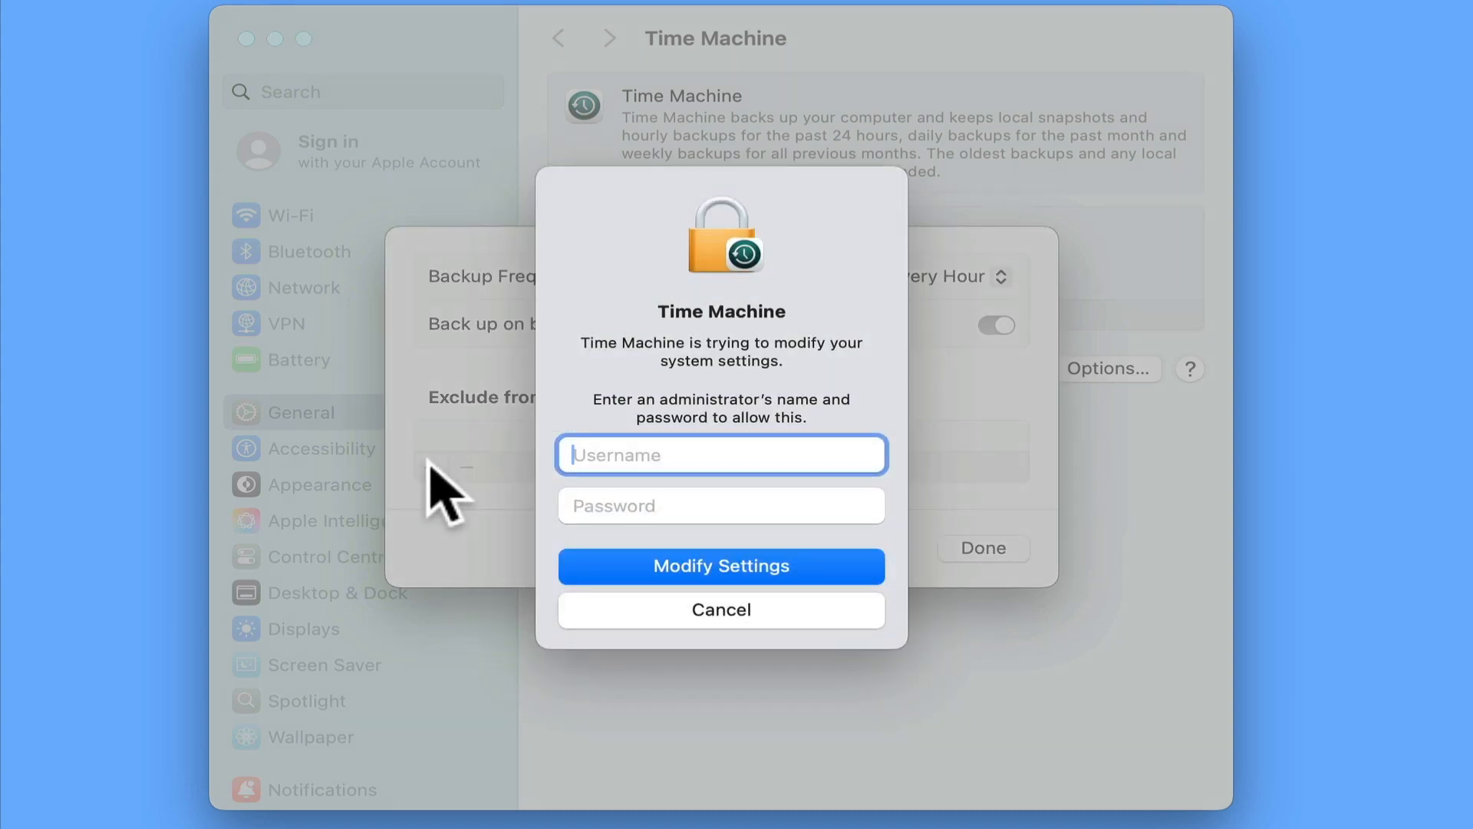
Step: Enter administrator name 'administ' and password to approve modifying Time Machine settings
text(administ)
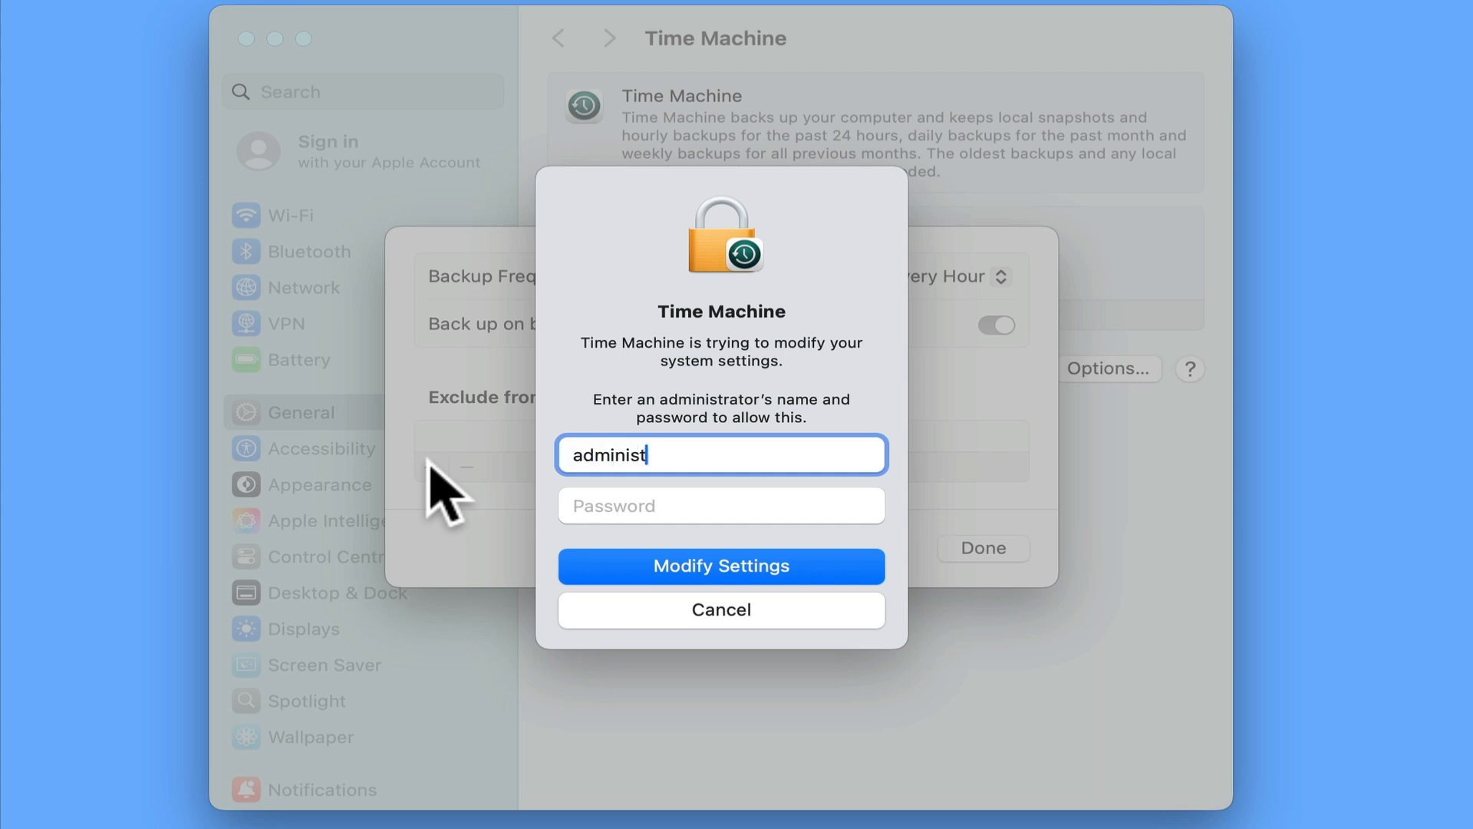
text(••)
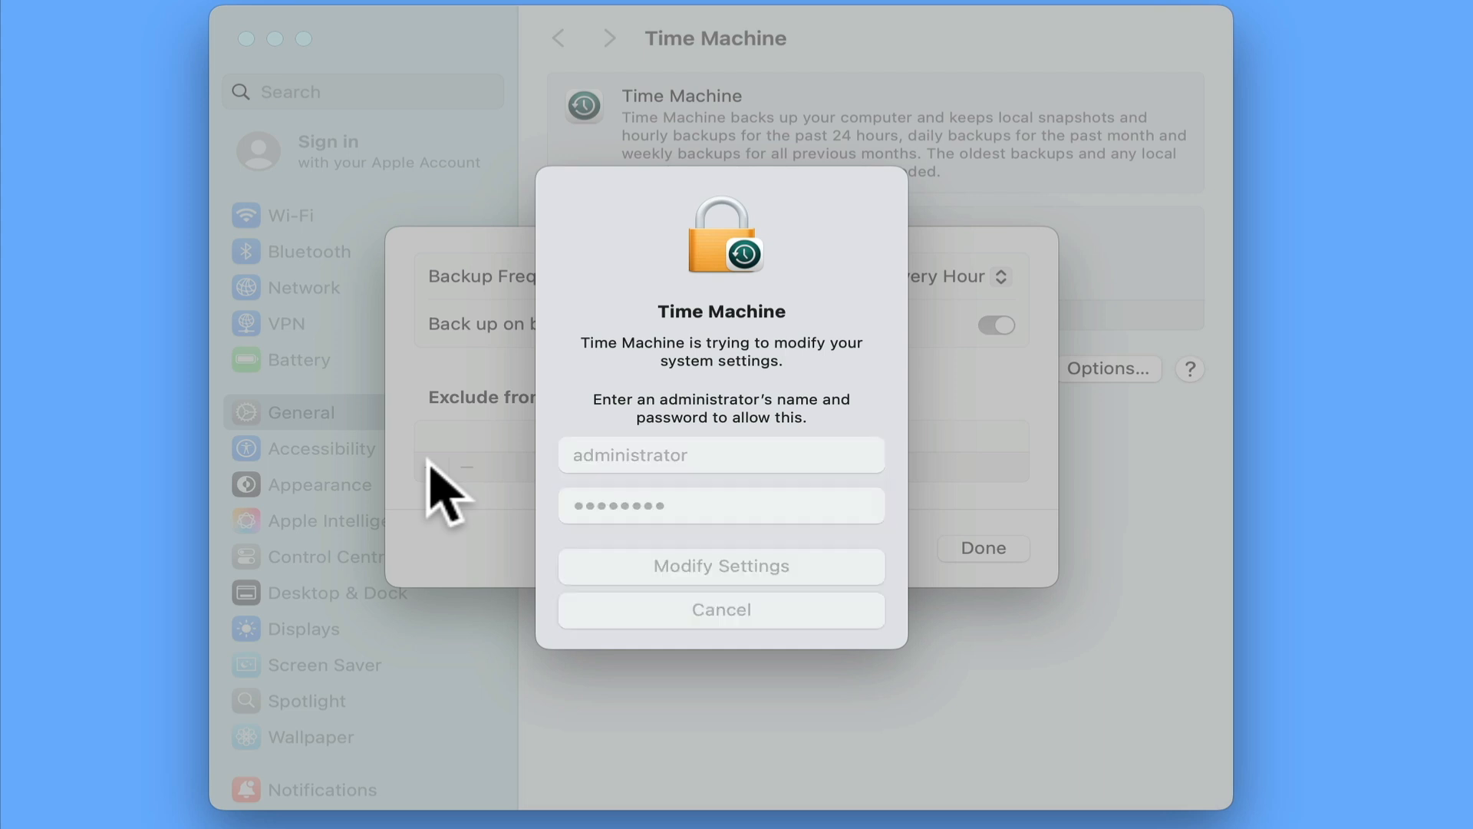
click(721, 565)
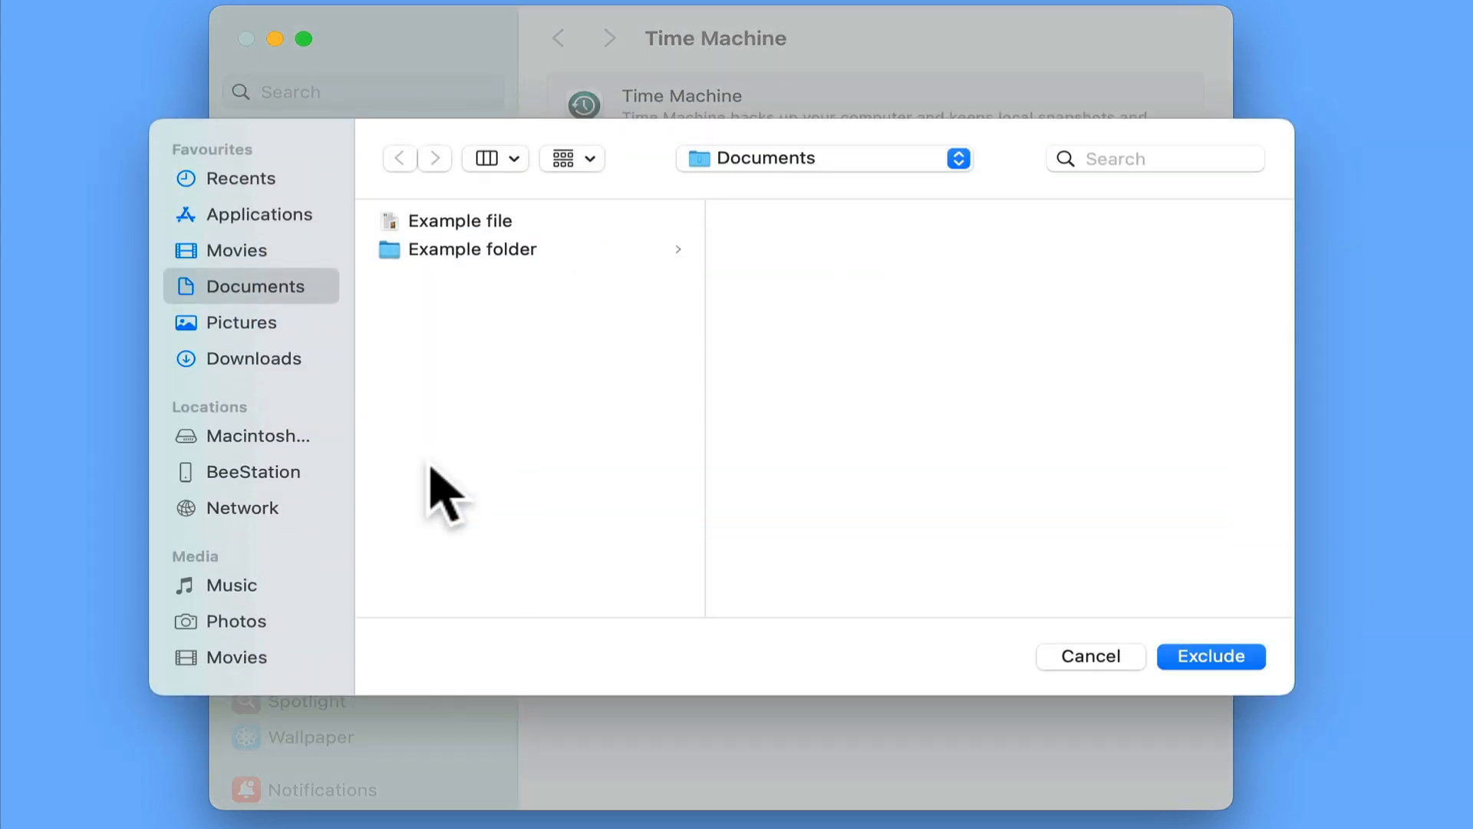
mouse_move(334, 367)
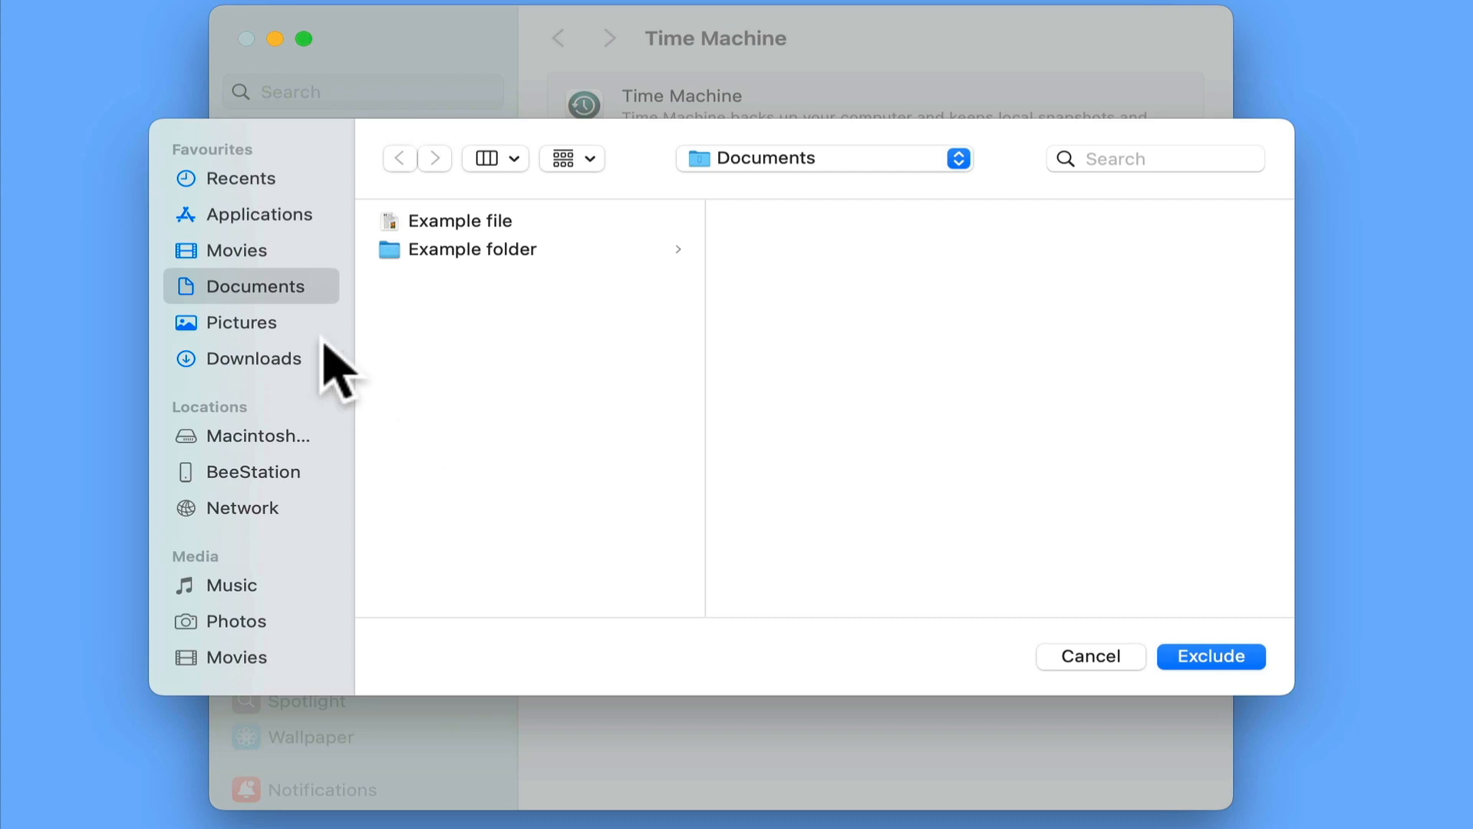
mouse_move(322, 179)
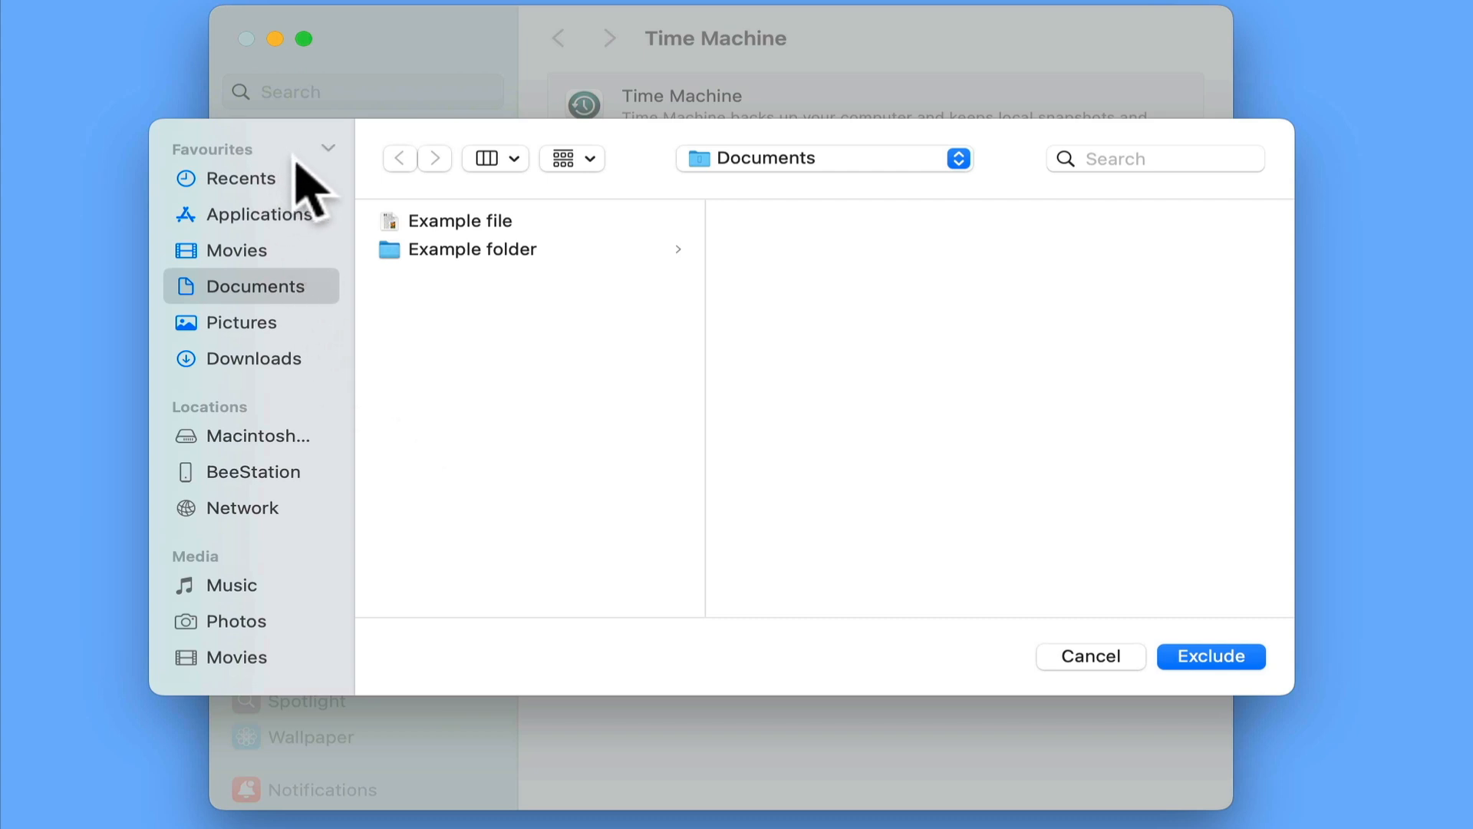
mouse_move(286, 352)
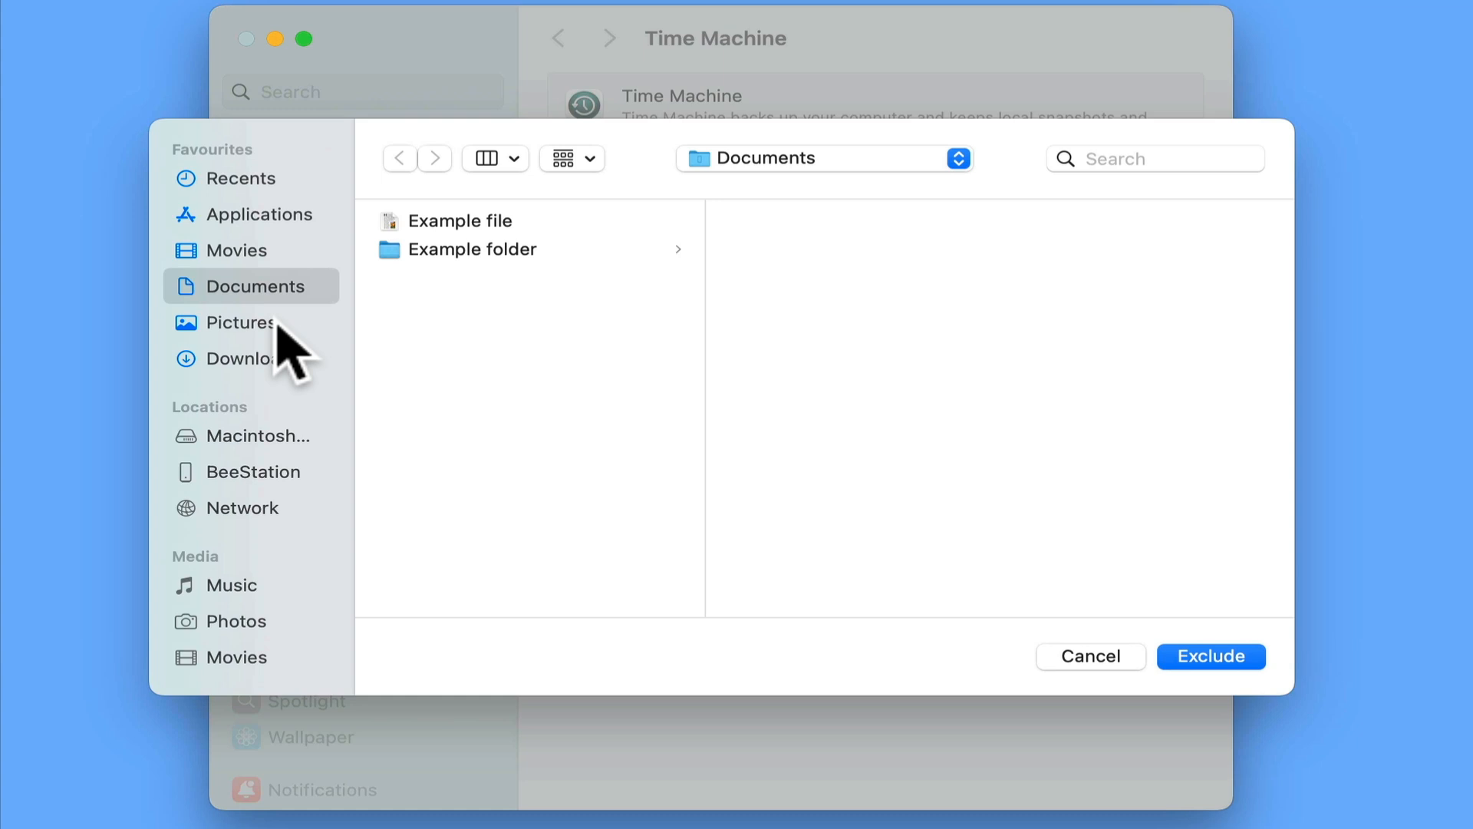
Step: Add Pictures and Movies to the Exclude from Backups list and close the options
click(241, 322)
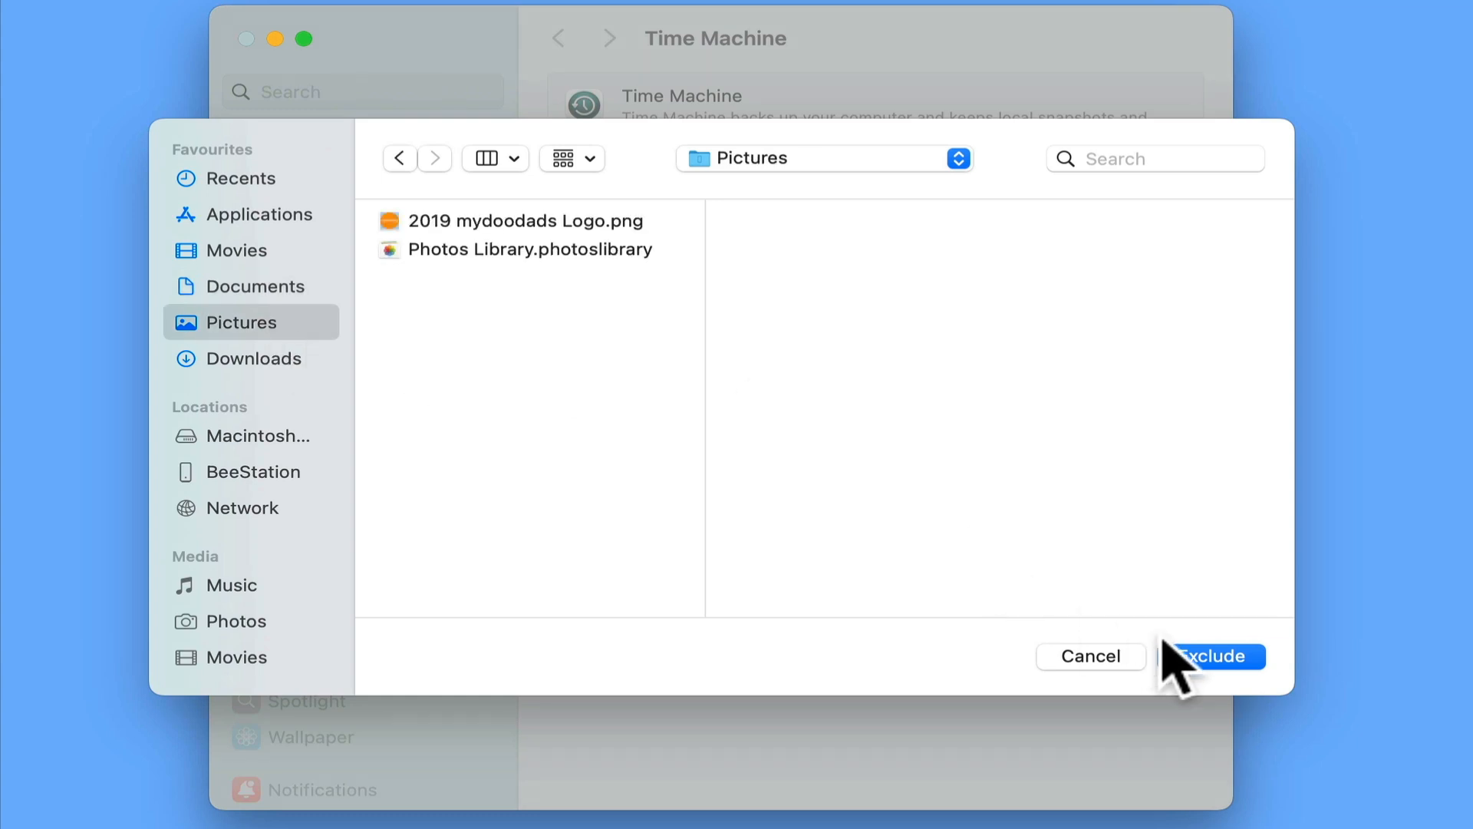
mouse_move(1205, 686)
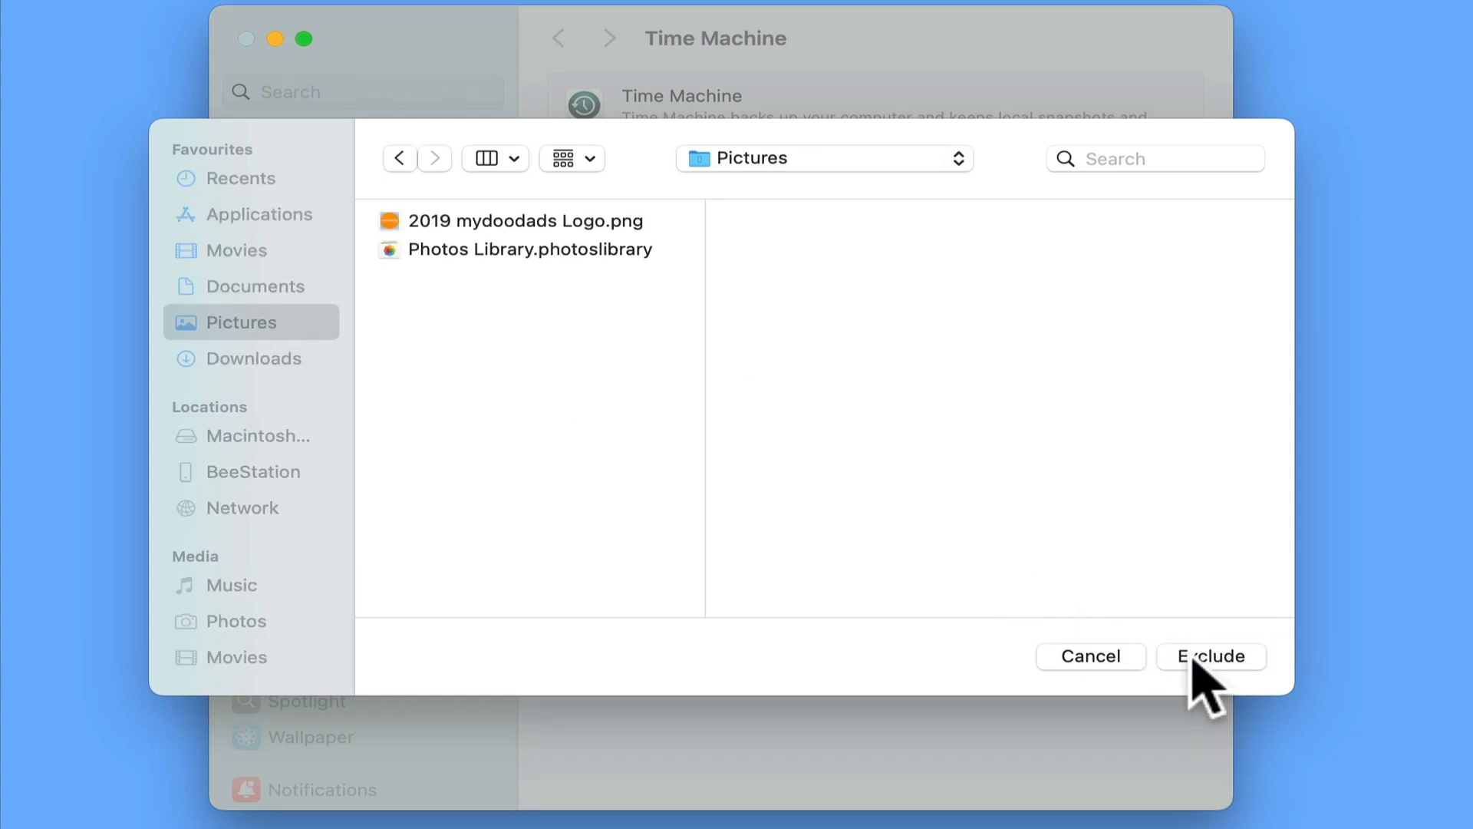
click(1215, 656)
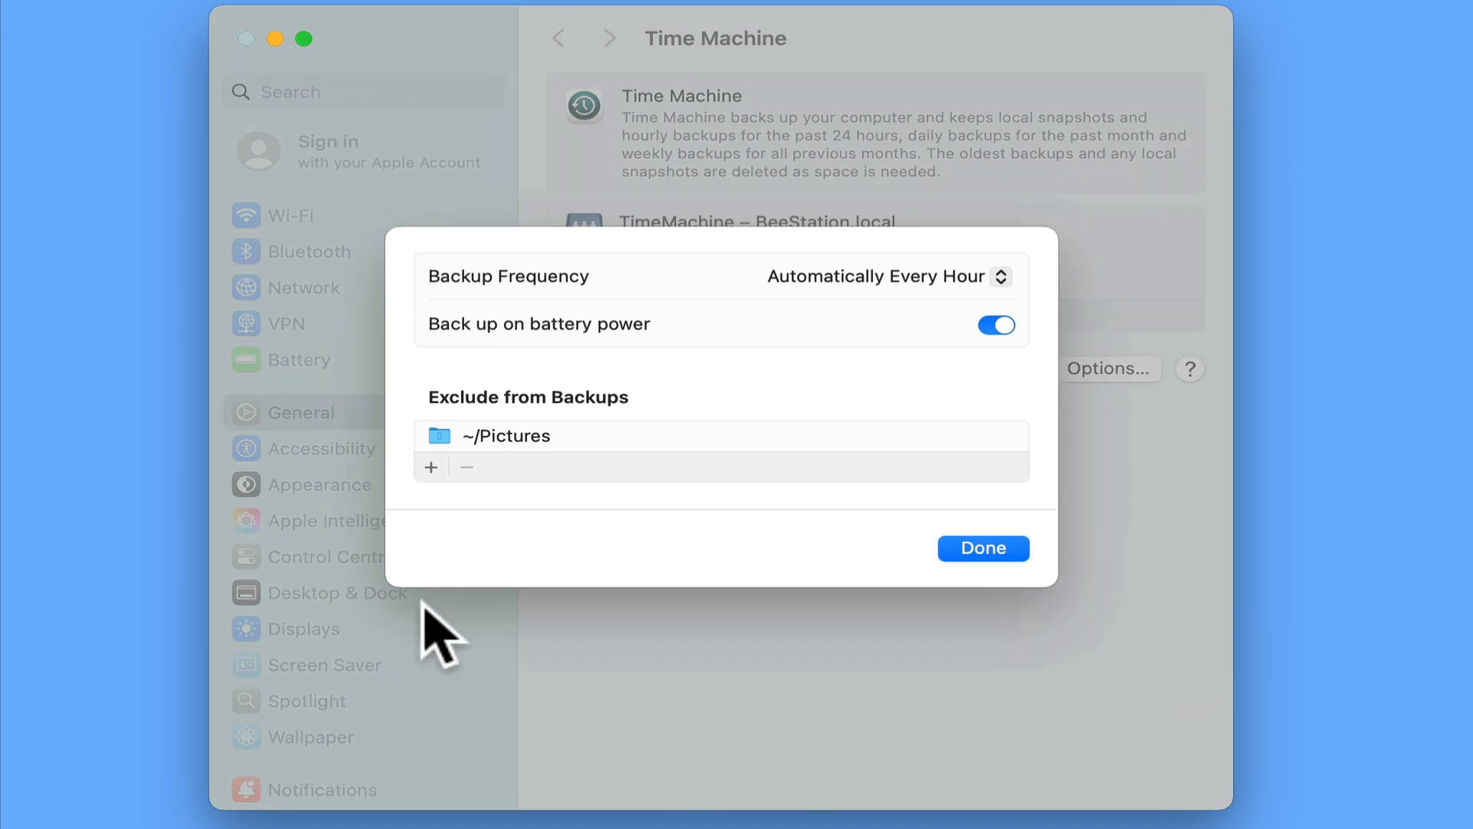
click(983, 548)
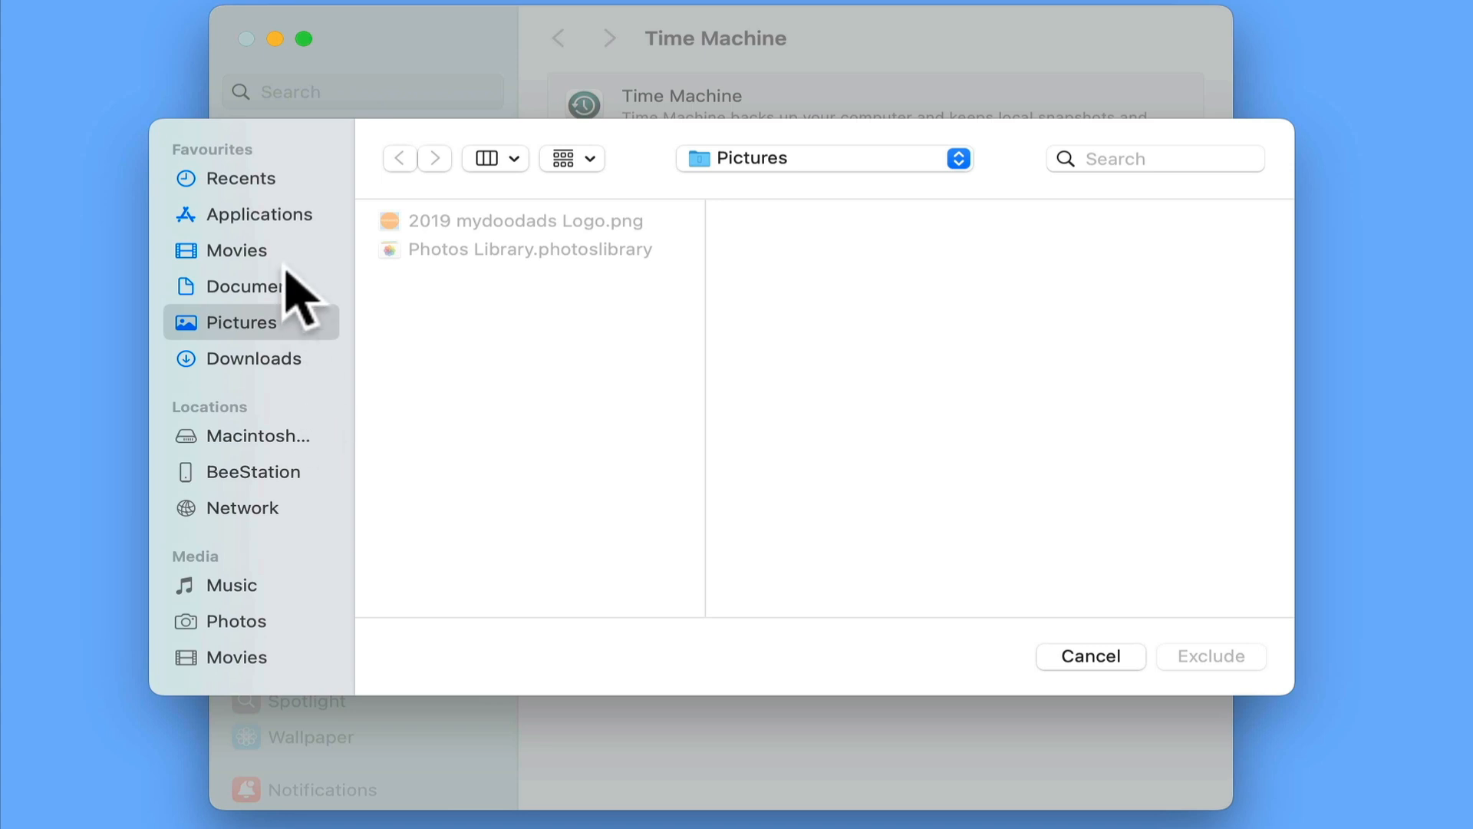
click(235, 249)
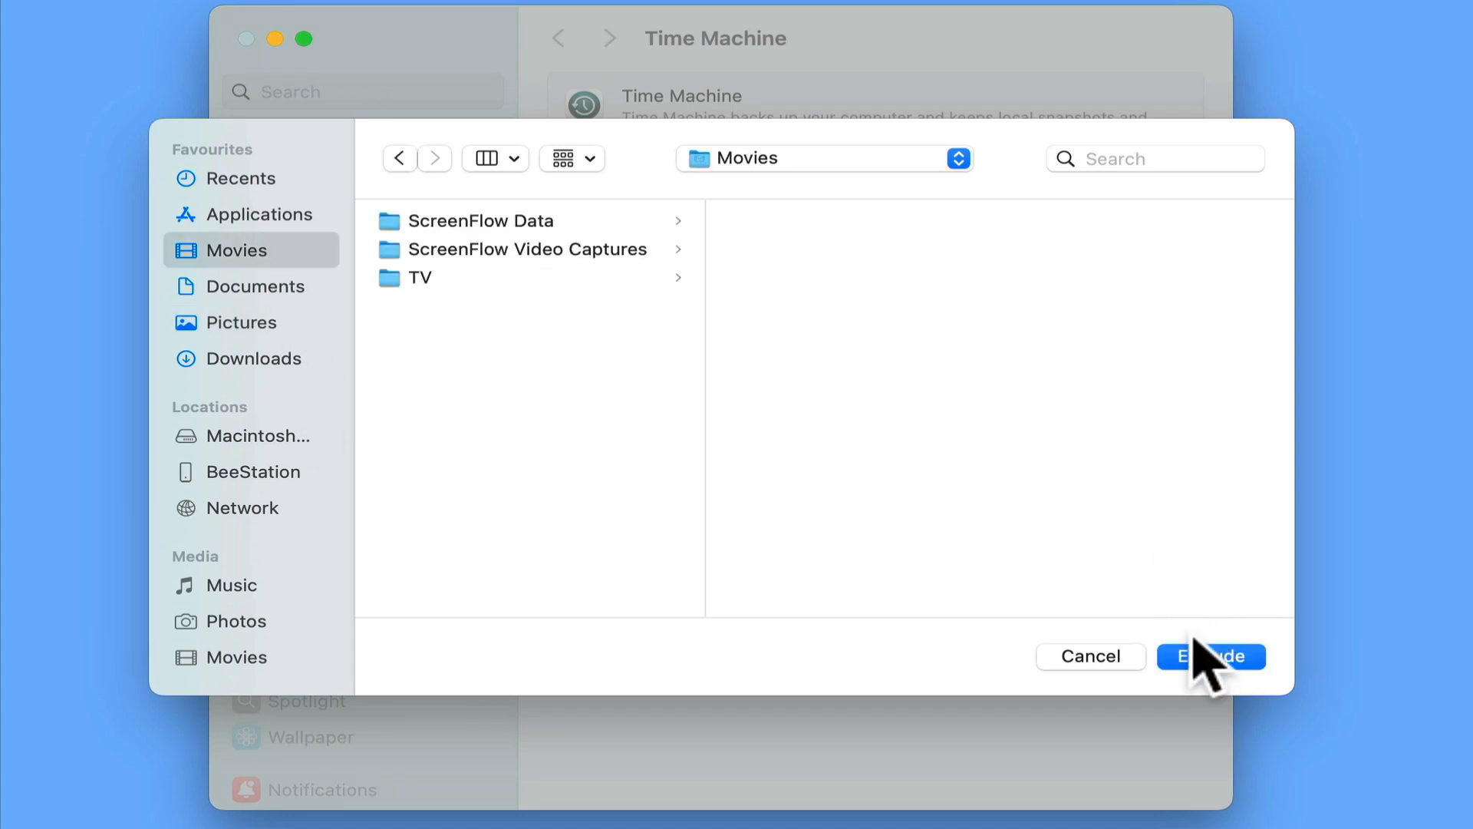
click(1211, 656)
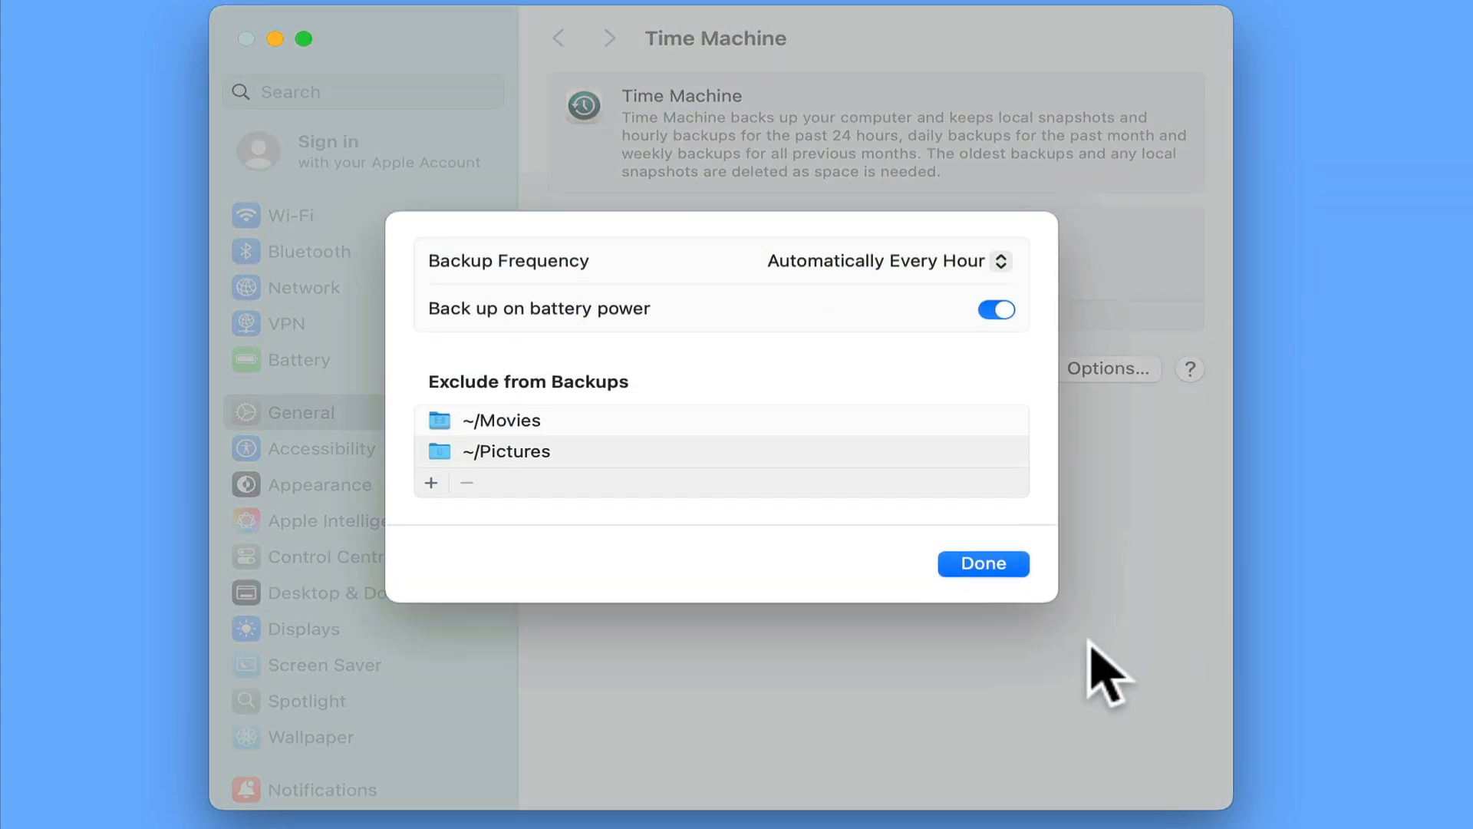
click(983, 562)
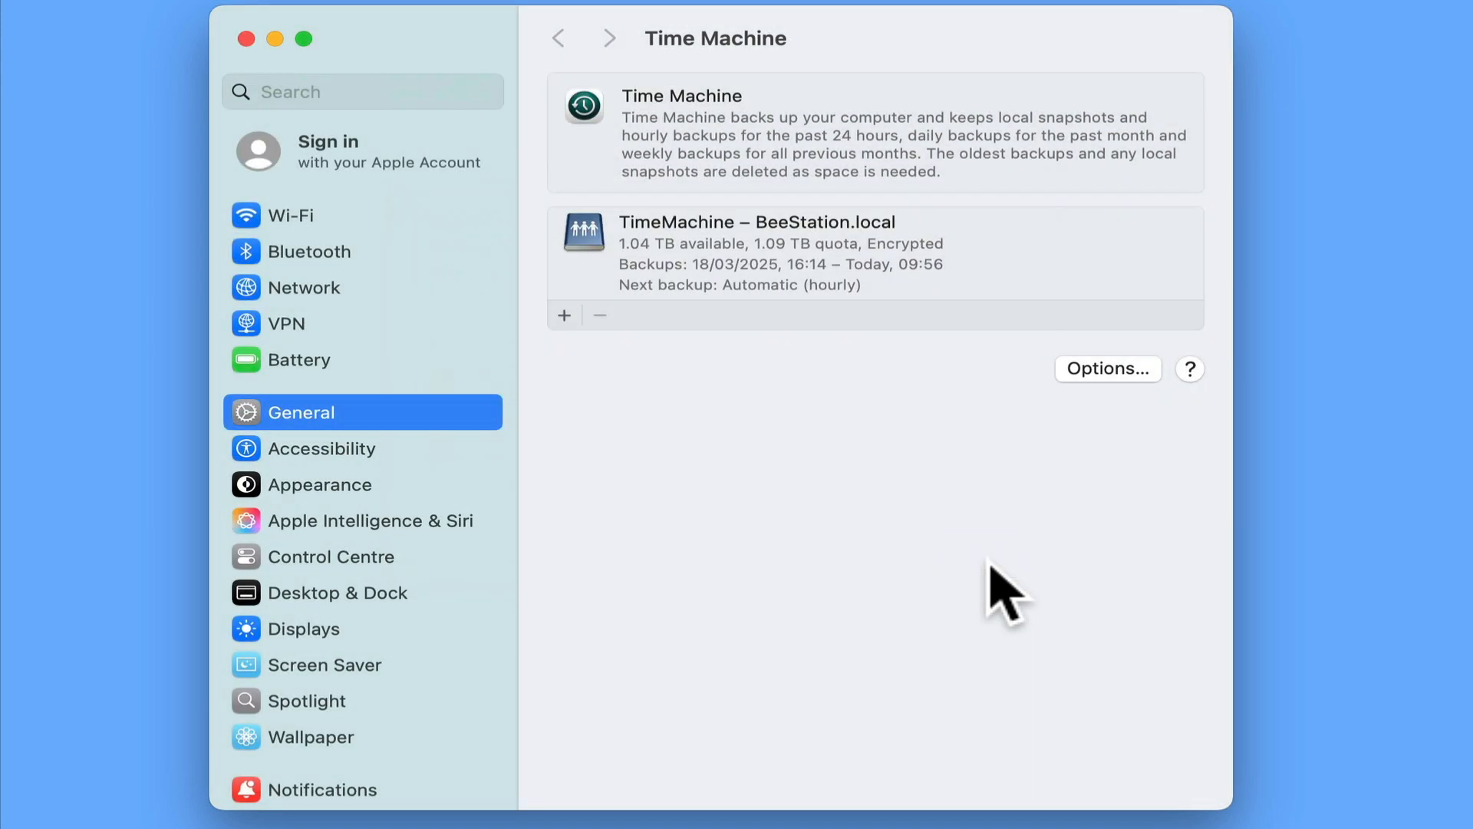
mouse_move(1113, 404)
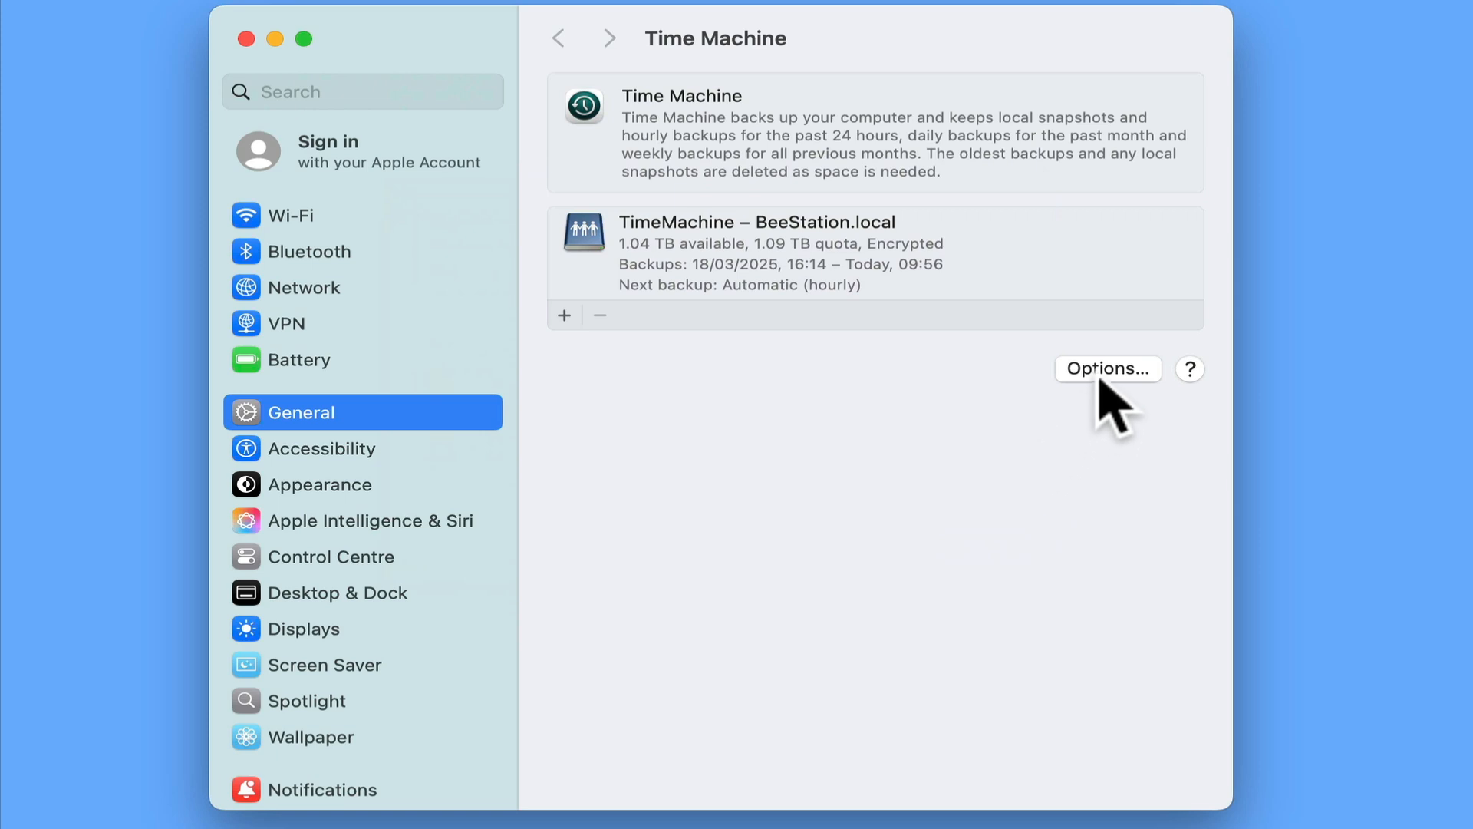
Step: Recheck that Movies and Pictures remain excluded, then close System Settings
click(1107, 367)
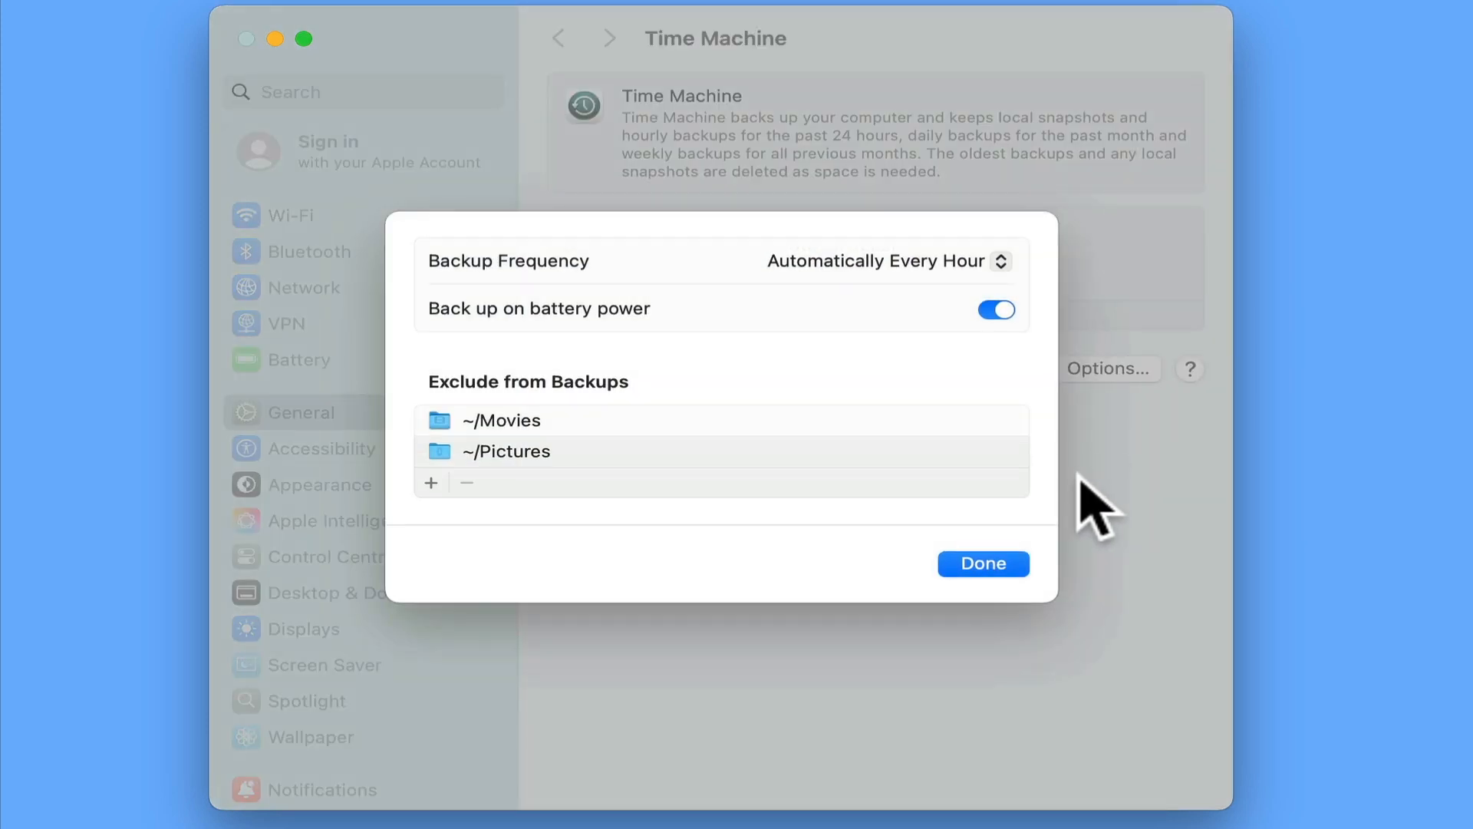
mouse_move(983, 562)
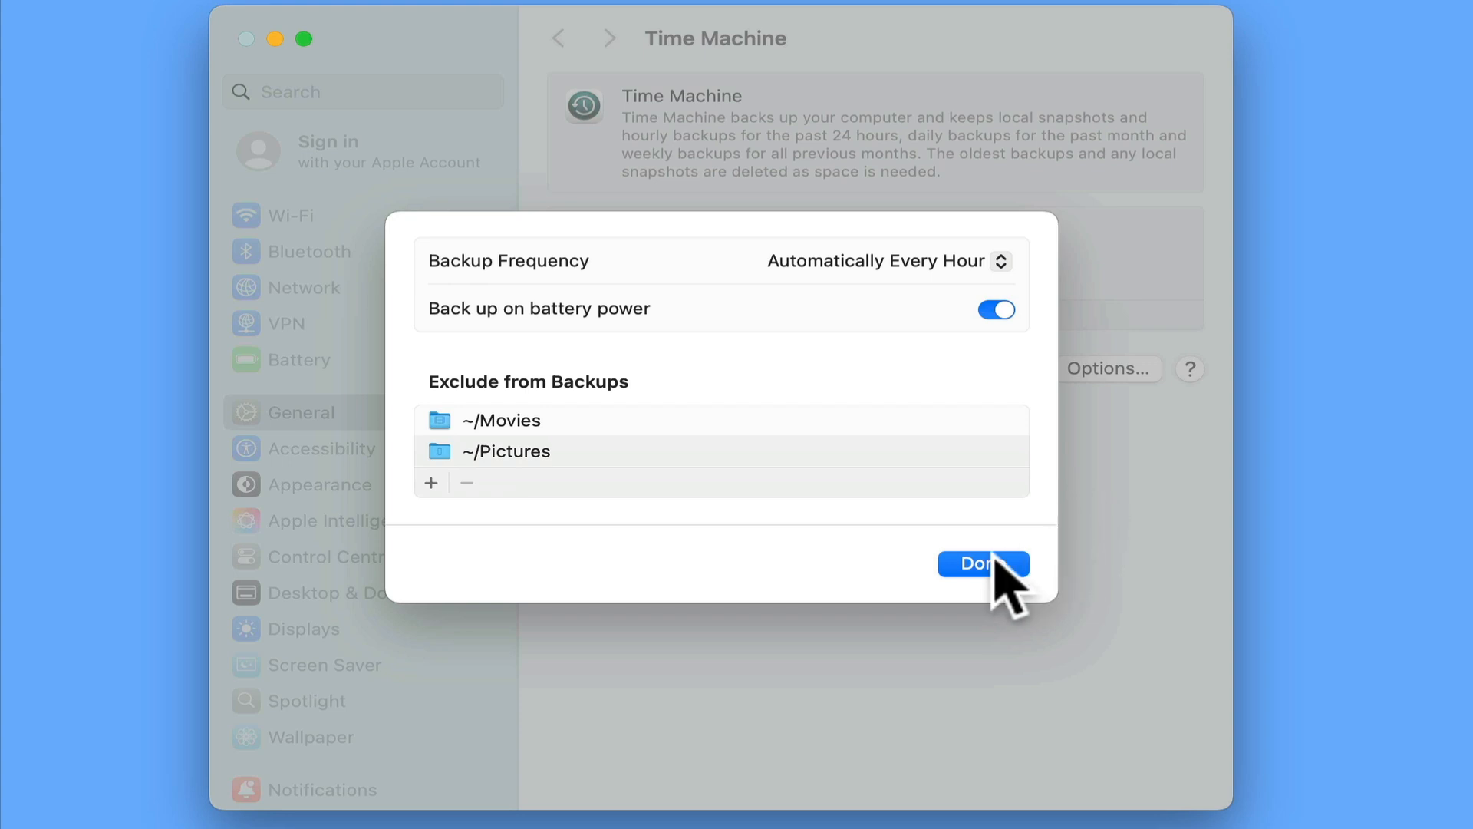
click(983, 562)
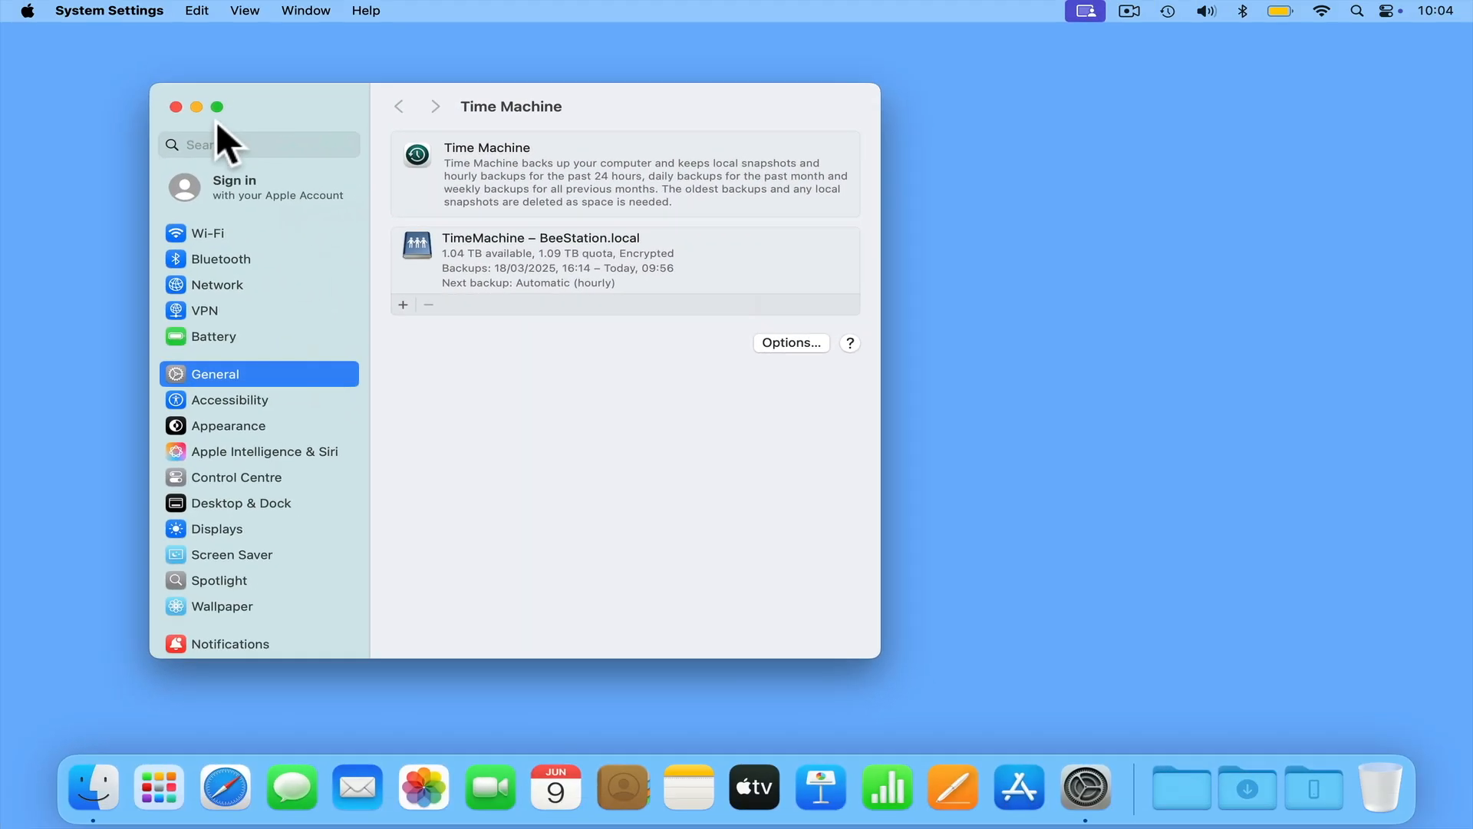
click(176, 106)
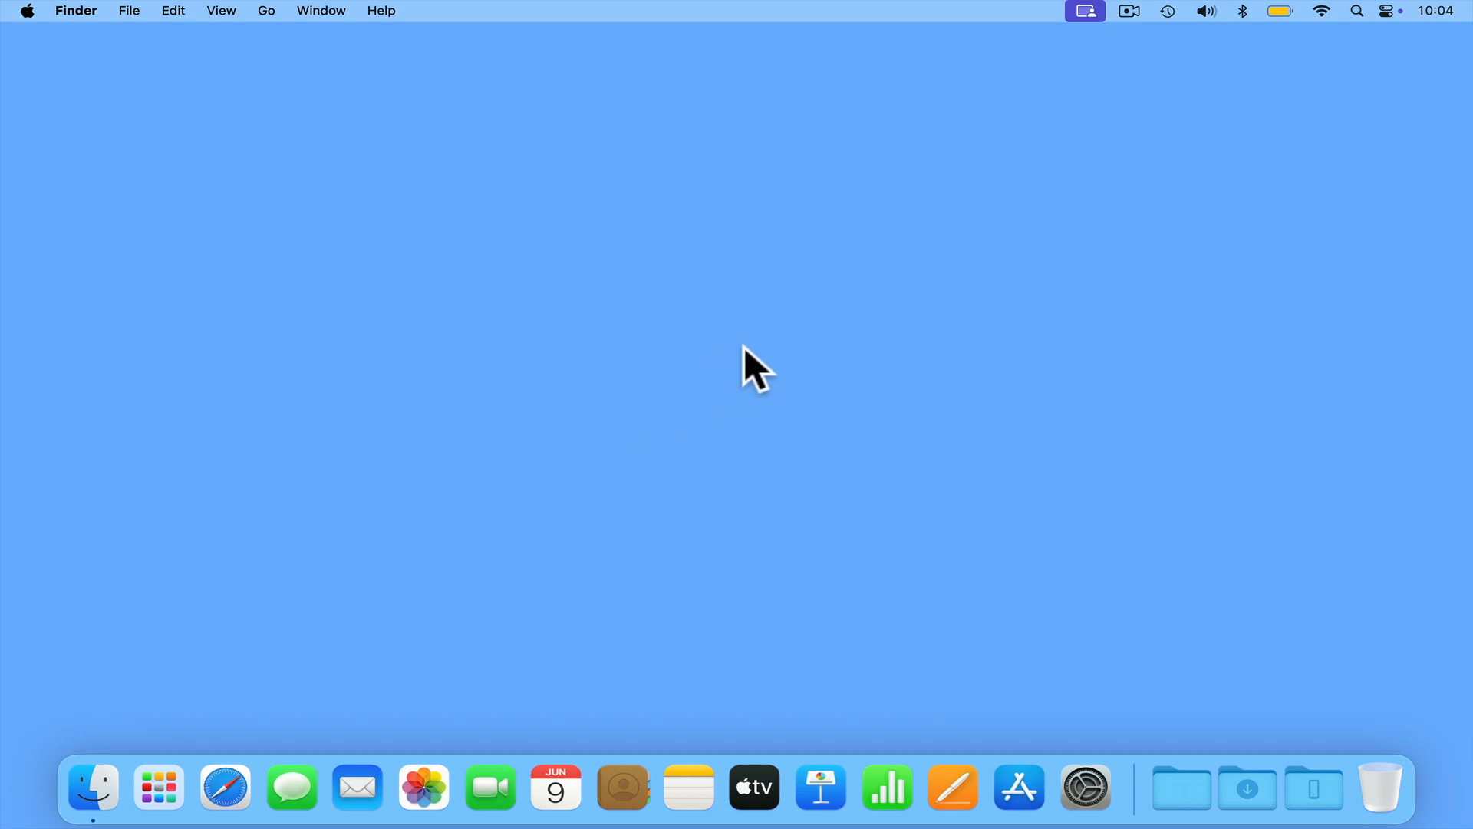